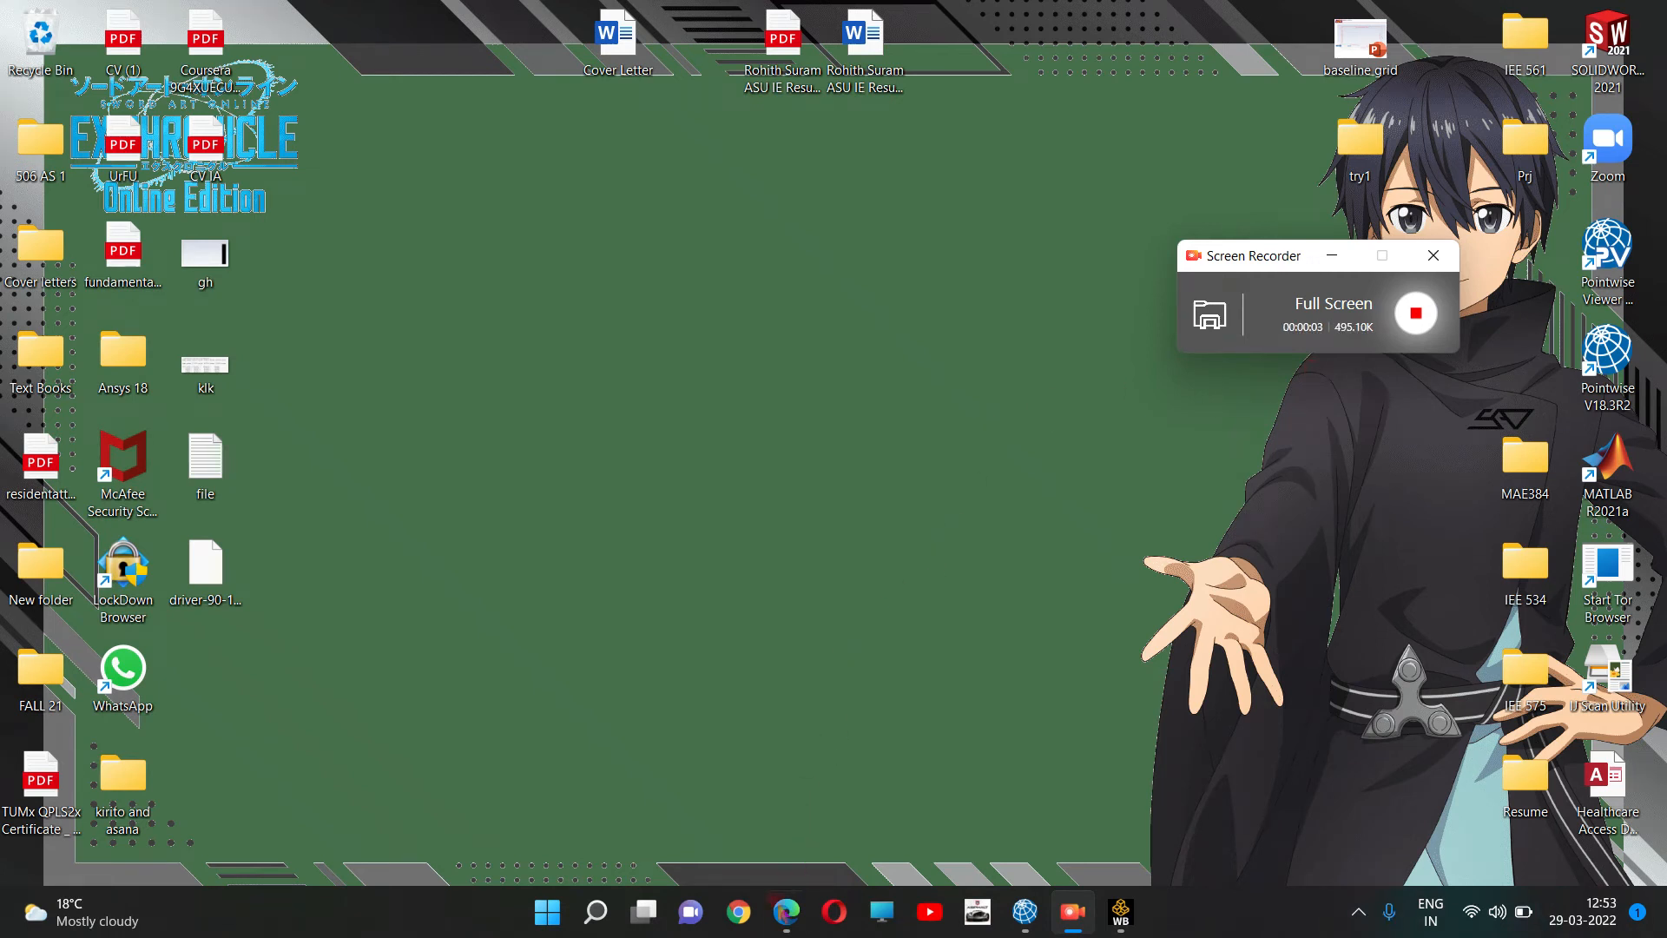
pyautogui.moveTo(786, 912)
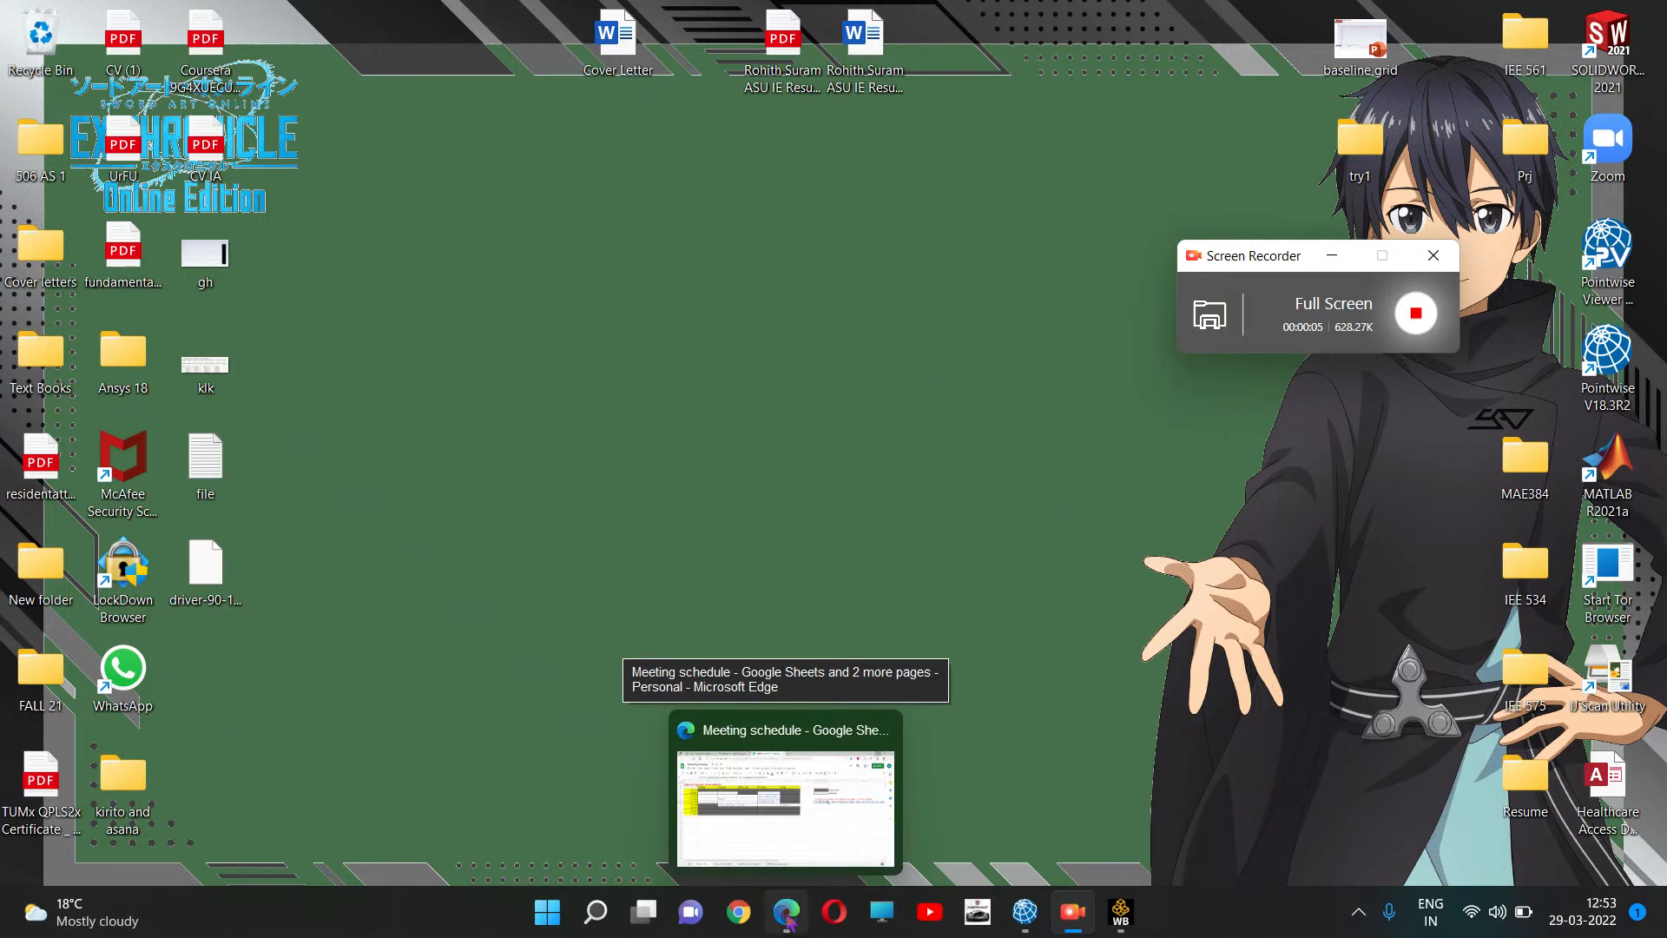
# Restore the Microsoft Edge window from its taskbar thumbnail.
pyautogui.click(785, 792)
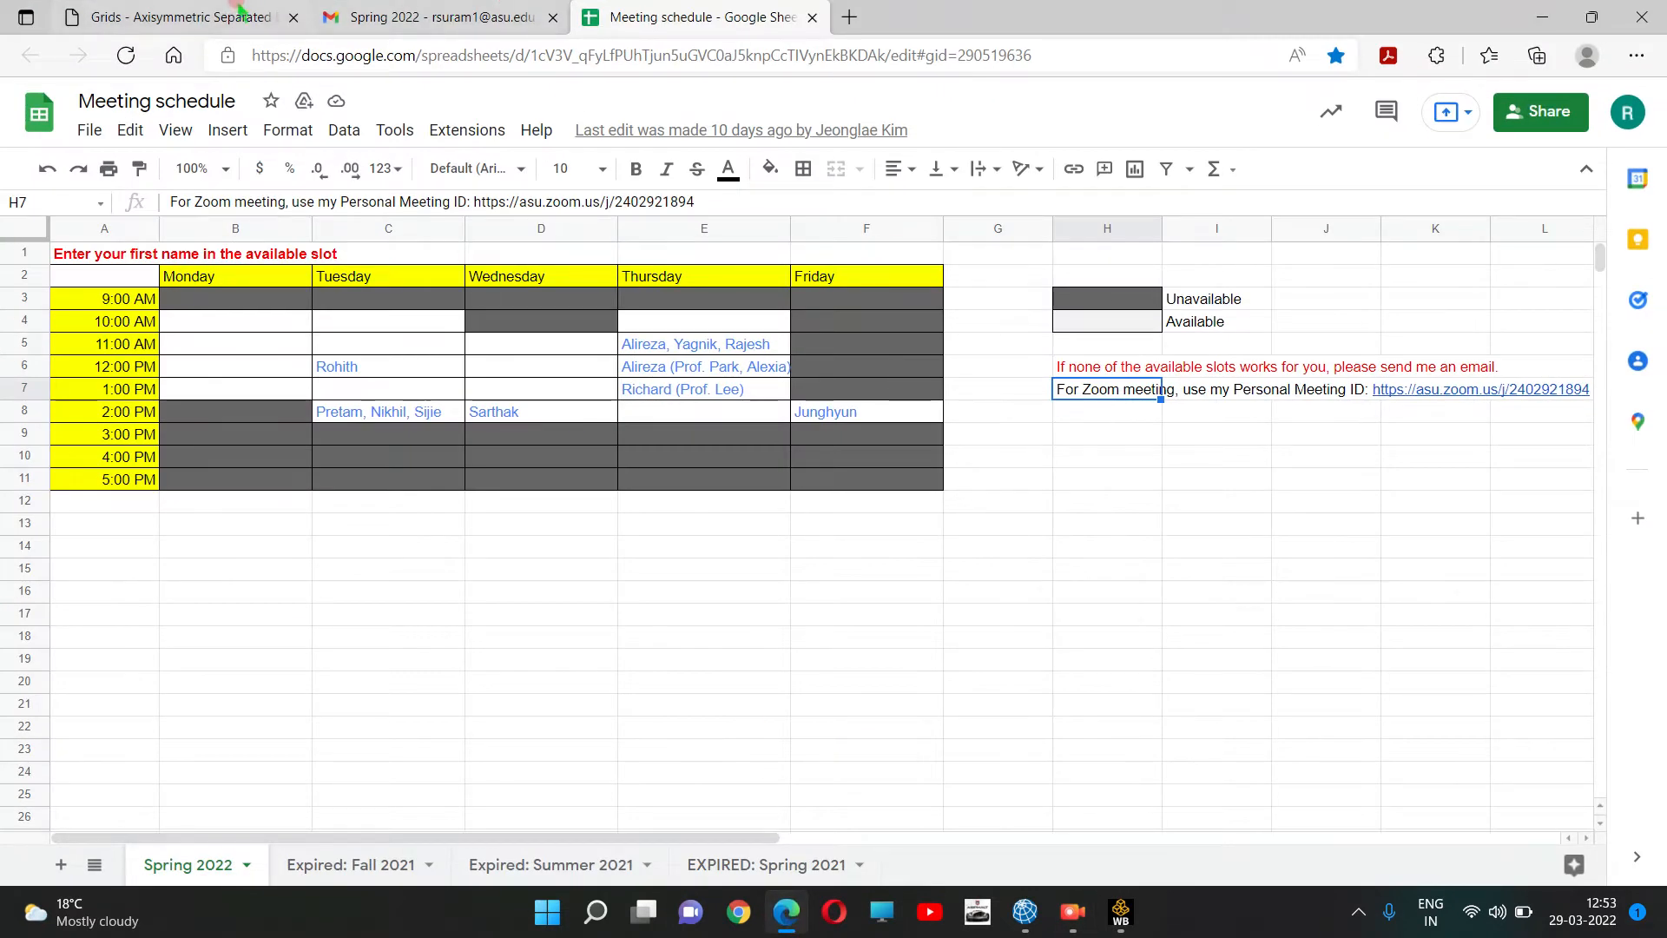
# Go to the Turbulence Modeling Resource home page and reach its Basic Cases list.
pyautogui.click(176, 18)
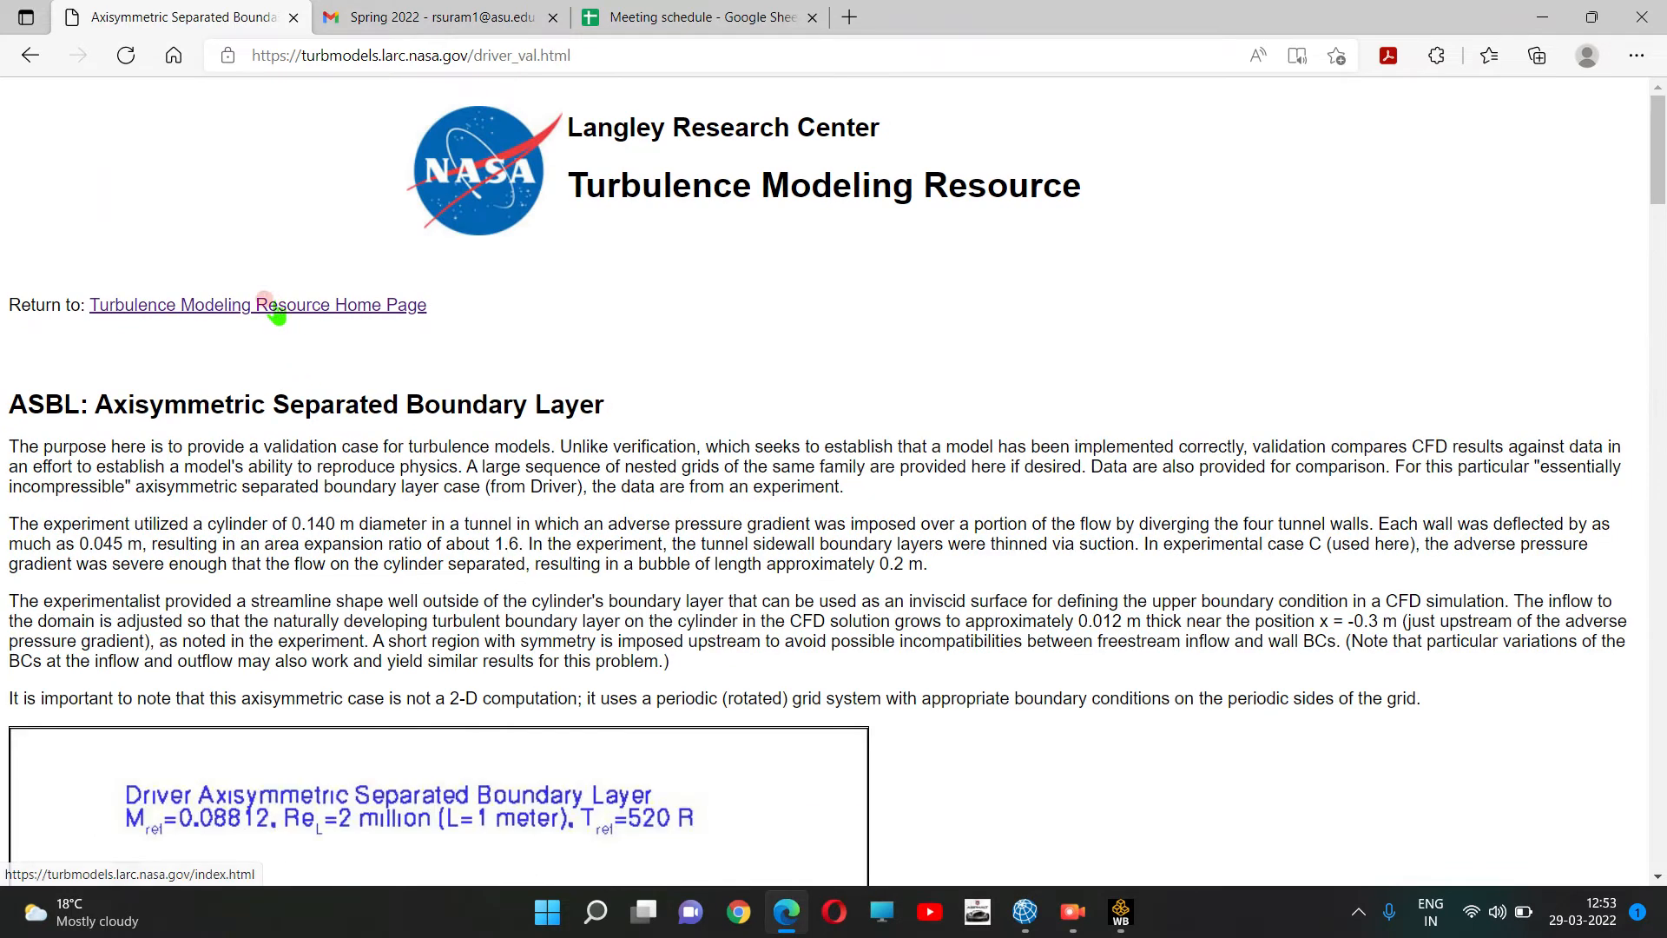
pyautogui.moveTo(387, 361)
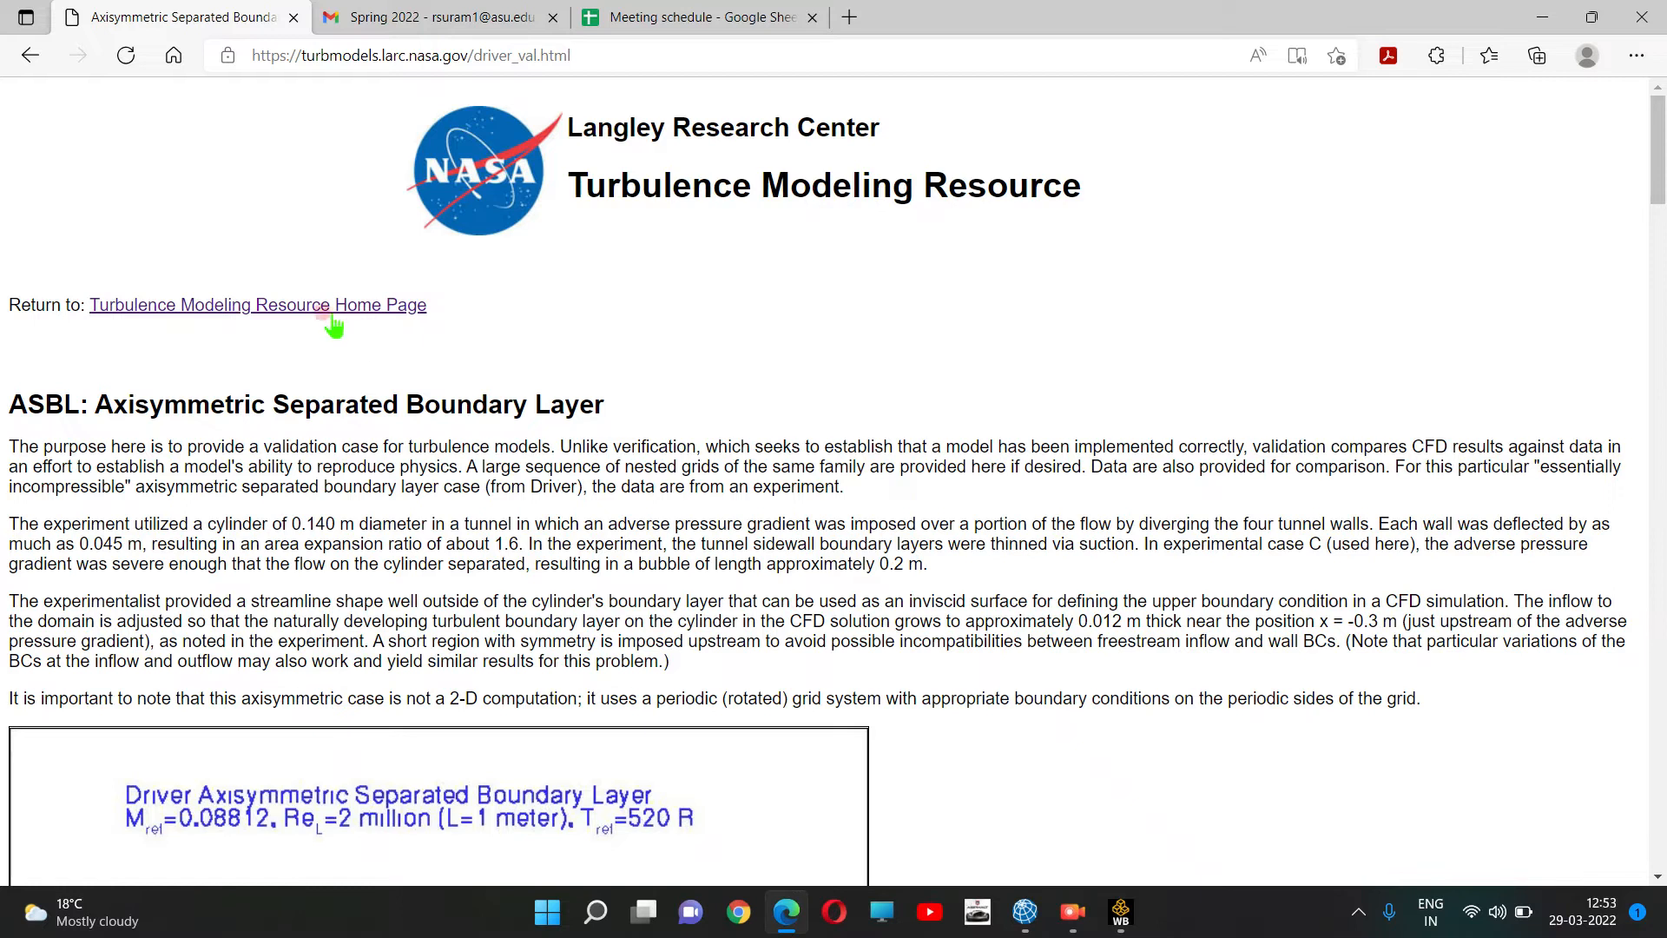
pyautogui.click(257, 304)
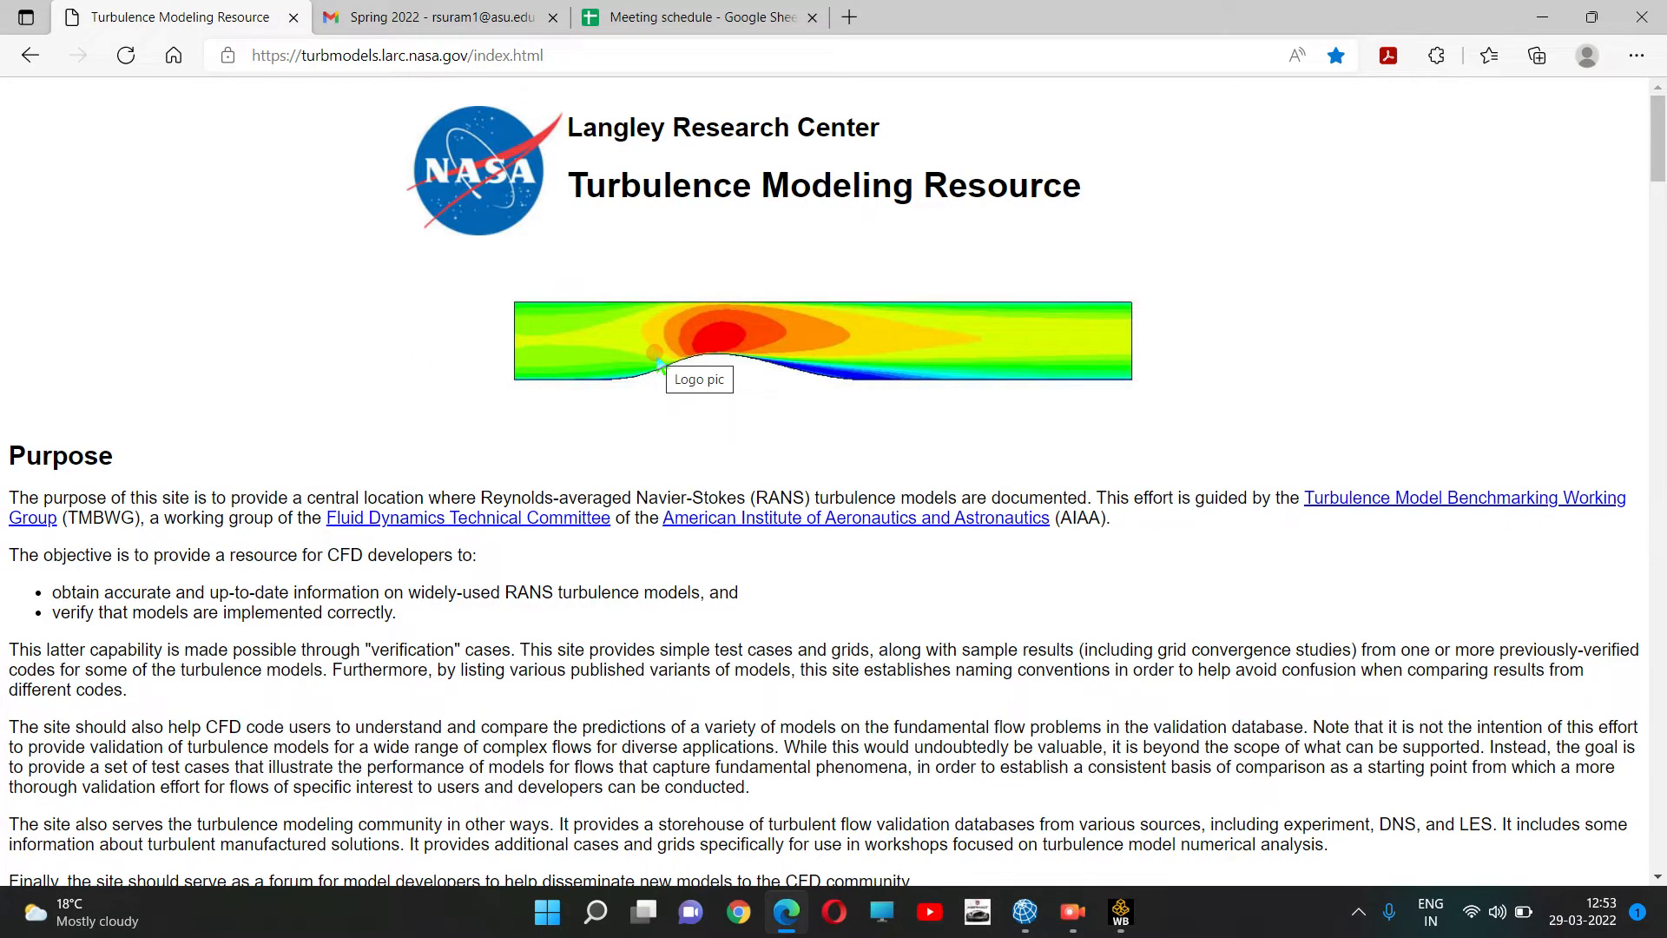
pyautogui.scroll(-3)
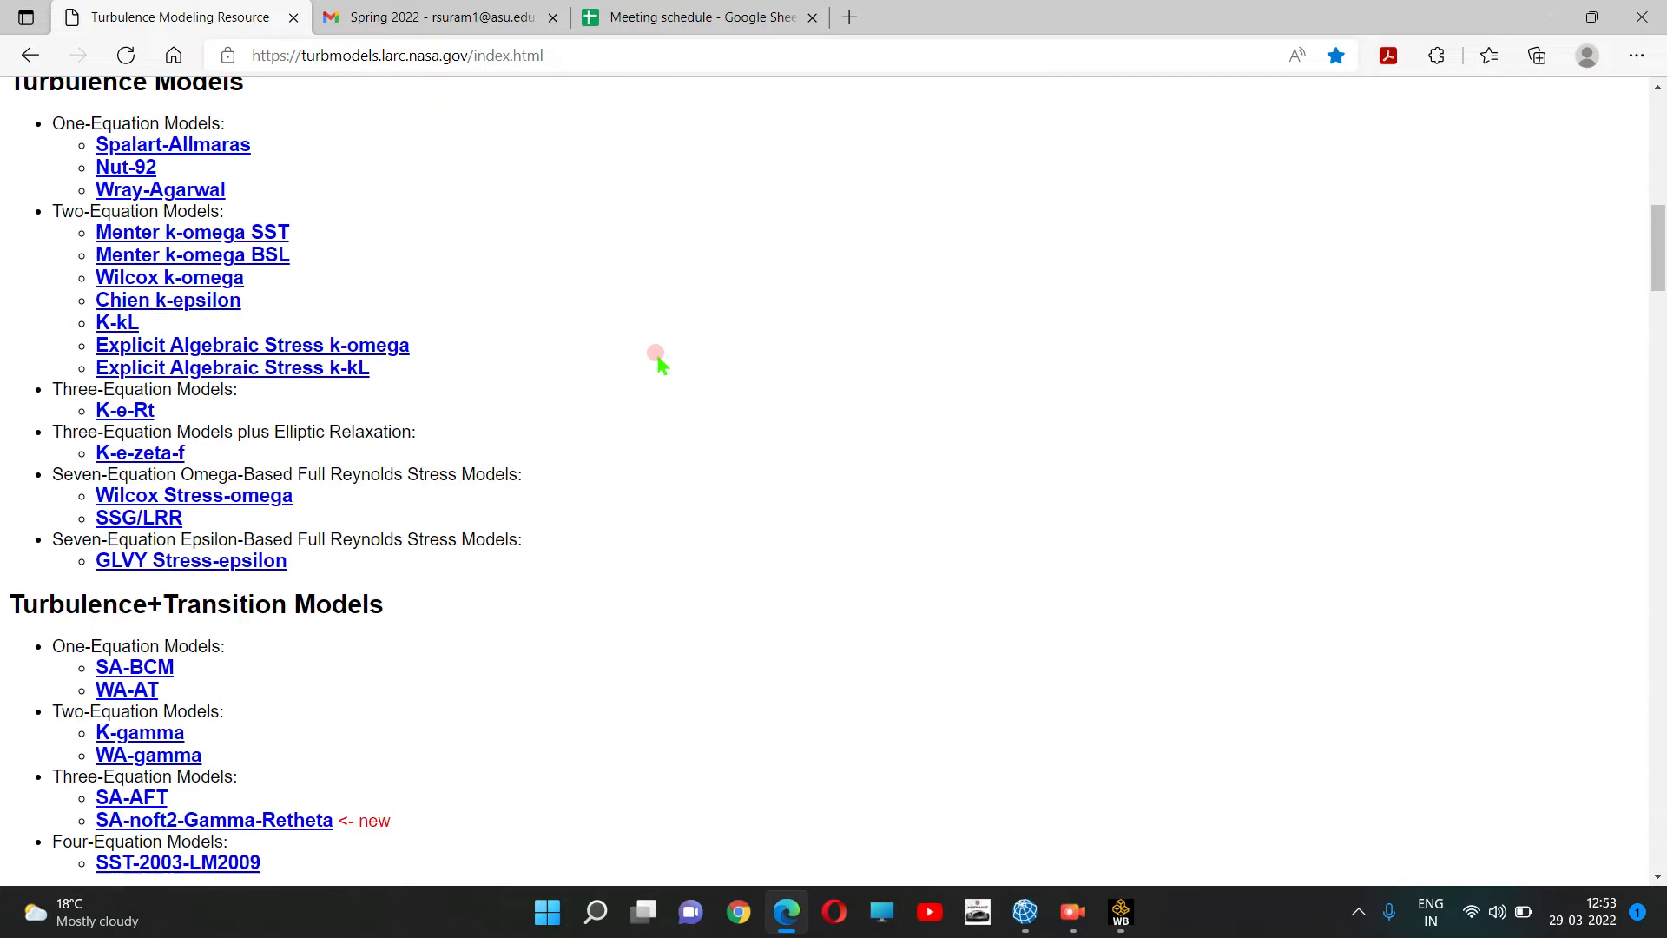
pyautogui.scroll(-3)
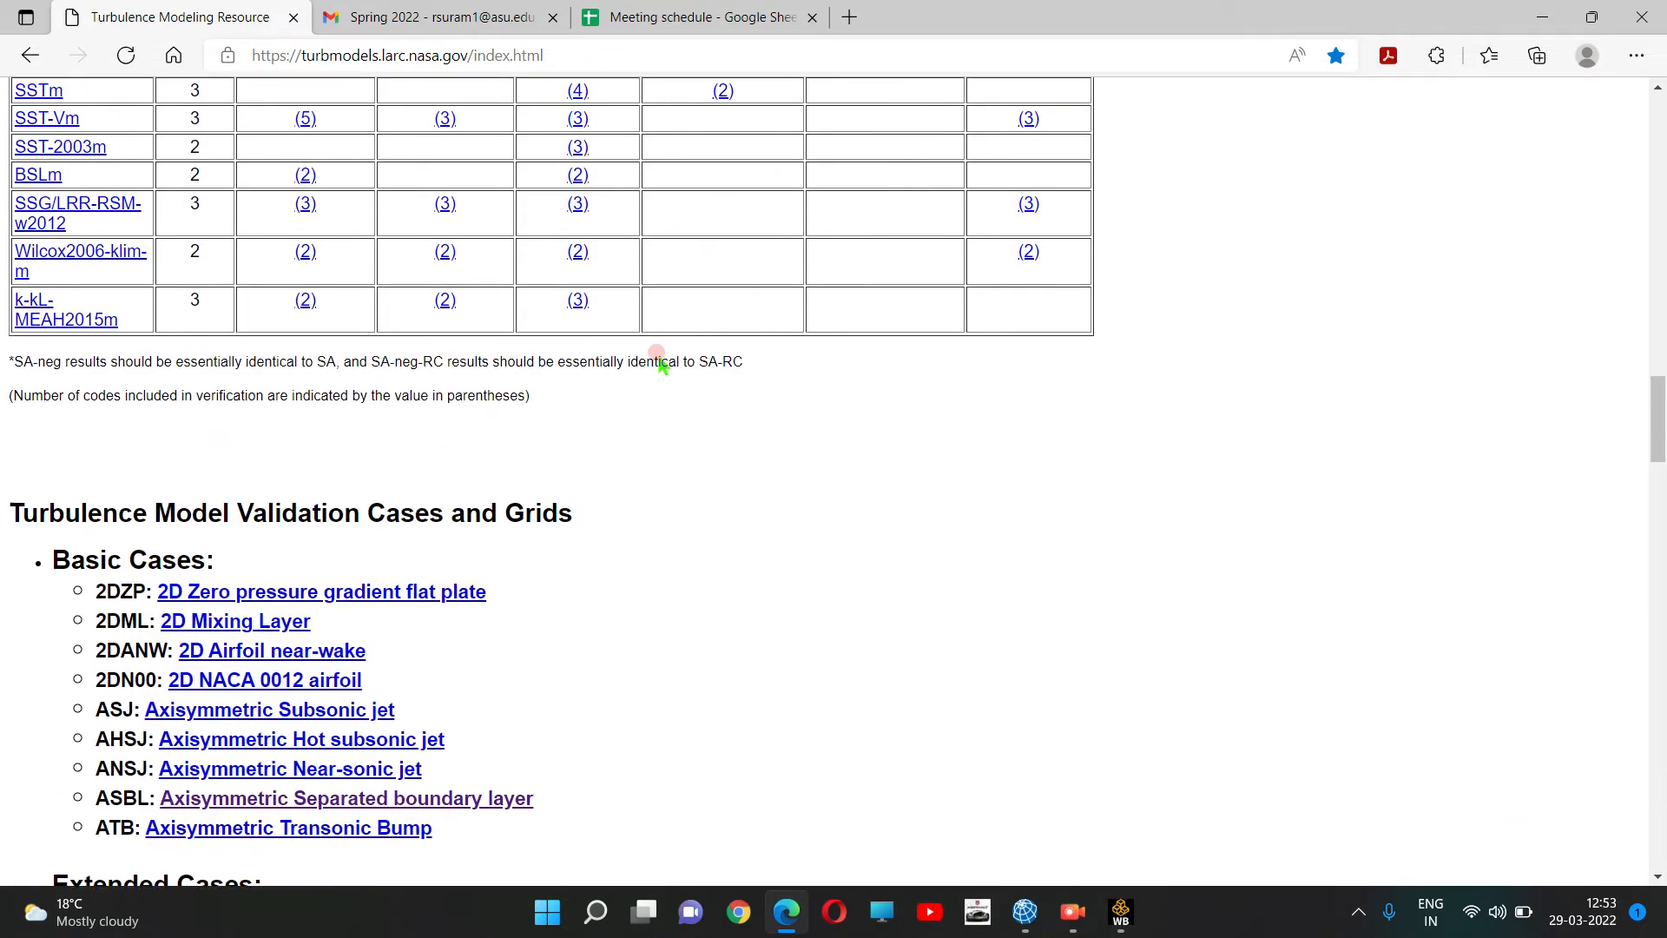
pyautogui.scroll(-3)
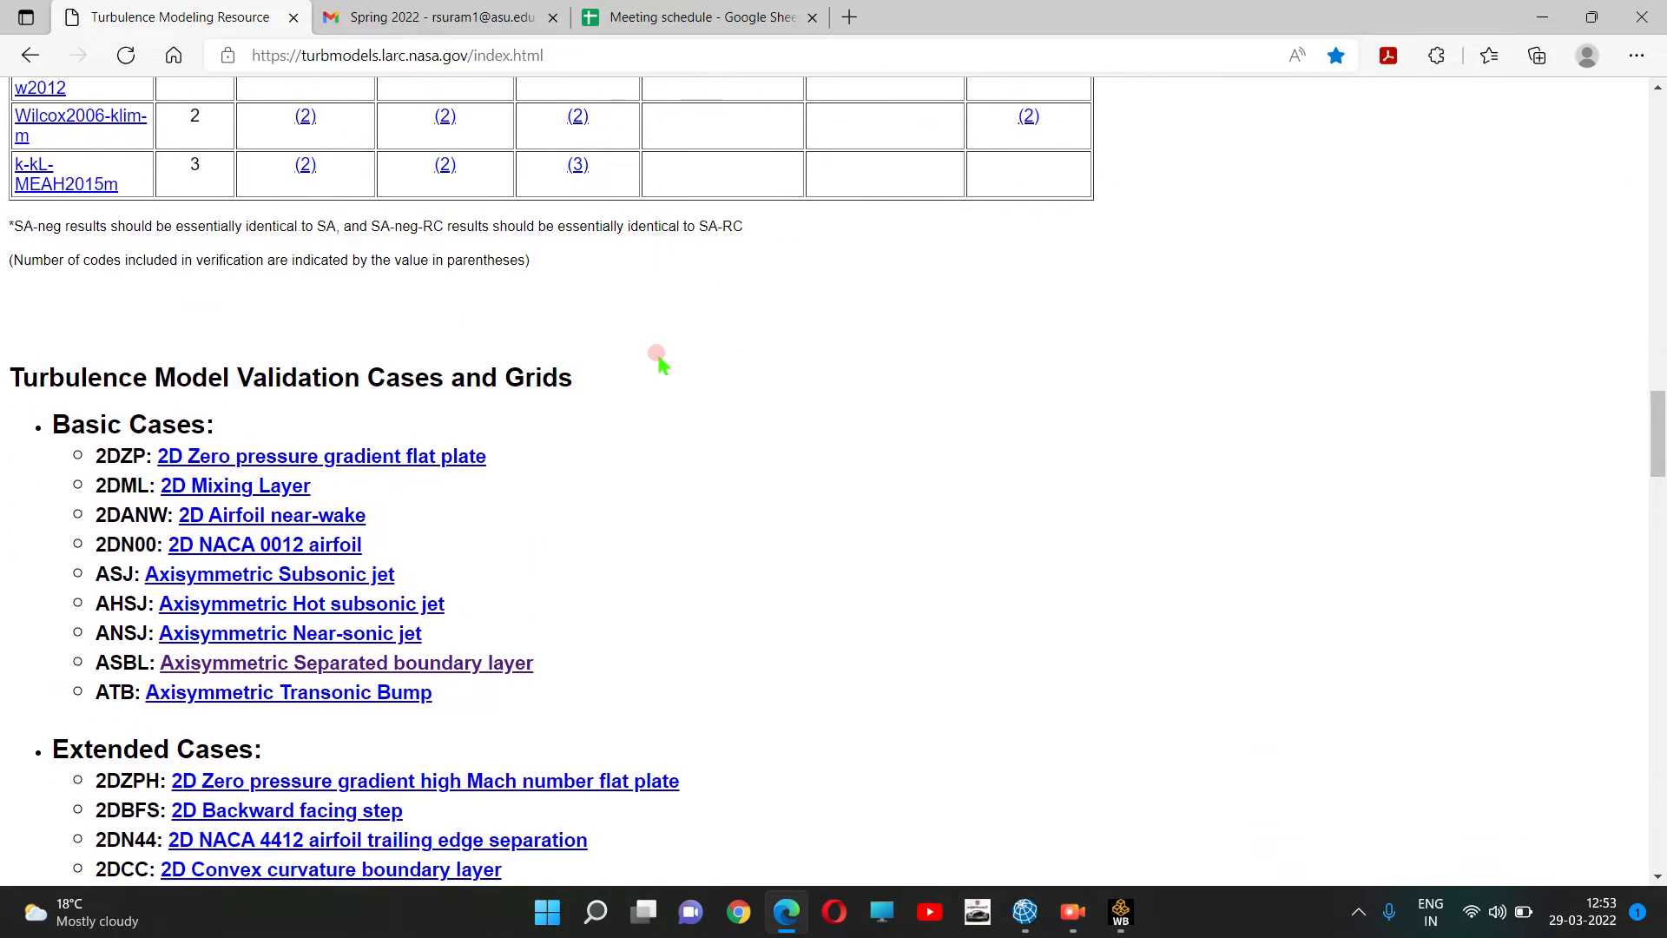
pyautogui.moveTo(575, 514)
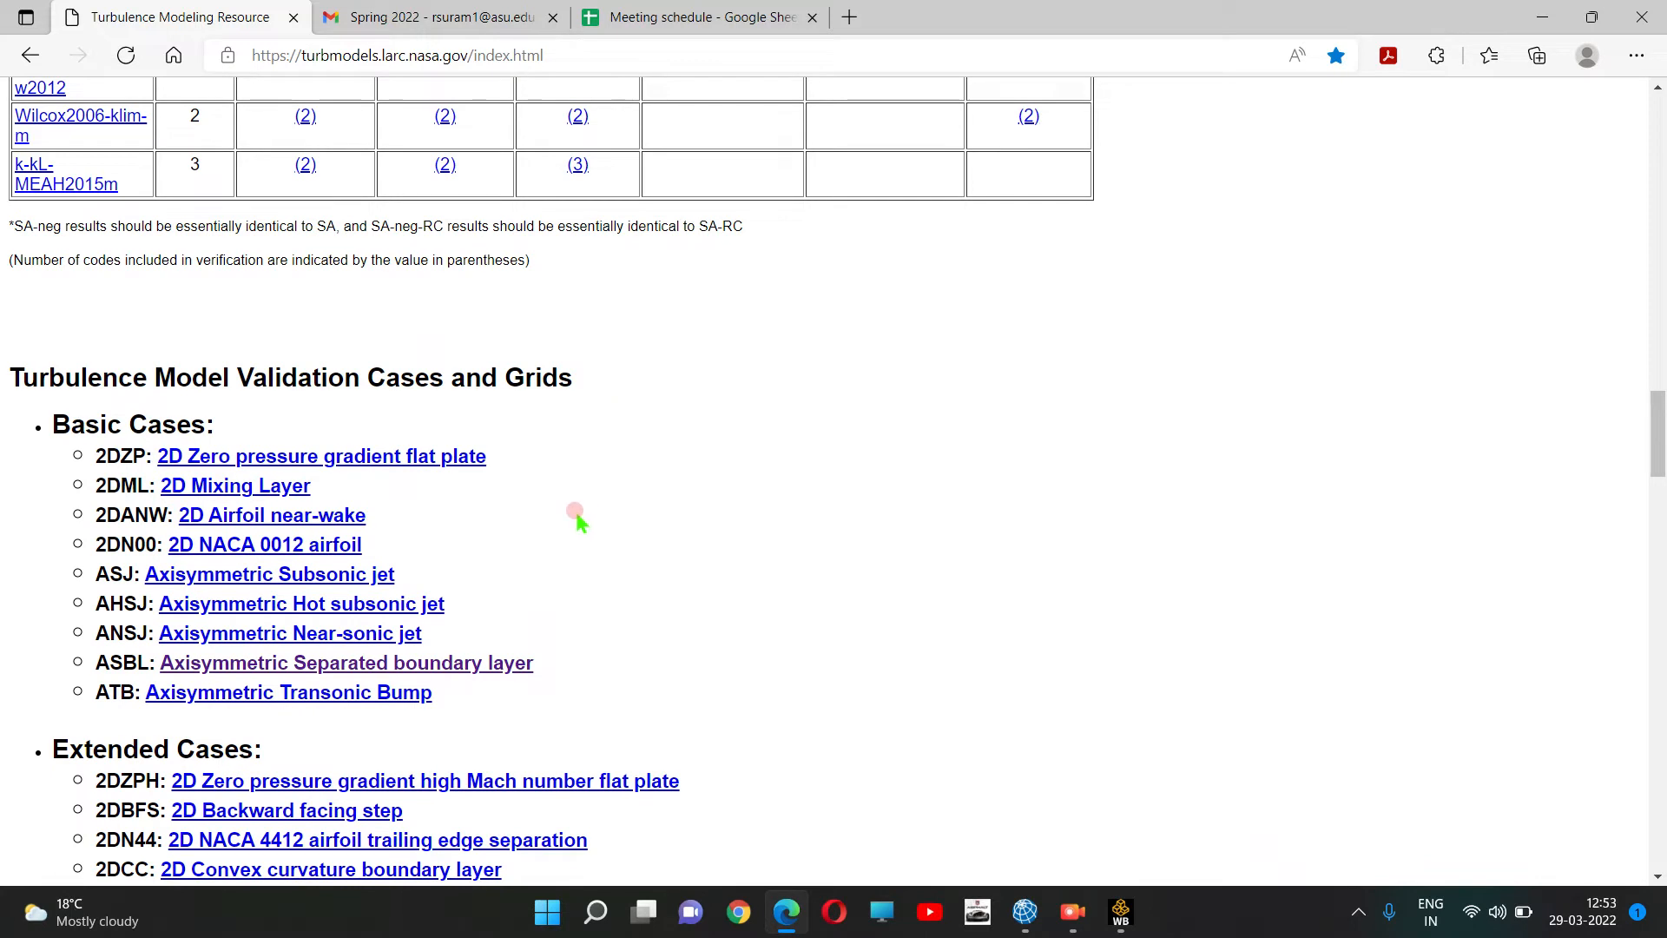
# Open the Axisymmetric Separated boundary layer case and reach its grids section.
pyautogui.click(346, 662)
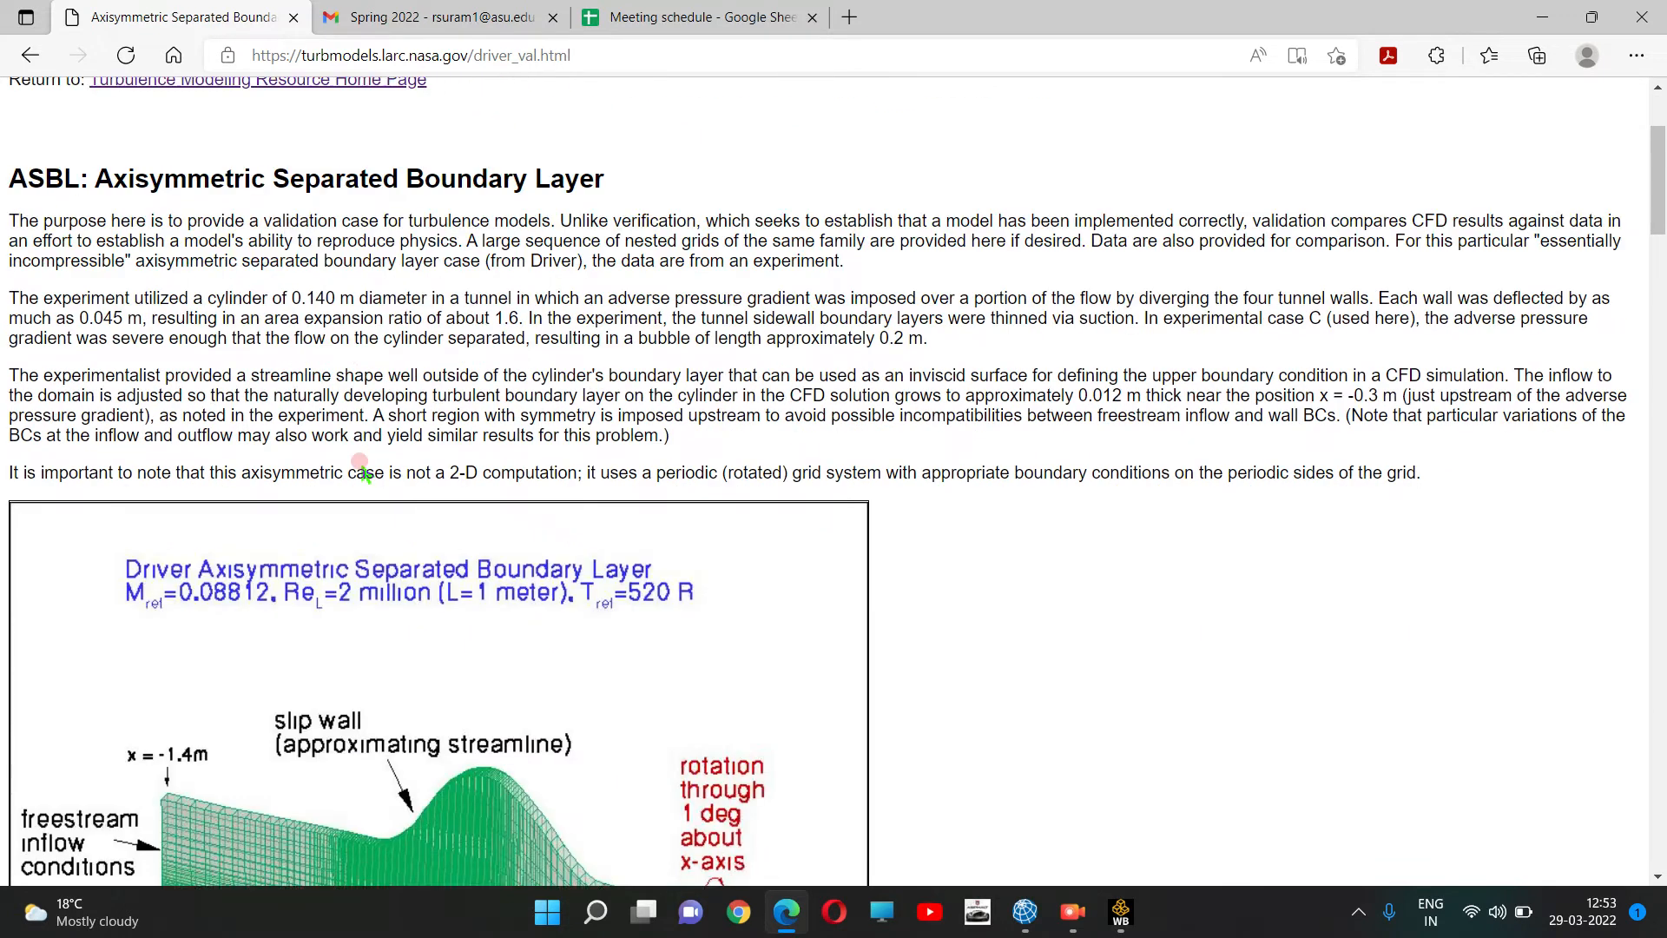
pyautogui.scroll(-3)
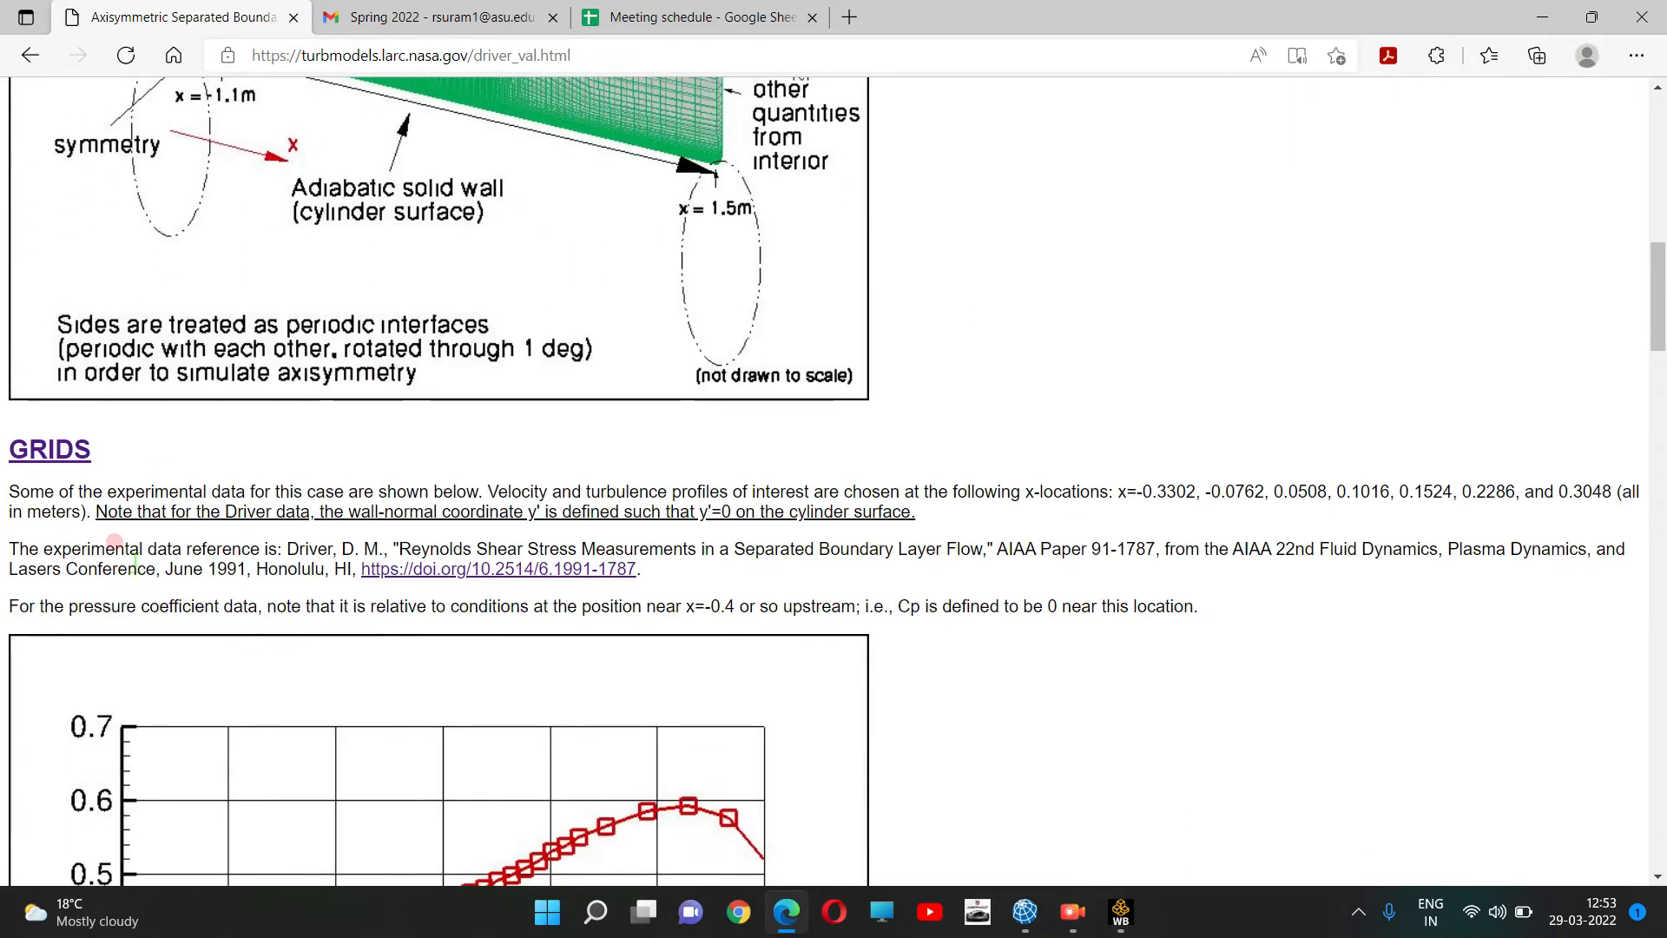
# Open the case's GRIDS page and reach the PLOT3D Files list for download.
pyautogui.click(49, 450)
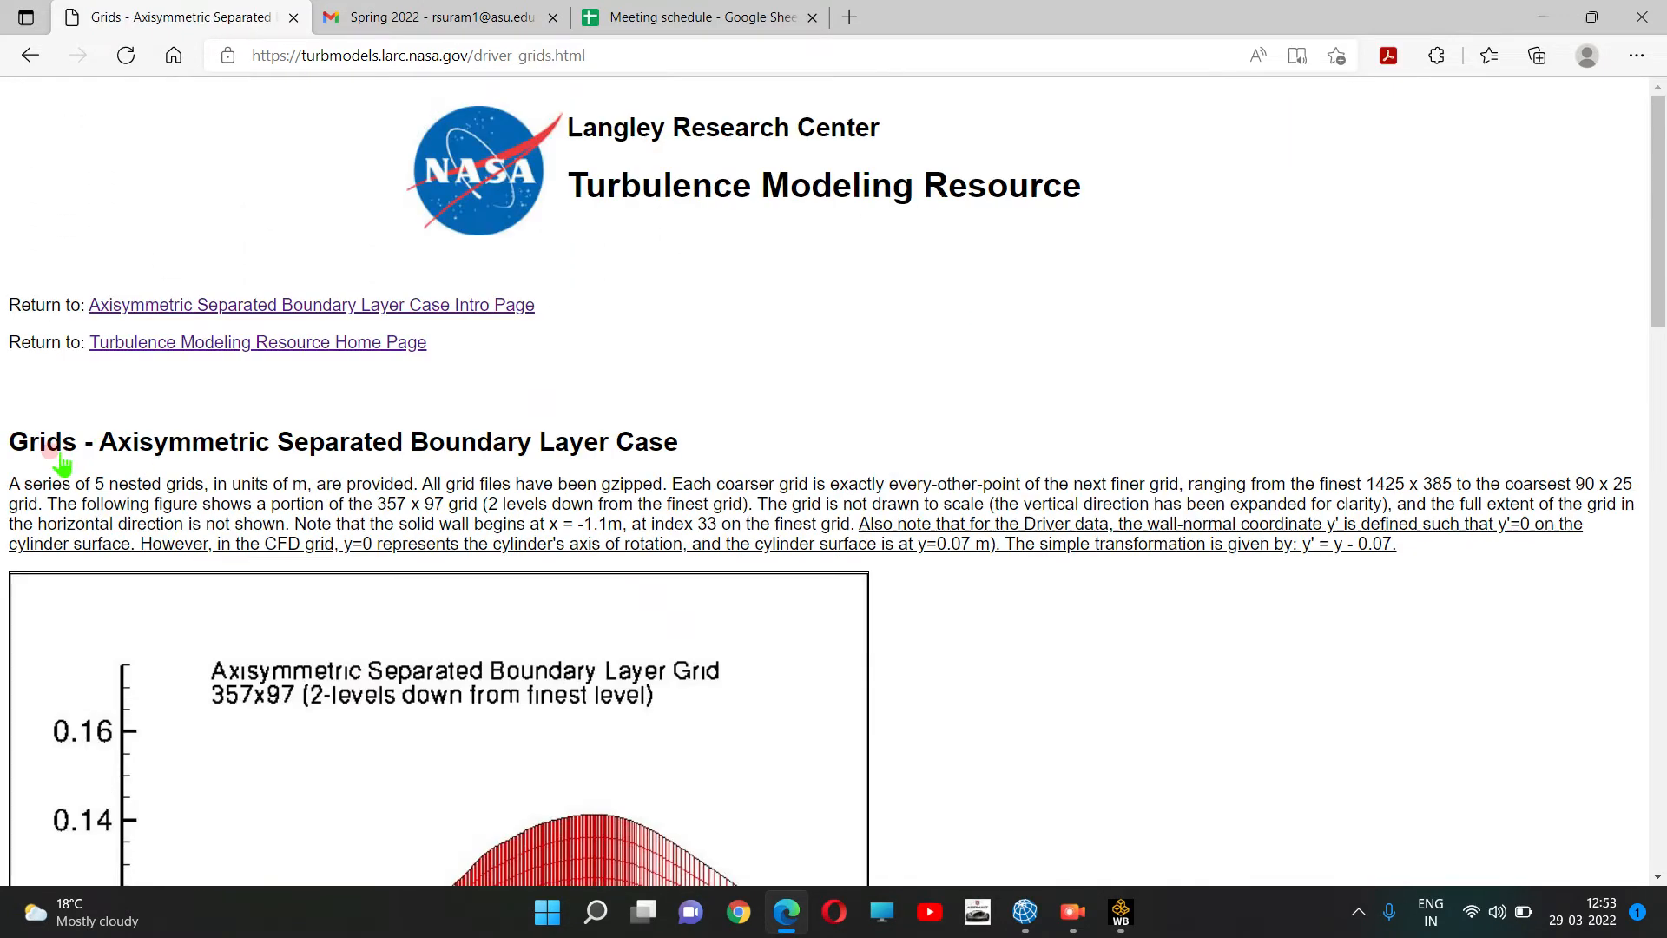
pyautogui.scroll(-3)
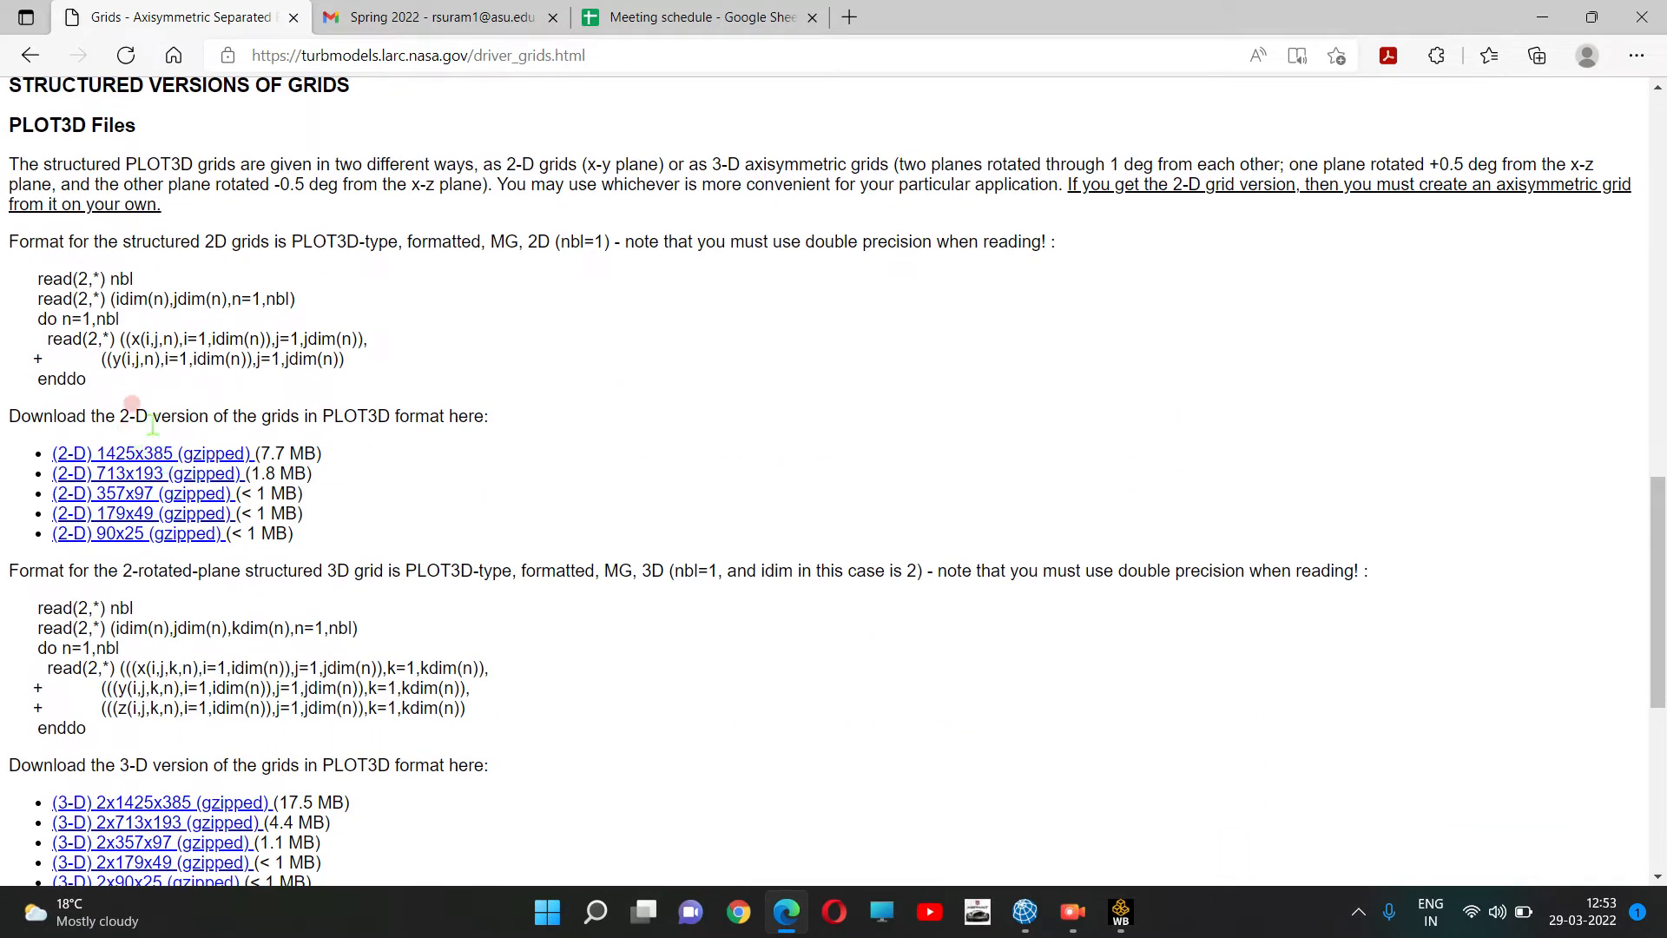
pyautogui.scroll(-3)
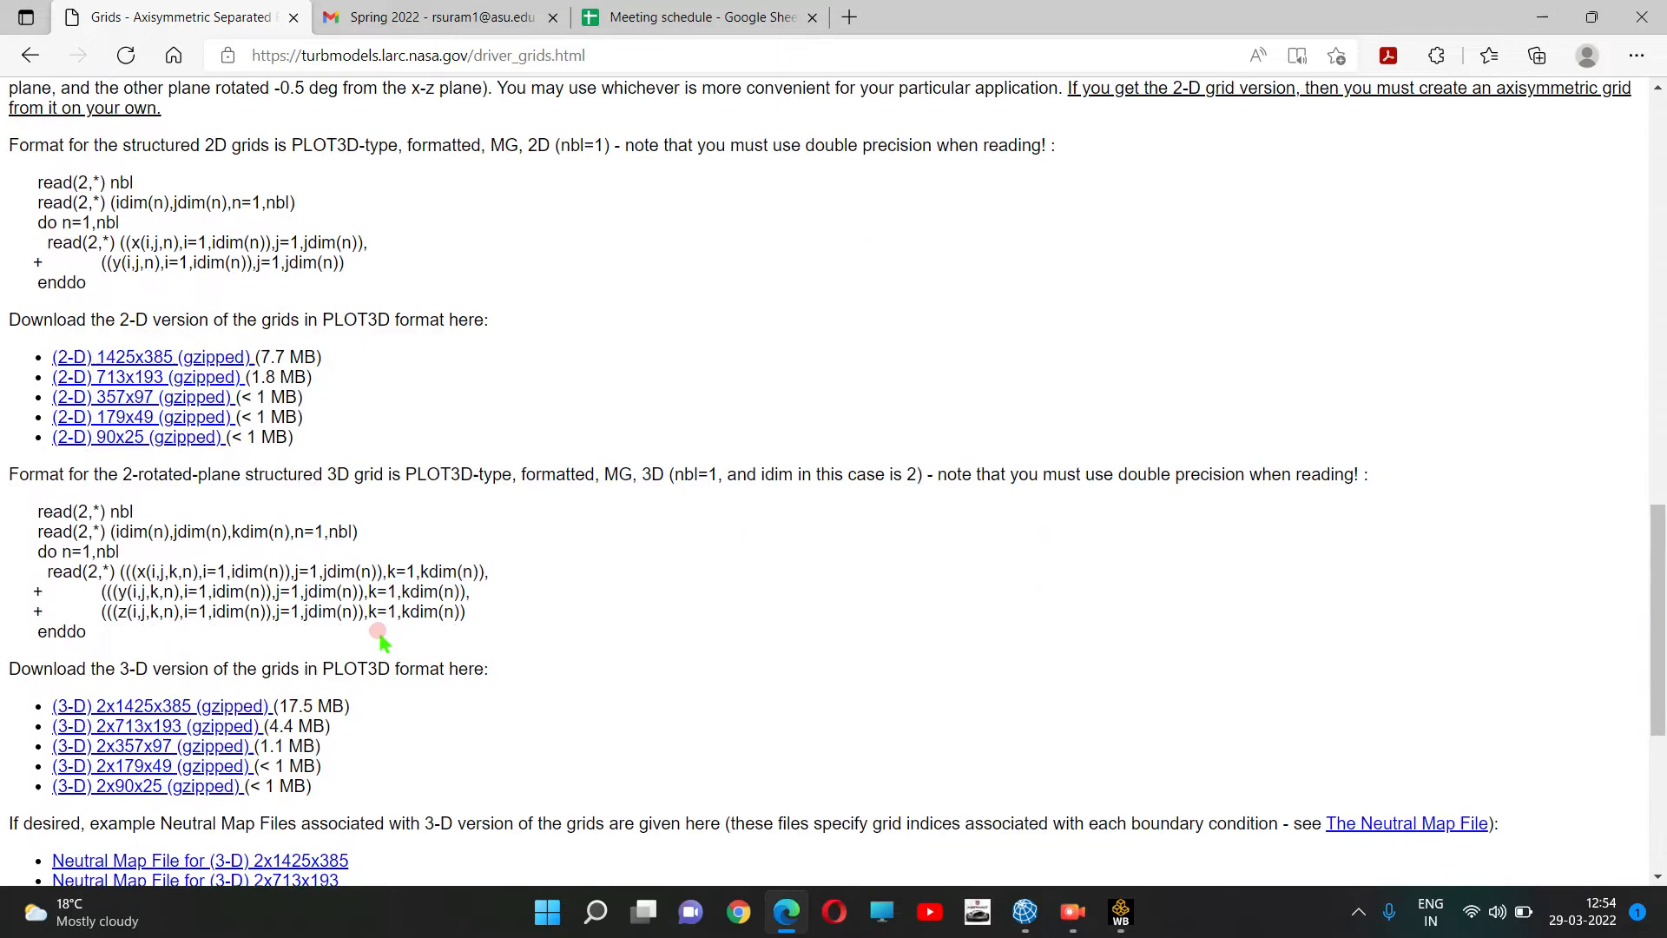
pyautogui.scroll(-3)
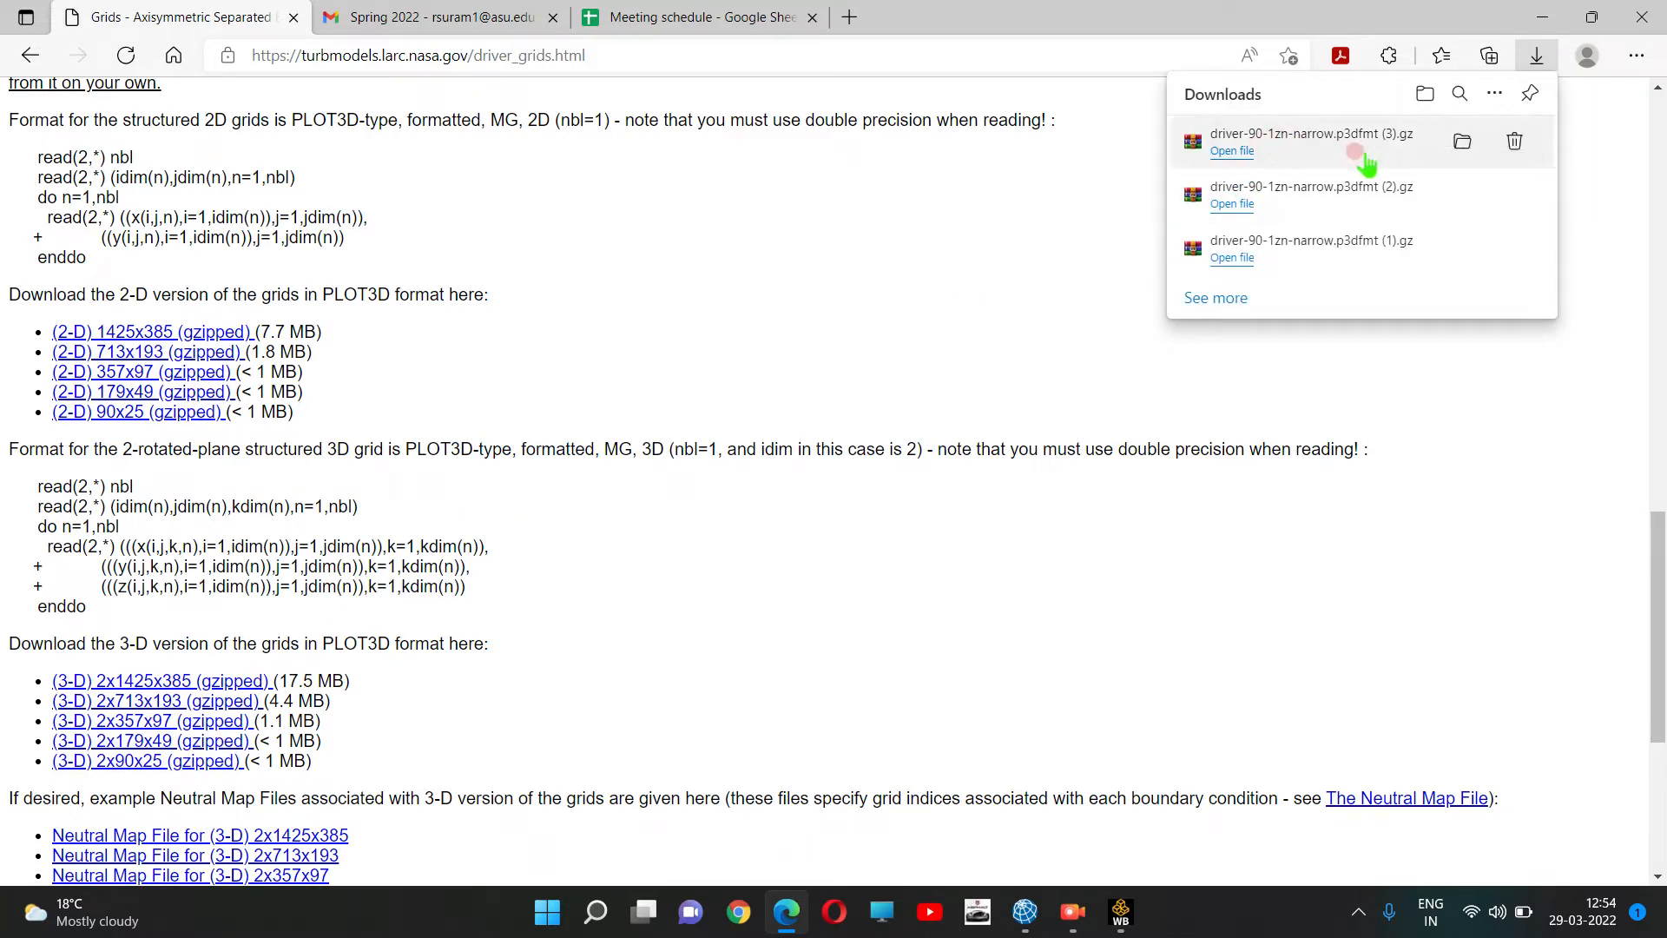
# Extract the driver-90-1zn-narrow grid file from the .gz archive into a shortened Downloads folder path.
pyautogui.click(1230, 149)
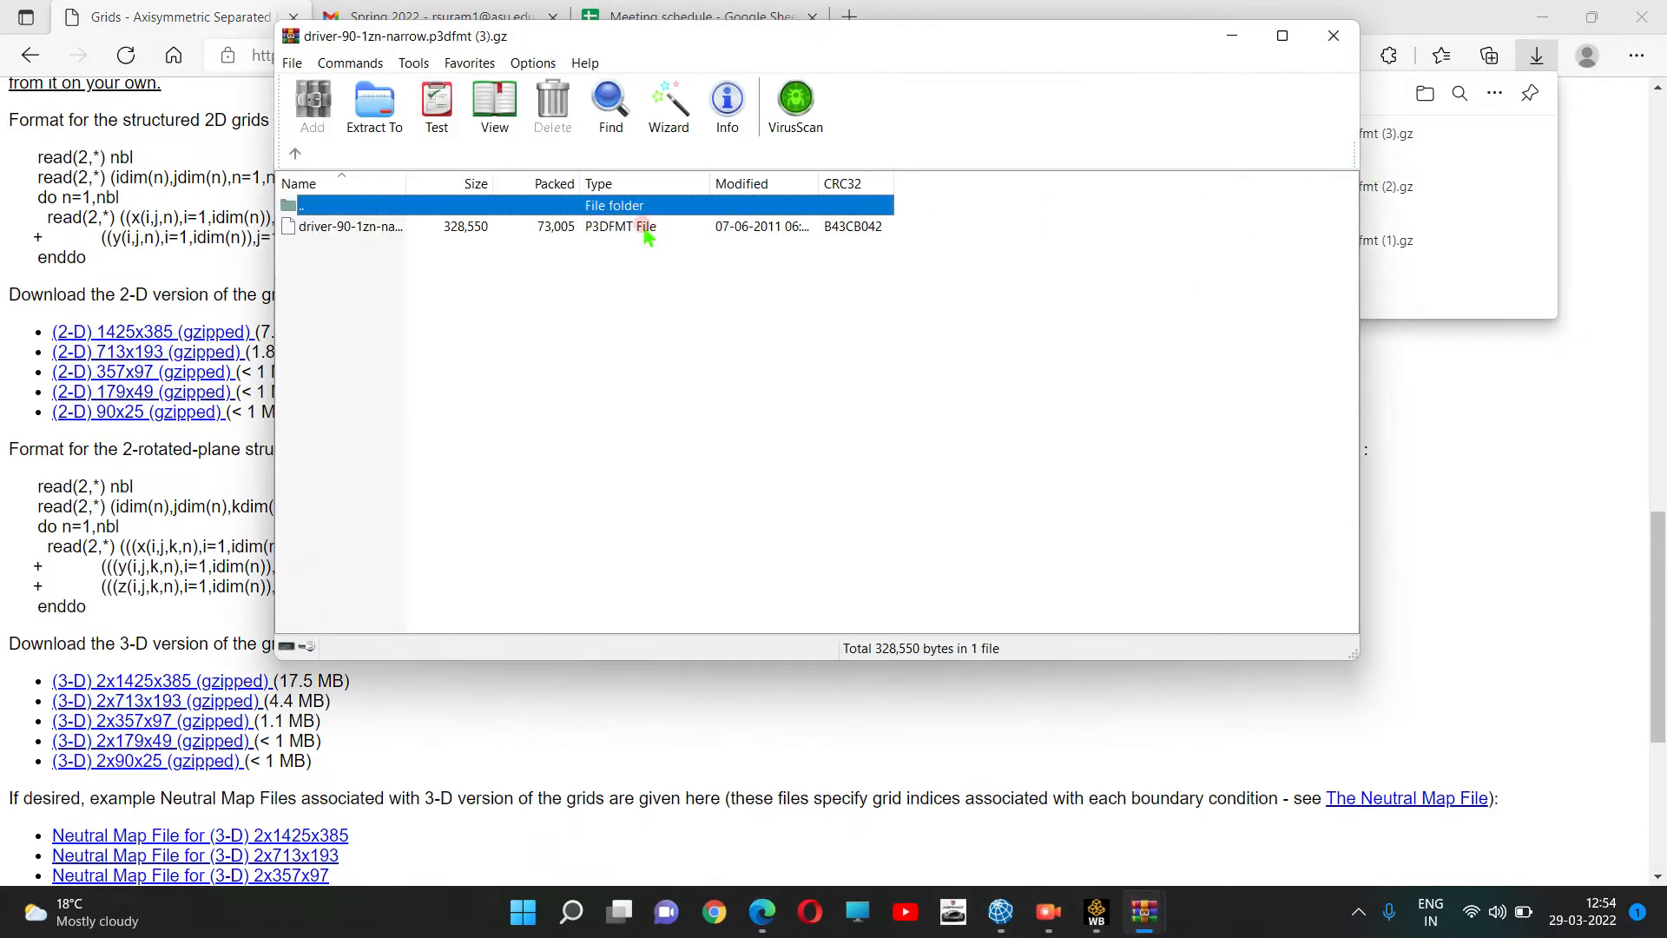
pyautogui.click(350, 226)
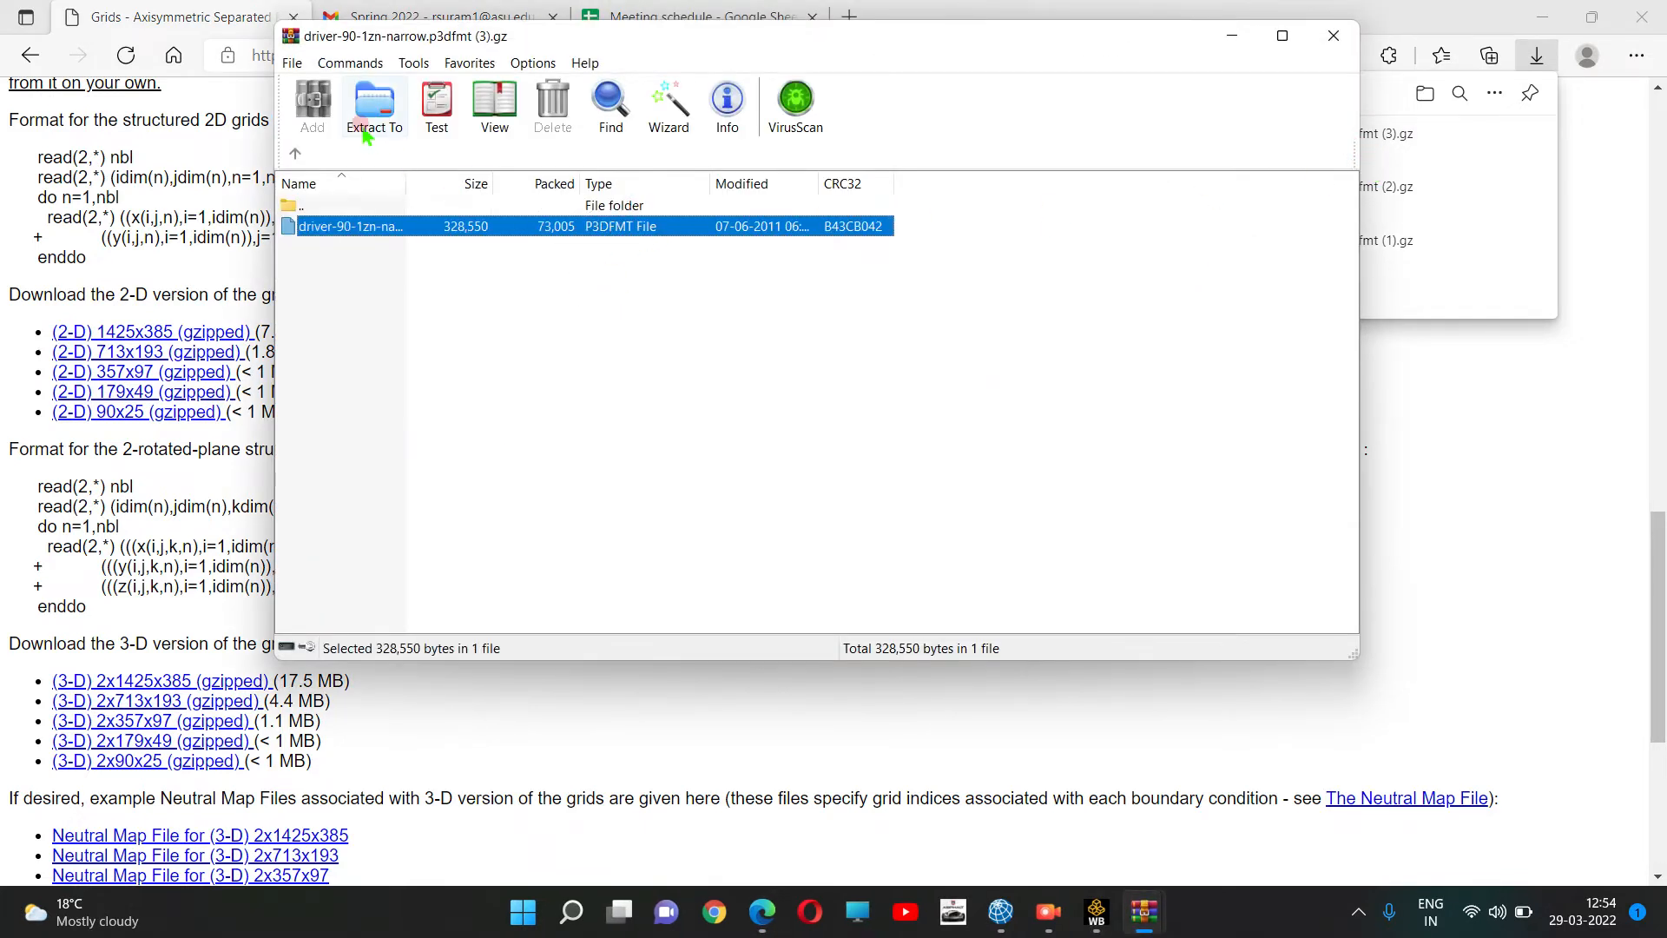
pyautogui.click(373, 106)
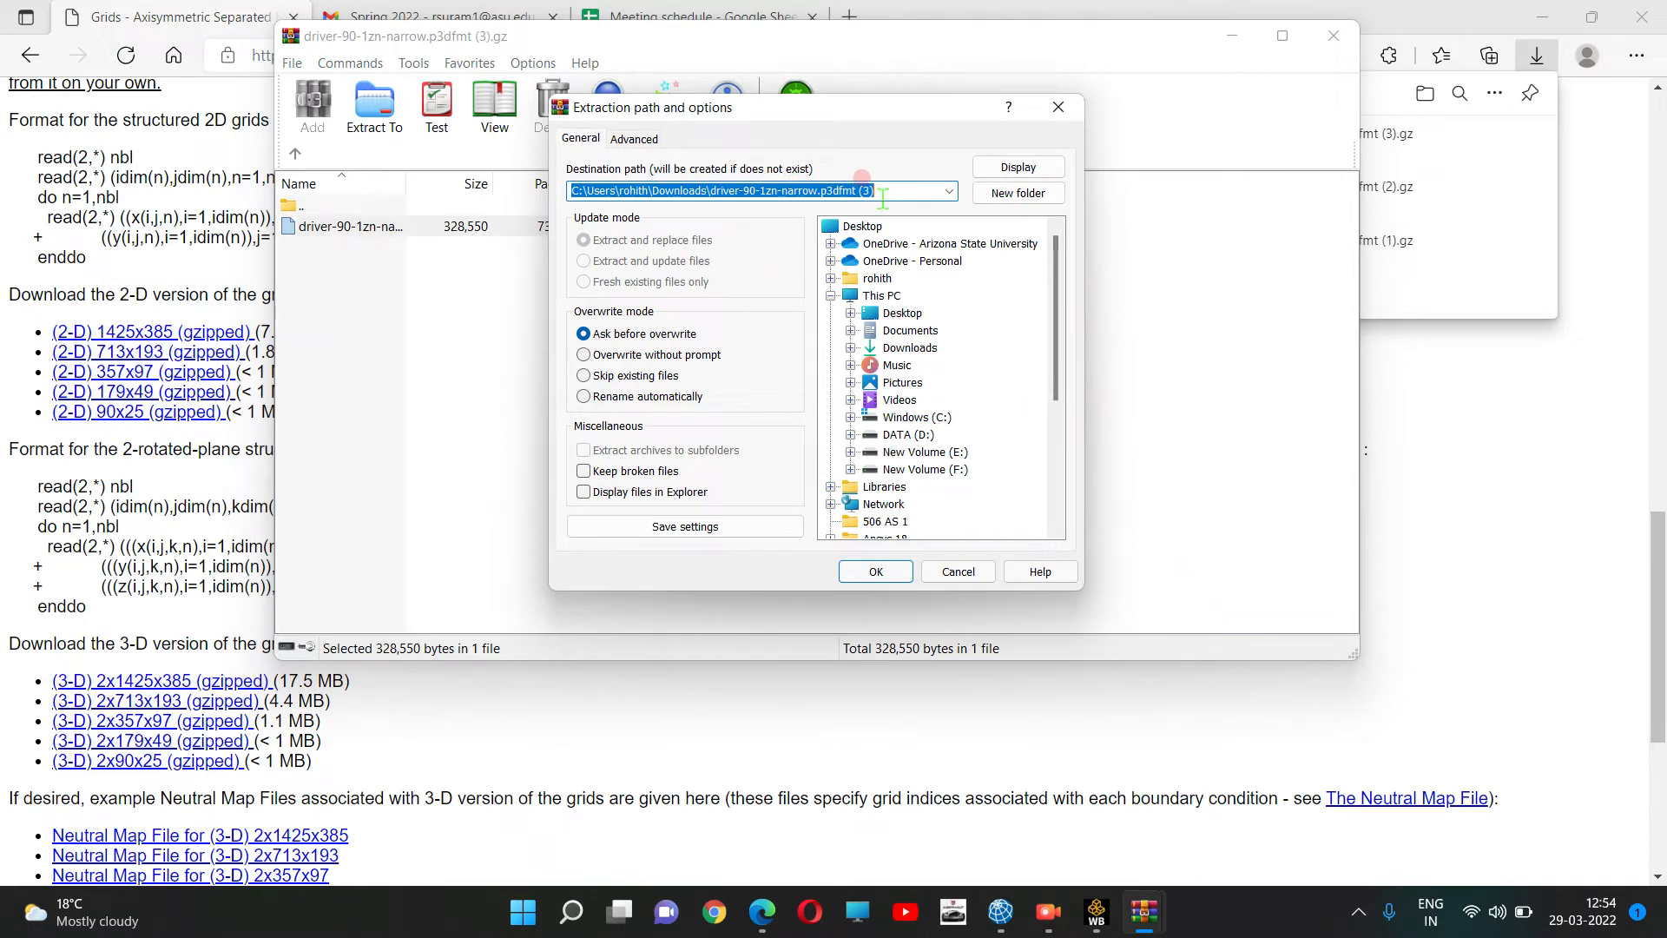
pyautogui.click(945, 191)
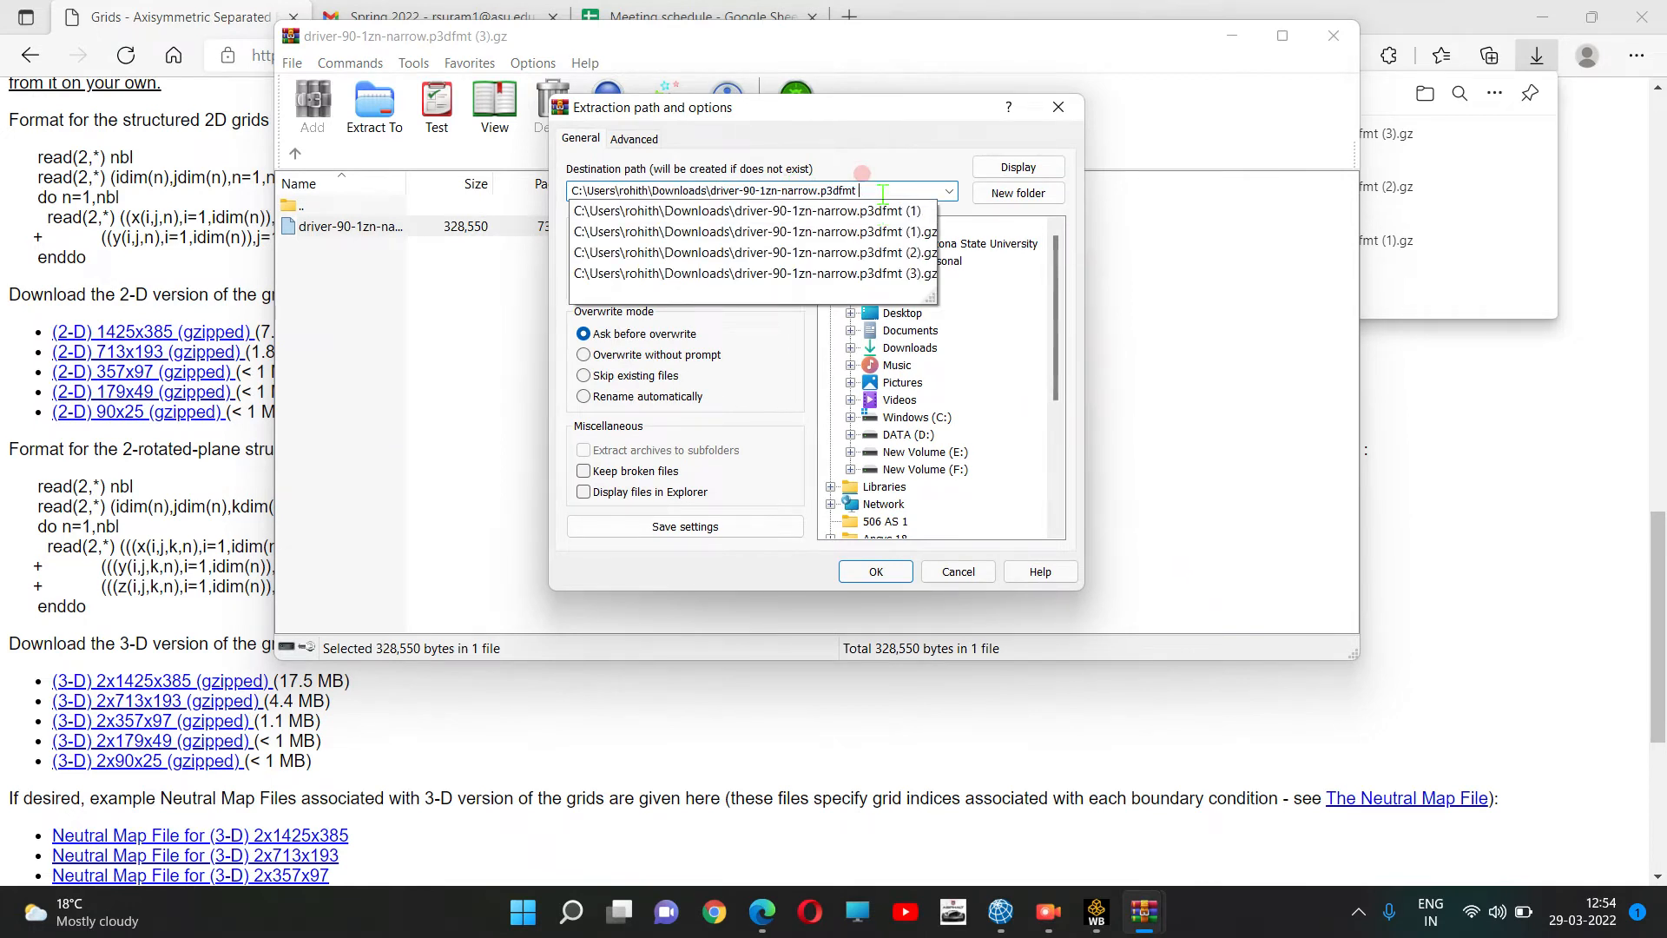
pyautogui.press('Backspace')
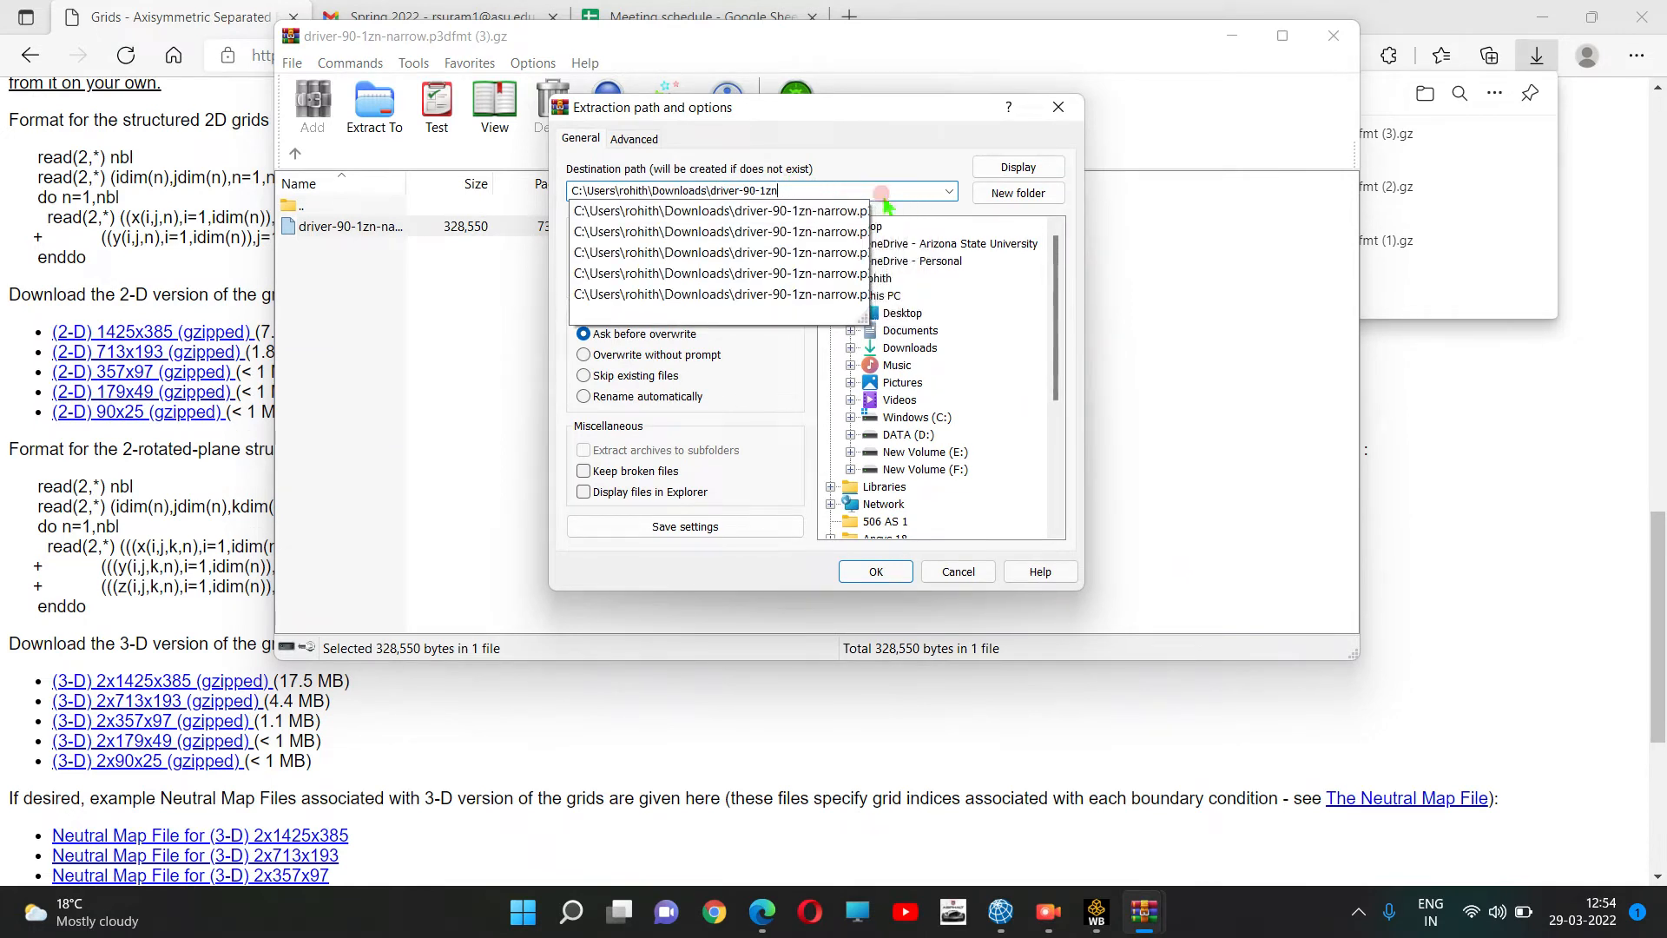
pyautogui.press('Backspace')
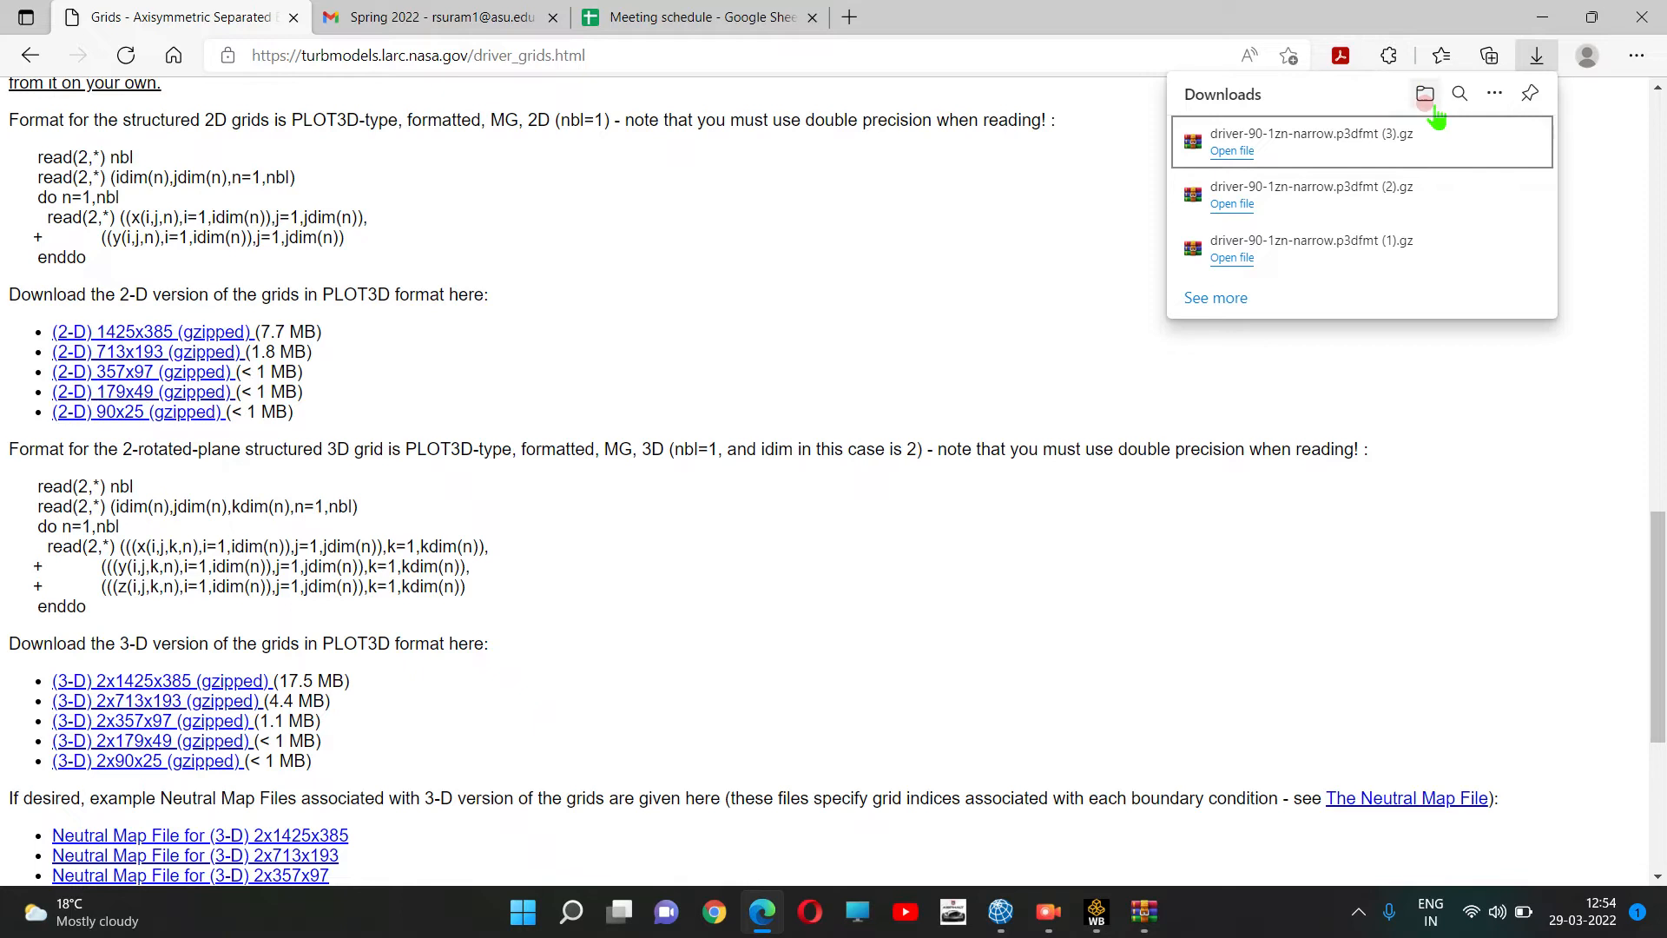
# Rename the extracted driver-90-1zn-narrow.p3dfmt file to .xyz, confirming the extension change.
pyautogui.click(1424, 94)
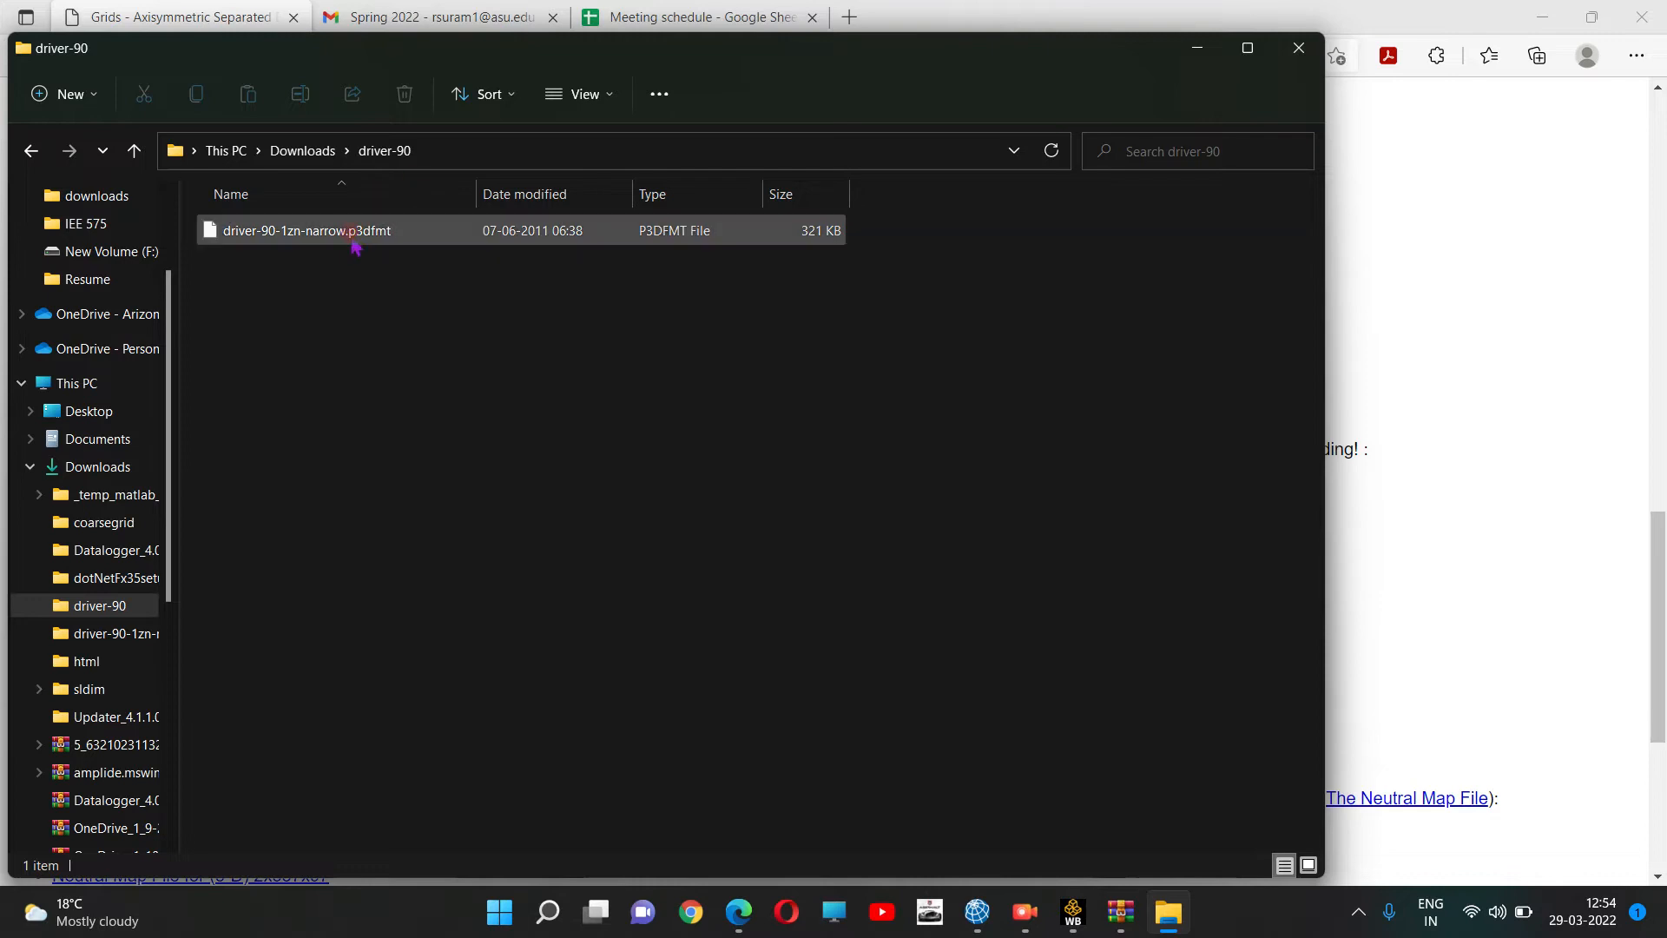
pyautogui.click(308, 231)
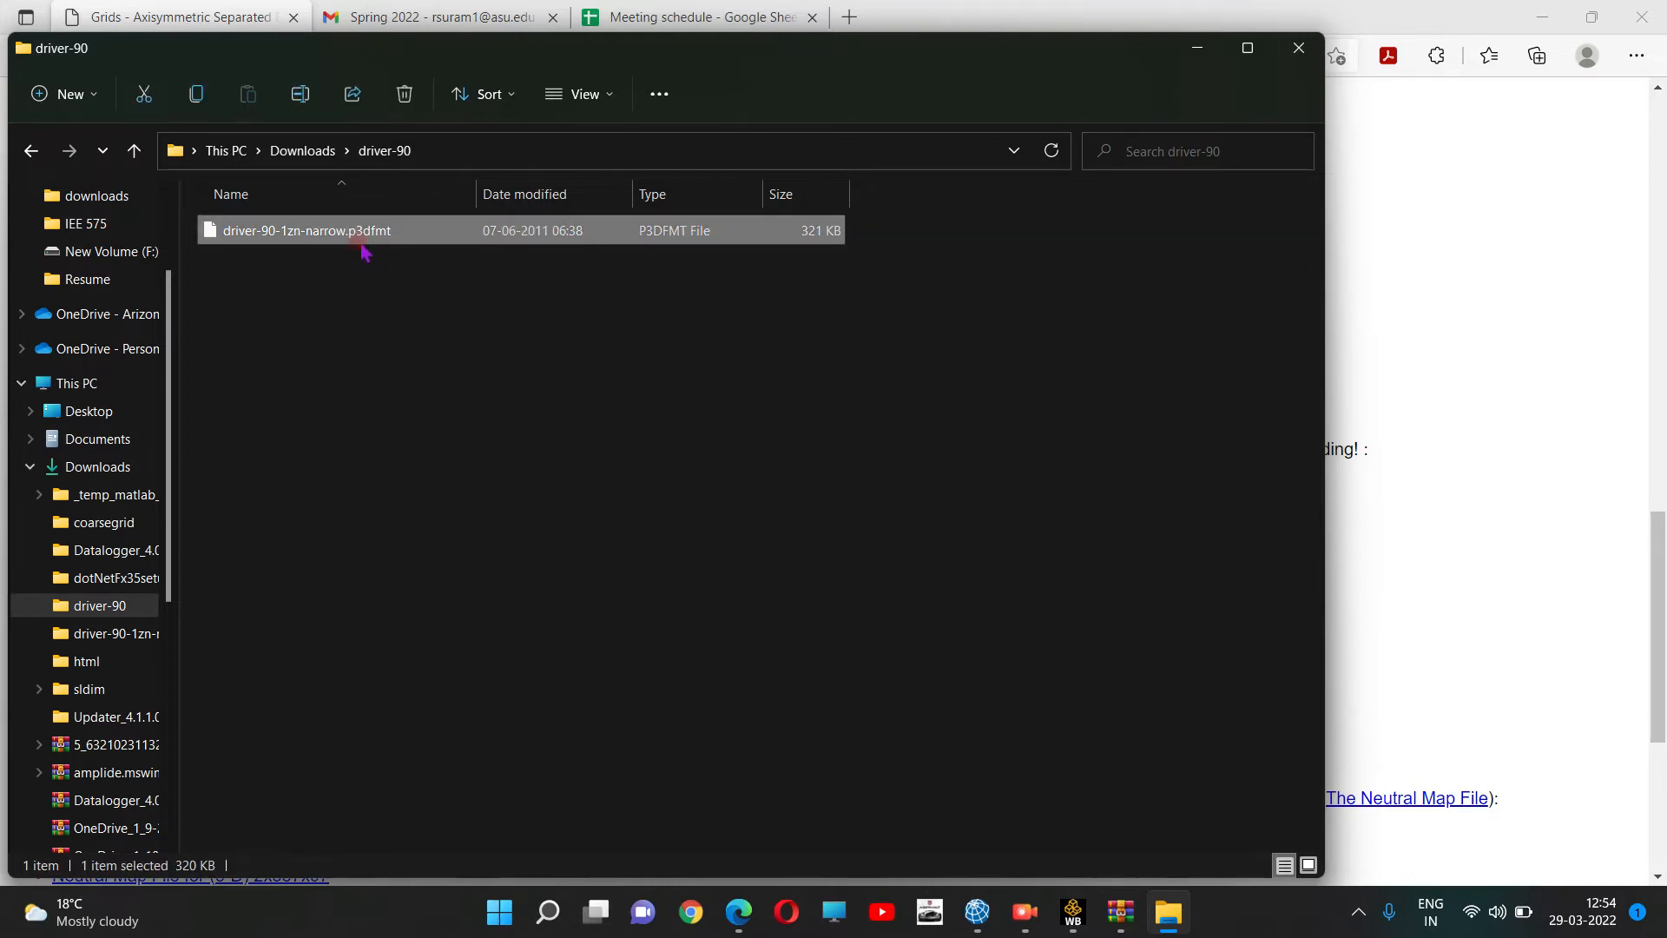
pyautogui.moveTo(366, 240)
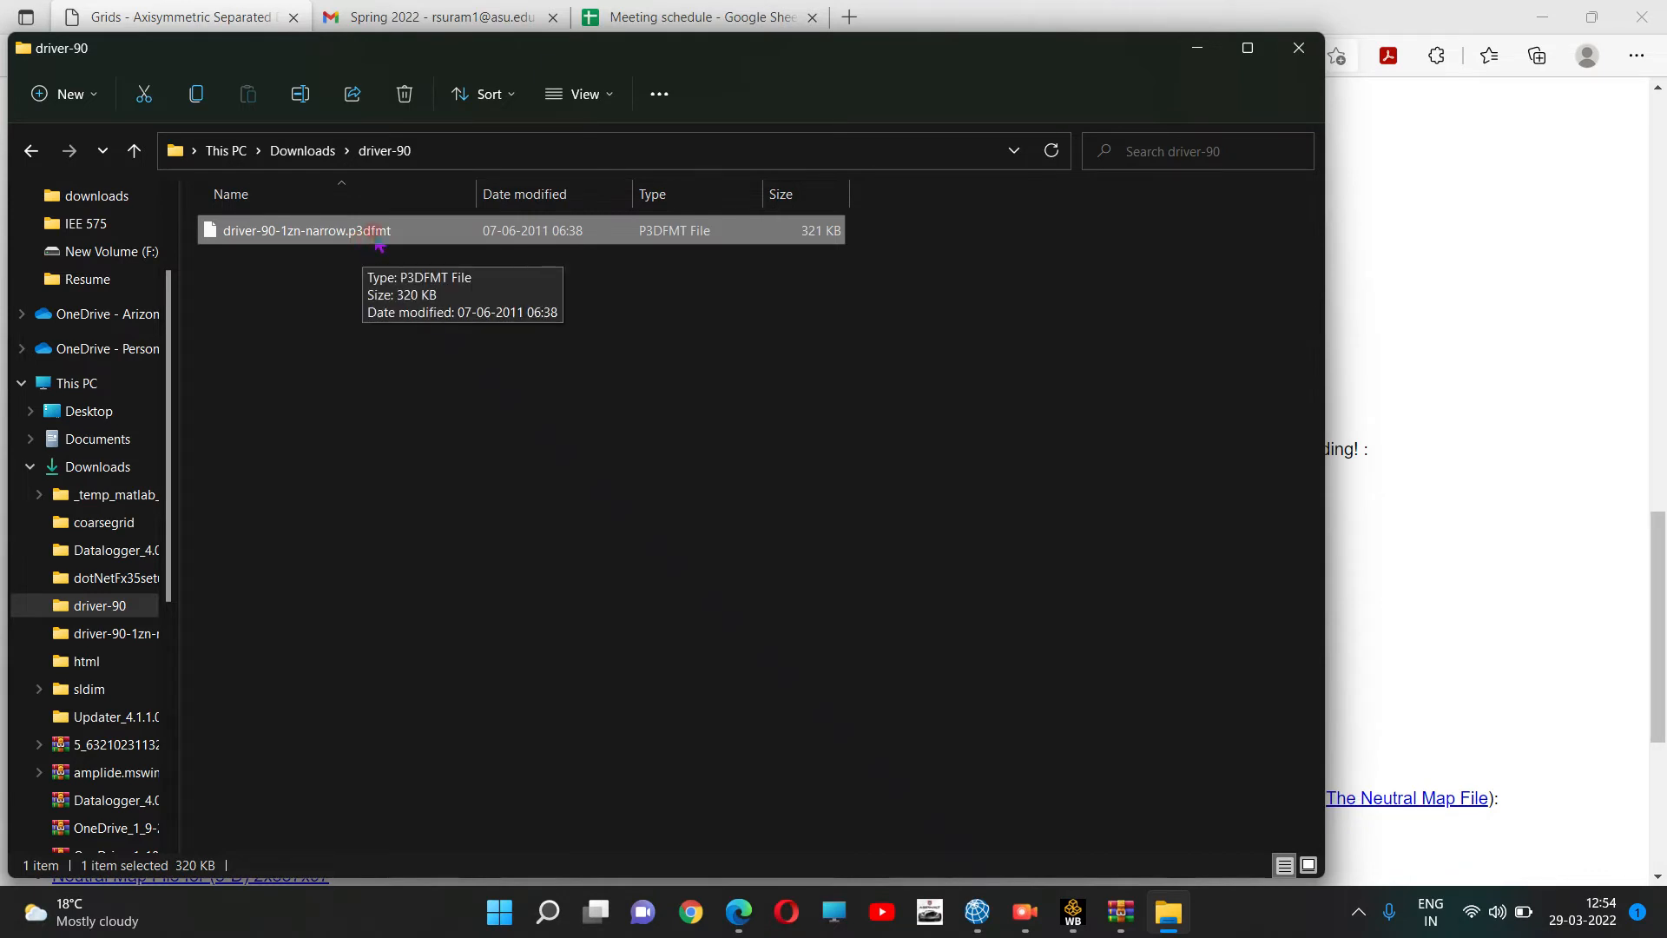
pyautogui.press('F2')
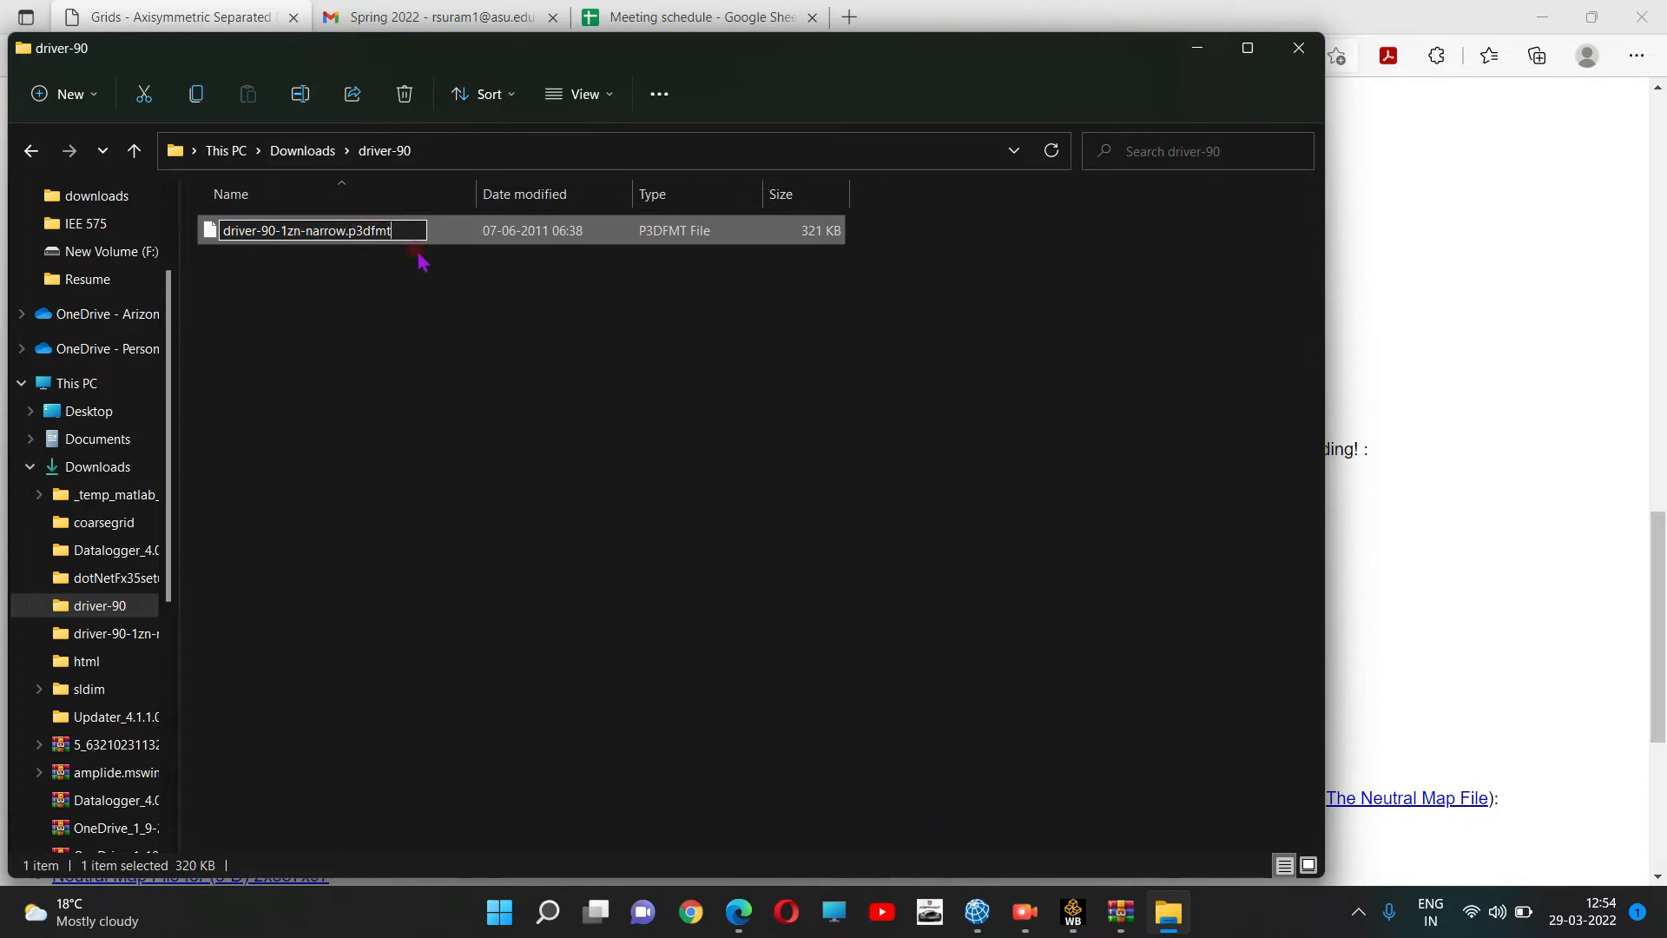
pyautogui.press('Backspace')
pyautogui.write('xyz')
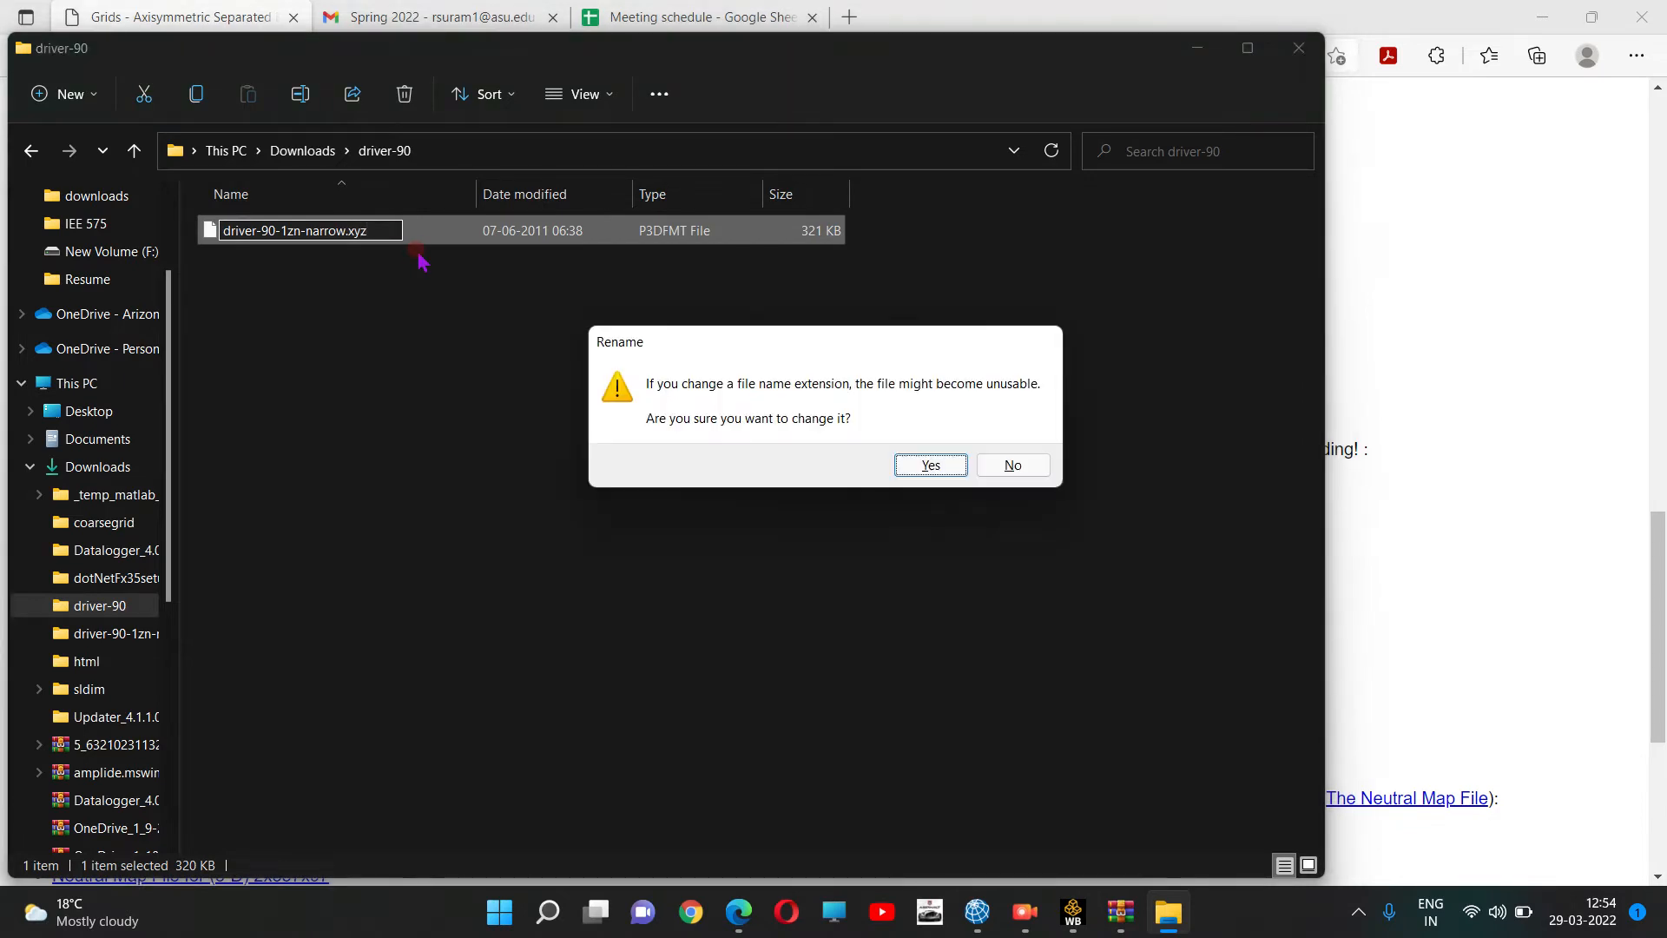
pyautogui.click(927, 465)
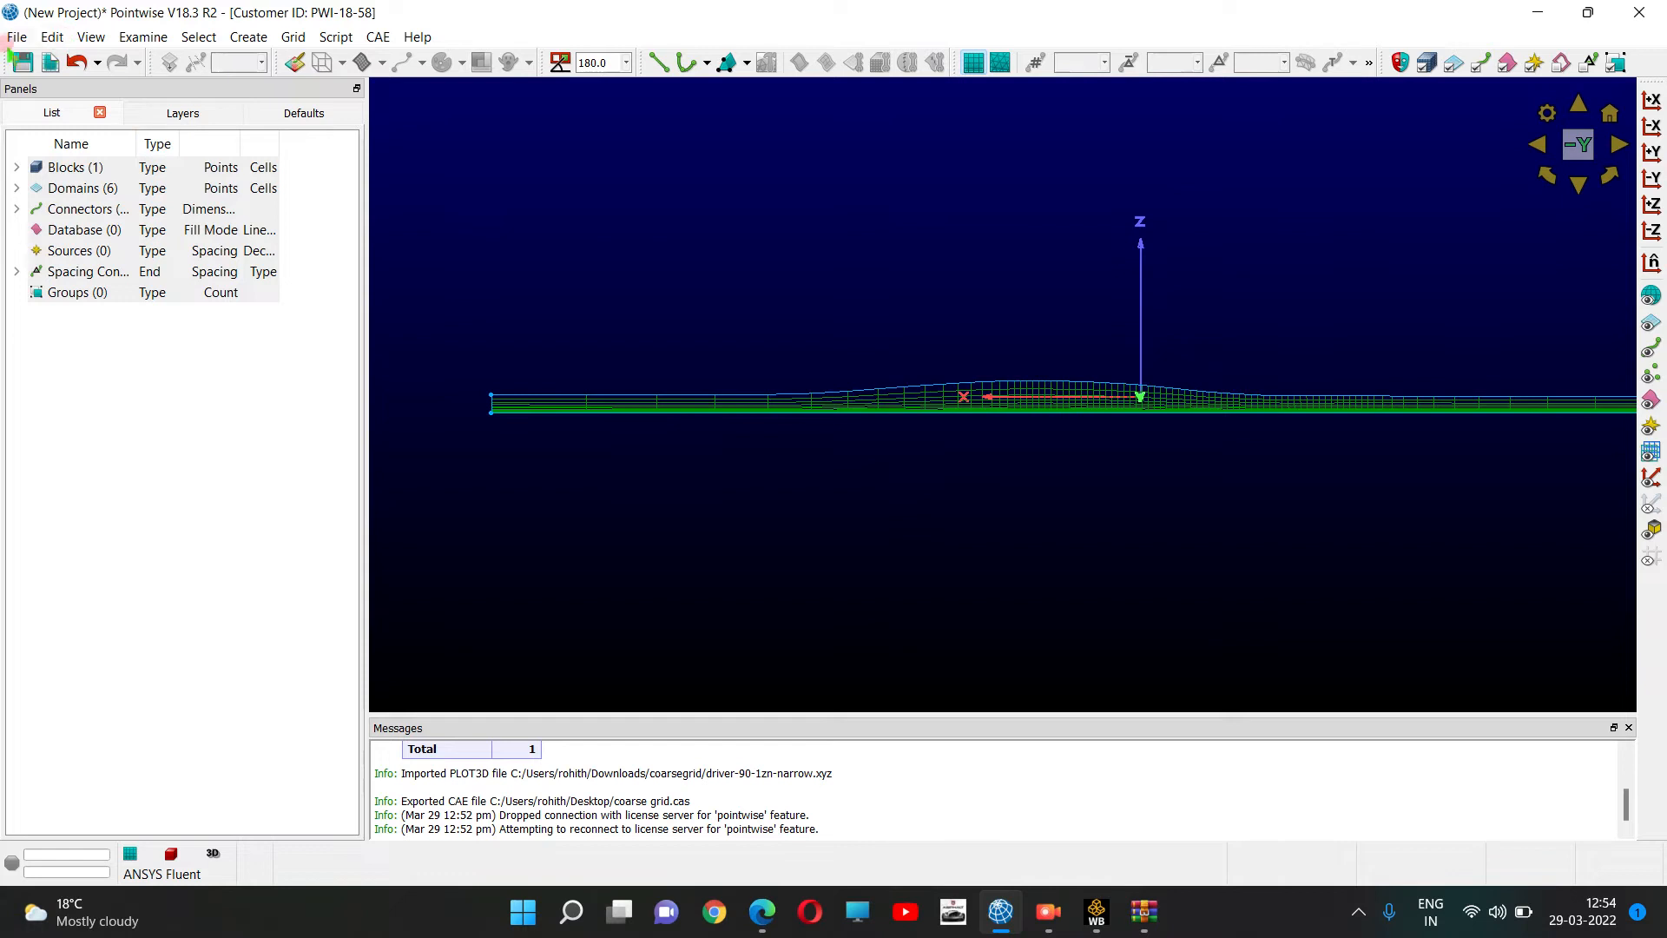
# Start a new Blank Project via File > New, clearing the previous grid.
pyautogui.click(15, 36)
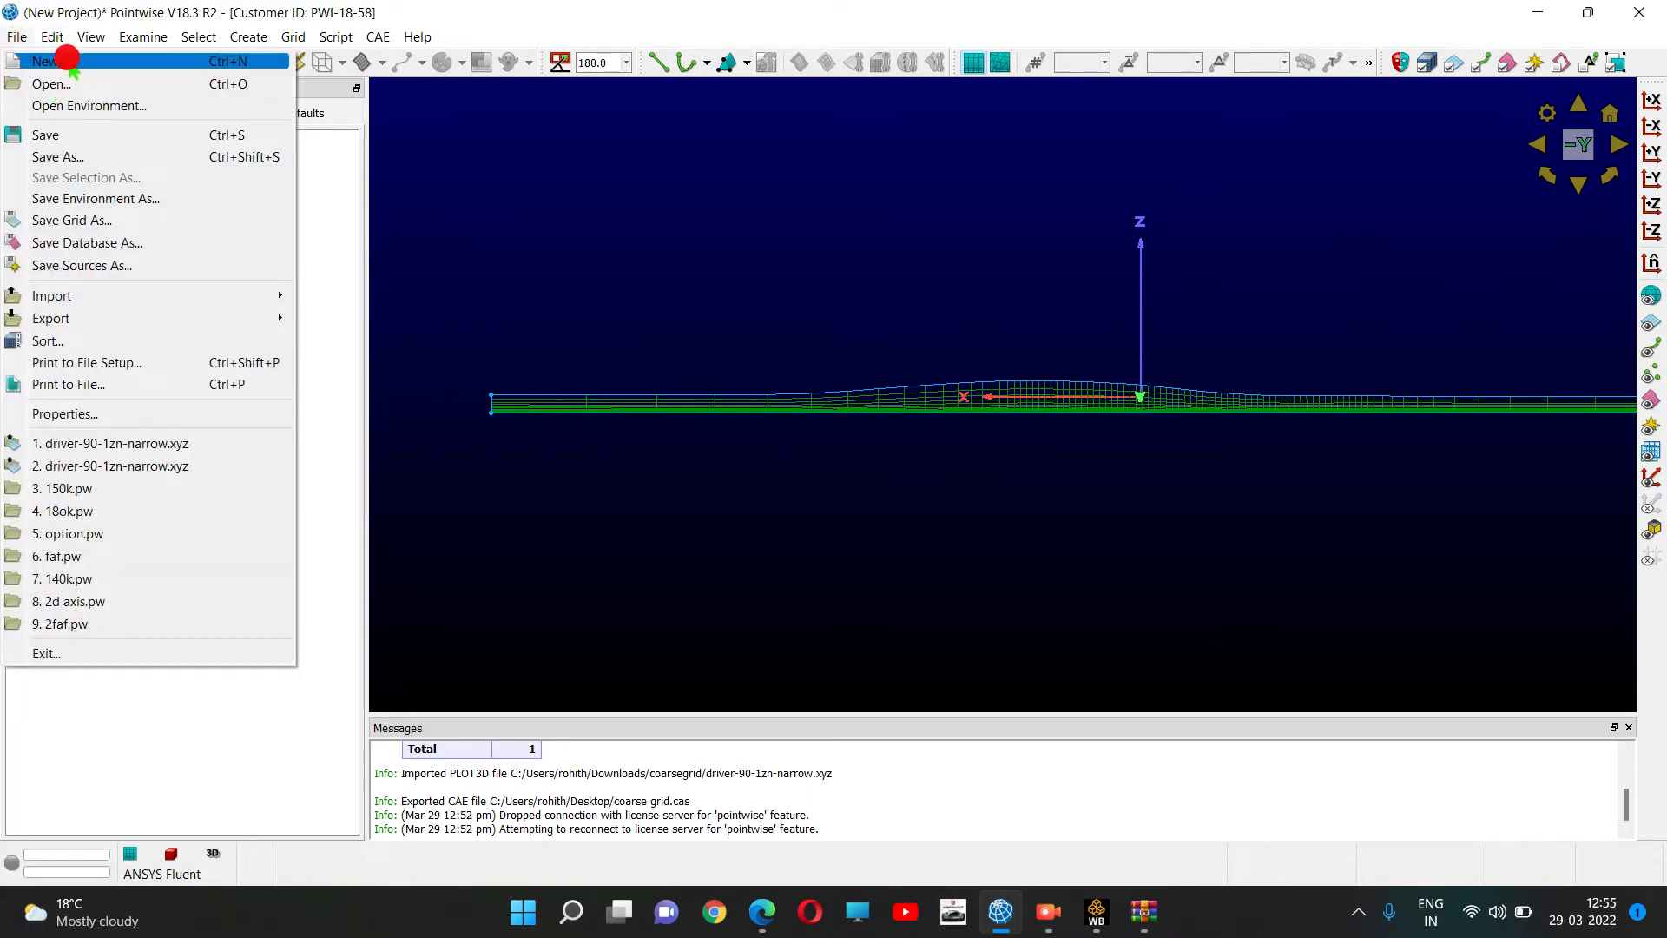
pyautogui.click(42, 59)
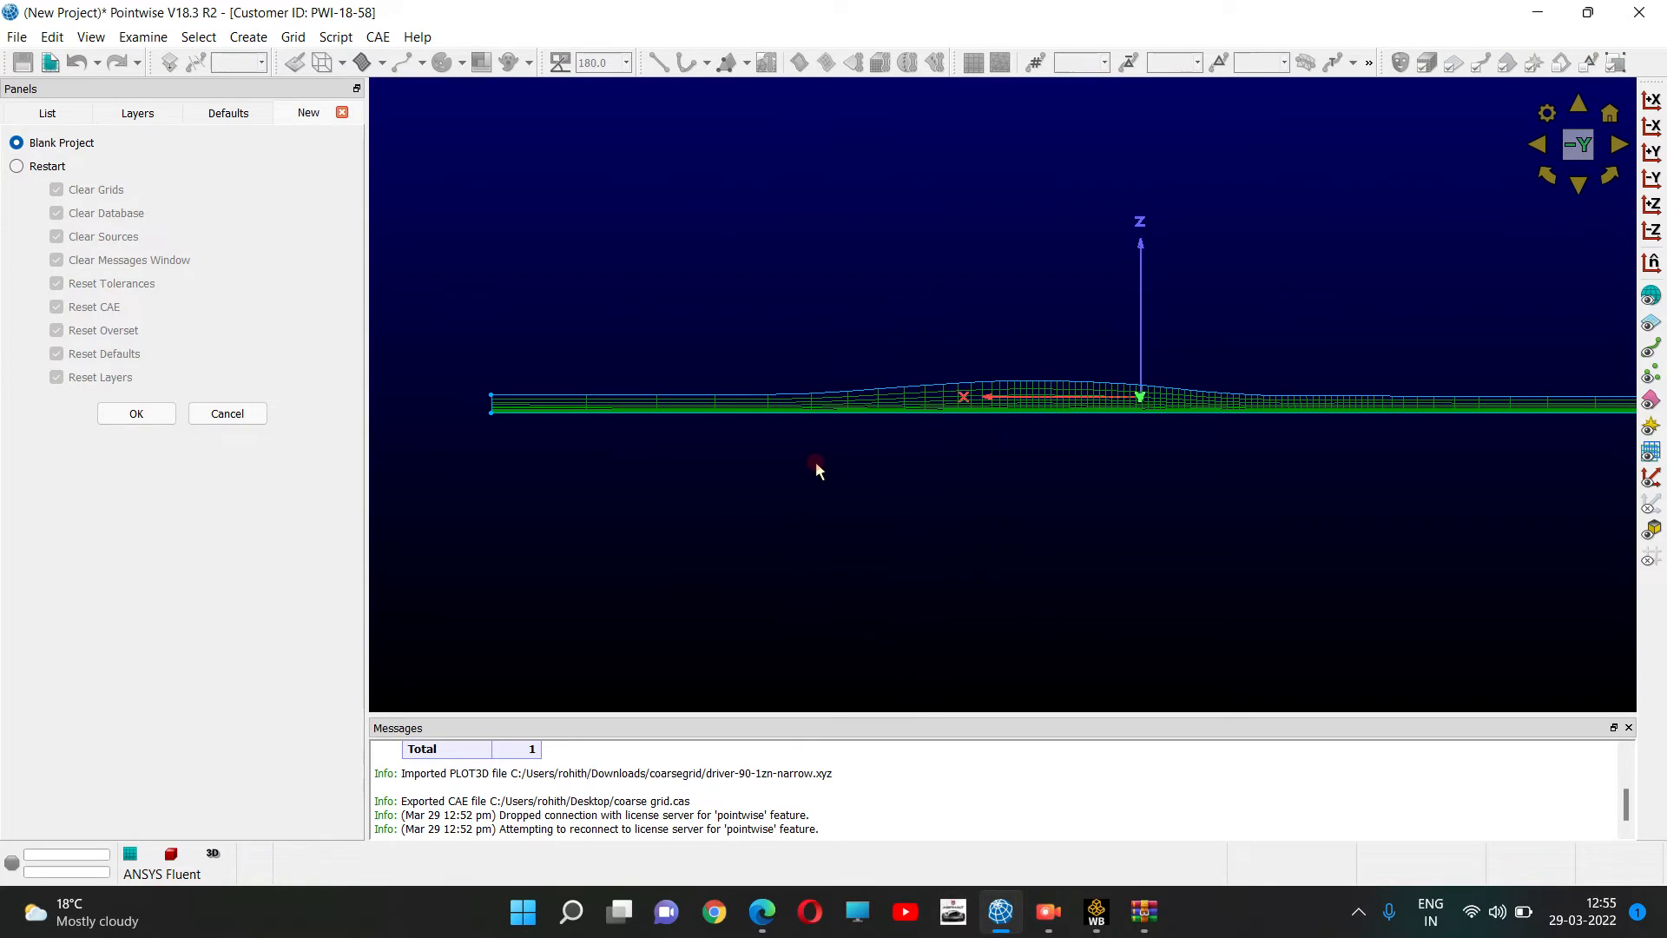
pyautogui.click(135, 413)
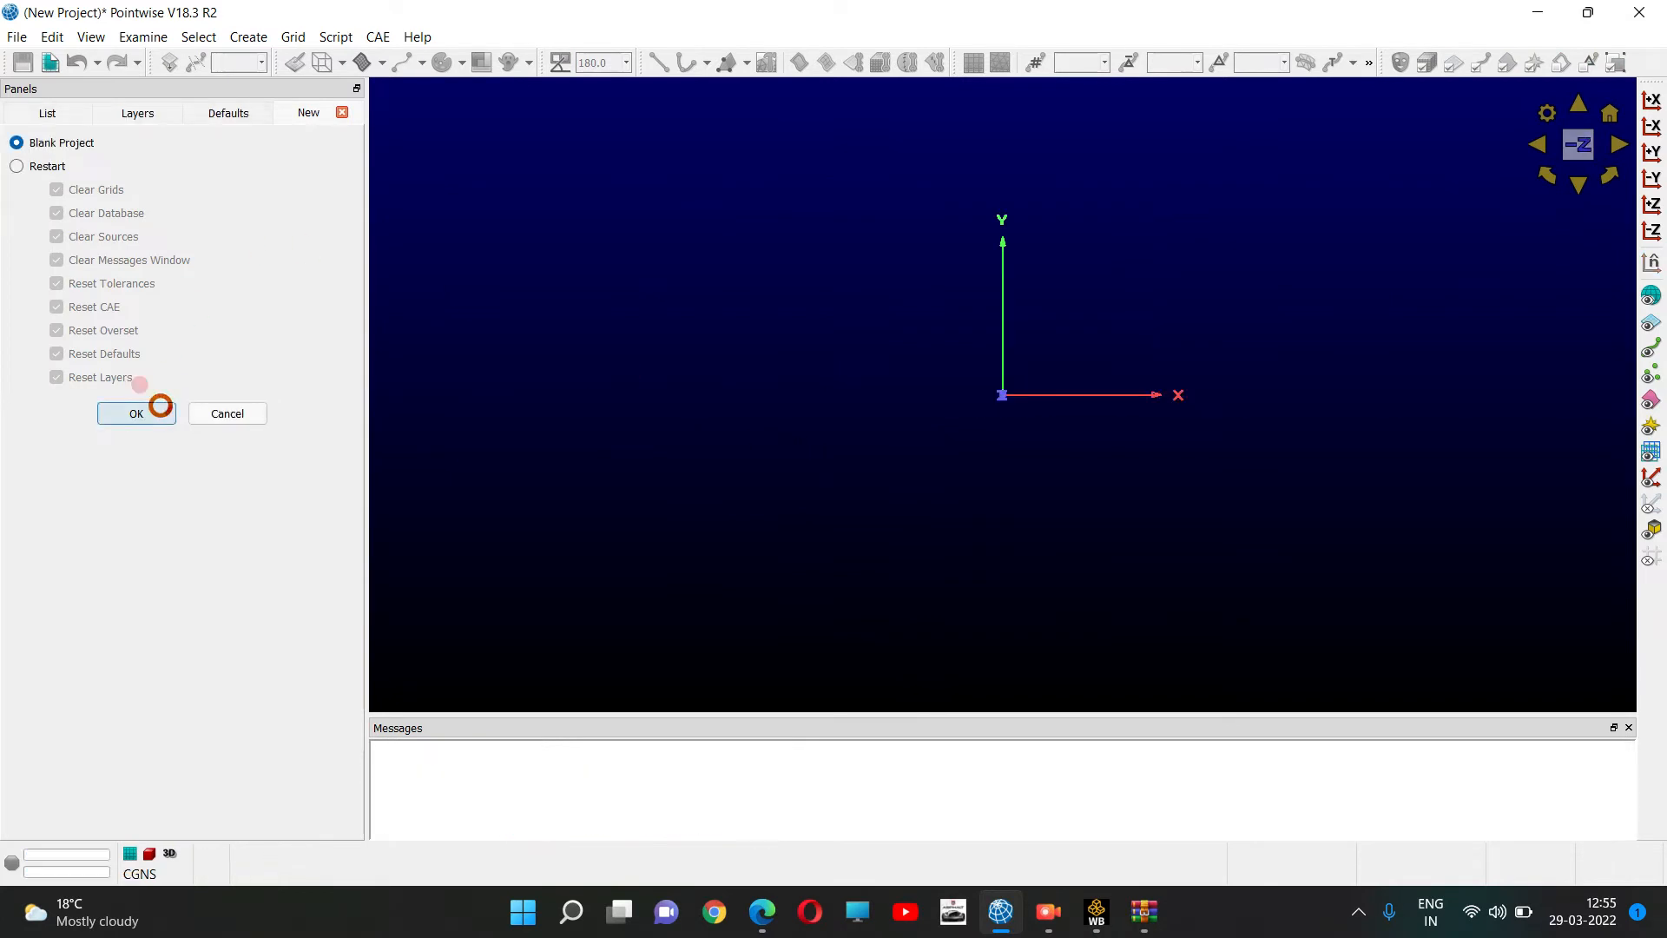
pyautogui.click(16, 36)
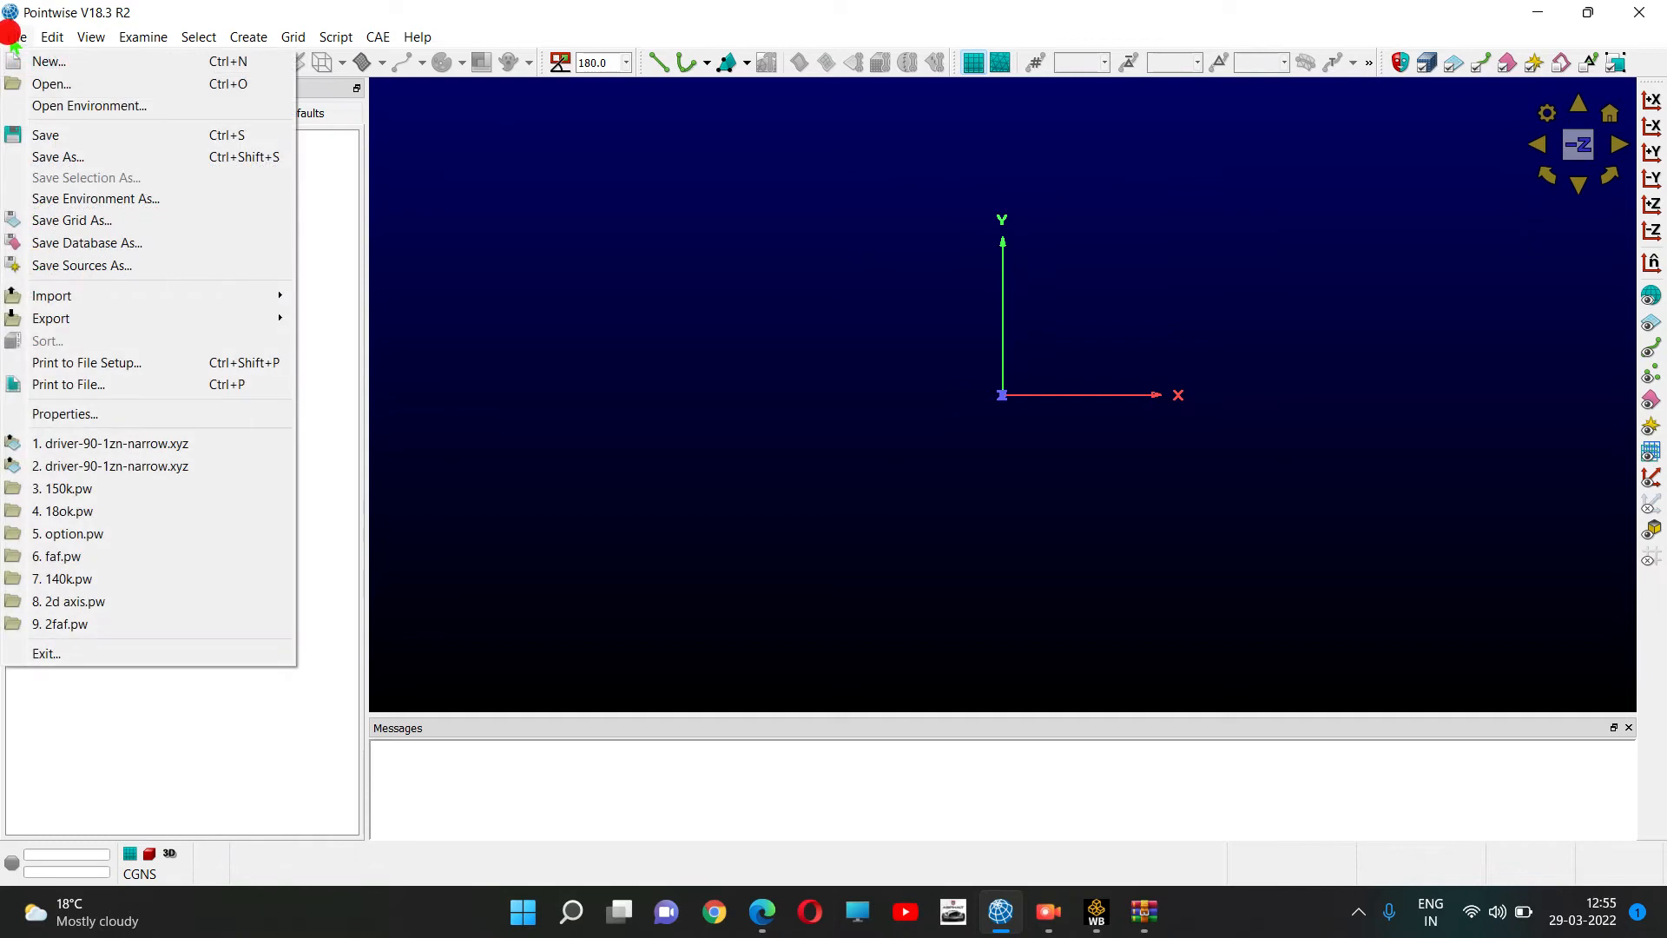
pyautogui.moveTo(51, 295)
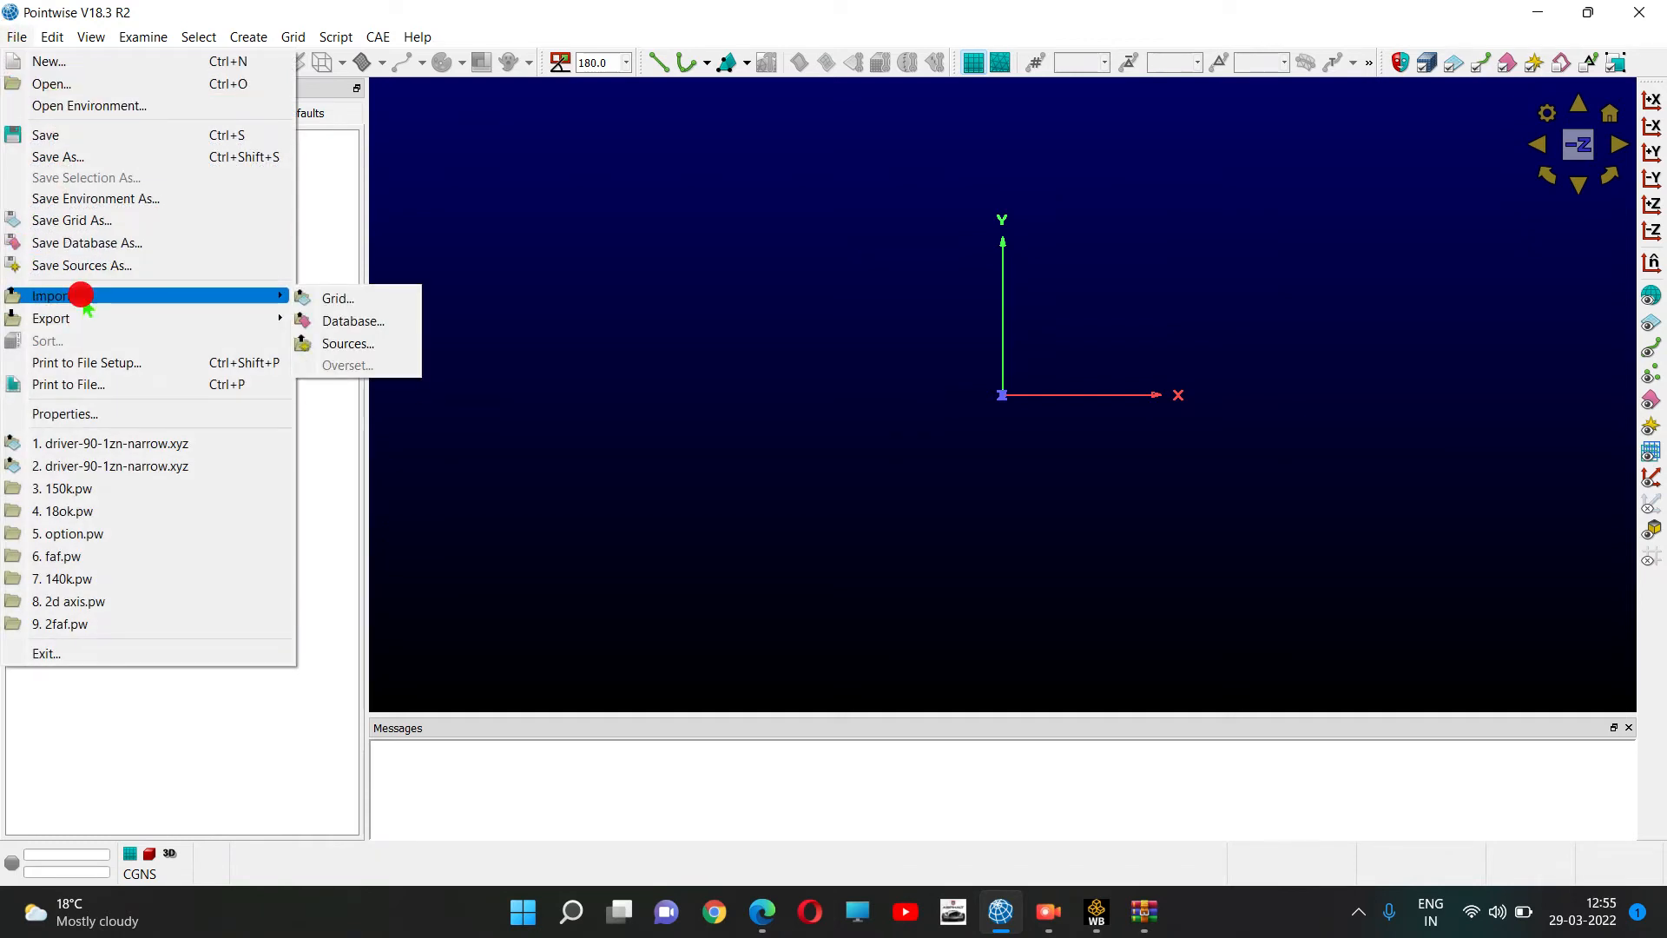
# Choose Downloads\driver-90\driver-90-1zn-narrow.xyz in the grid import browser.
pyautogui.click(336, 297)
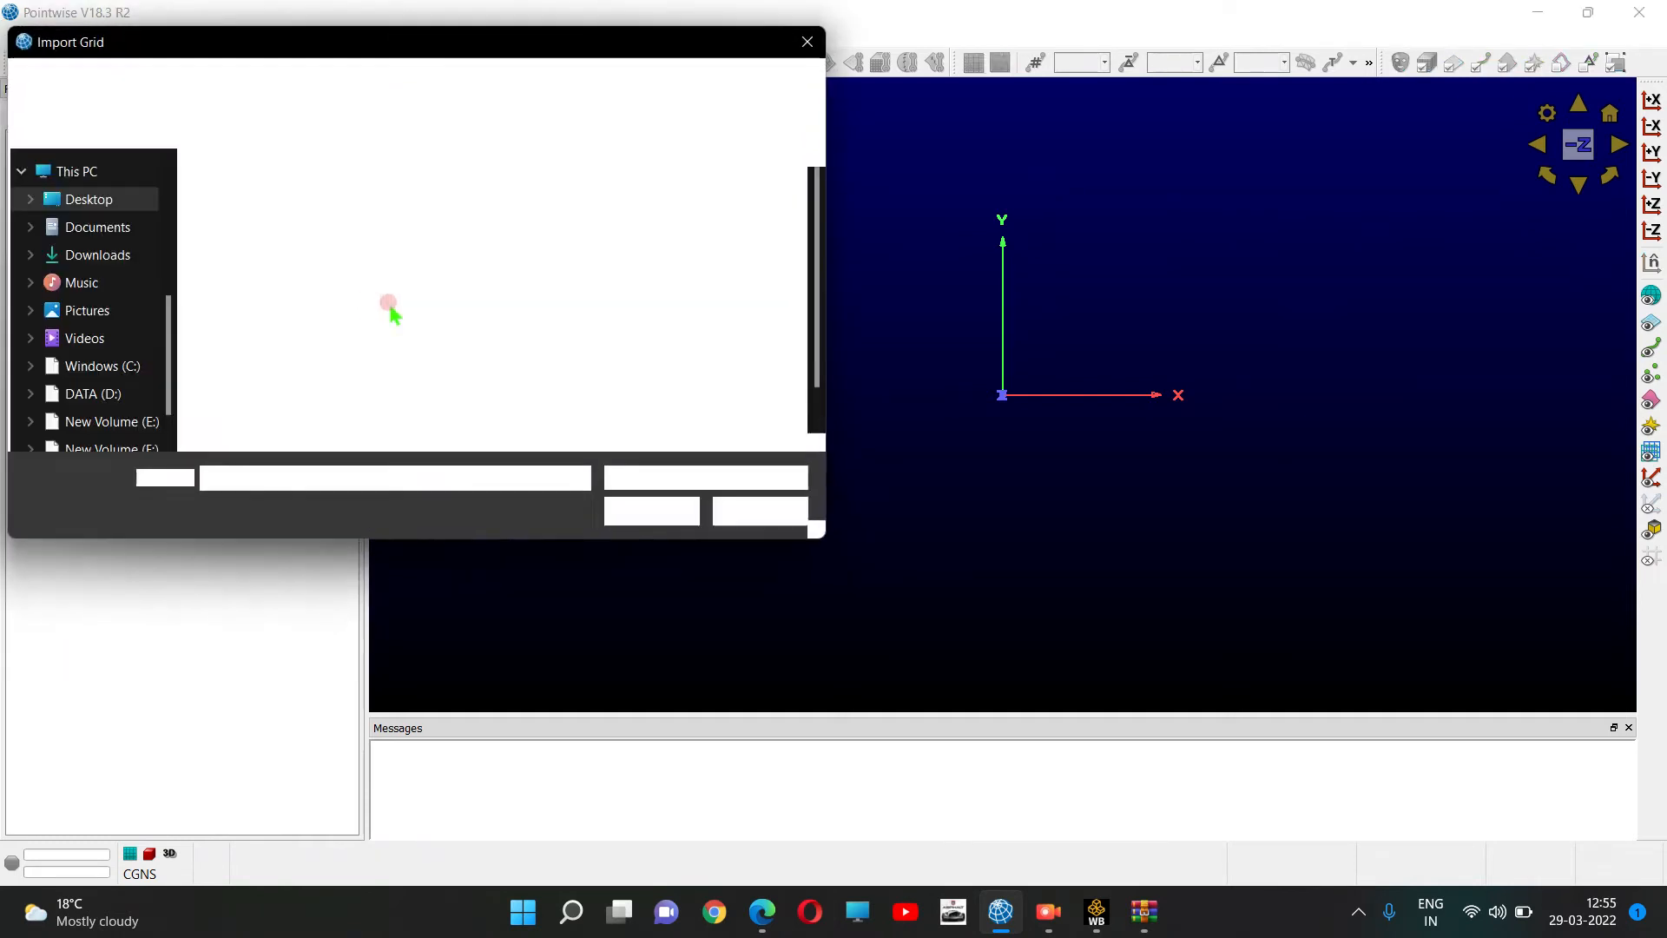
pyautogui.click(97, 254)
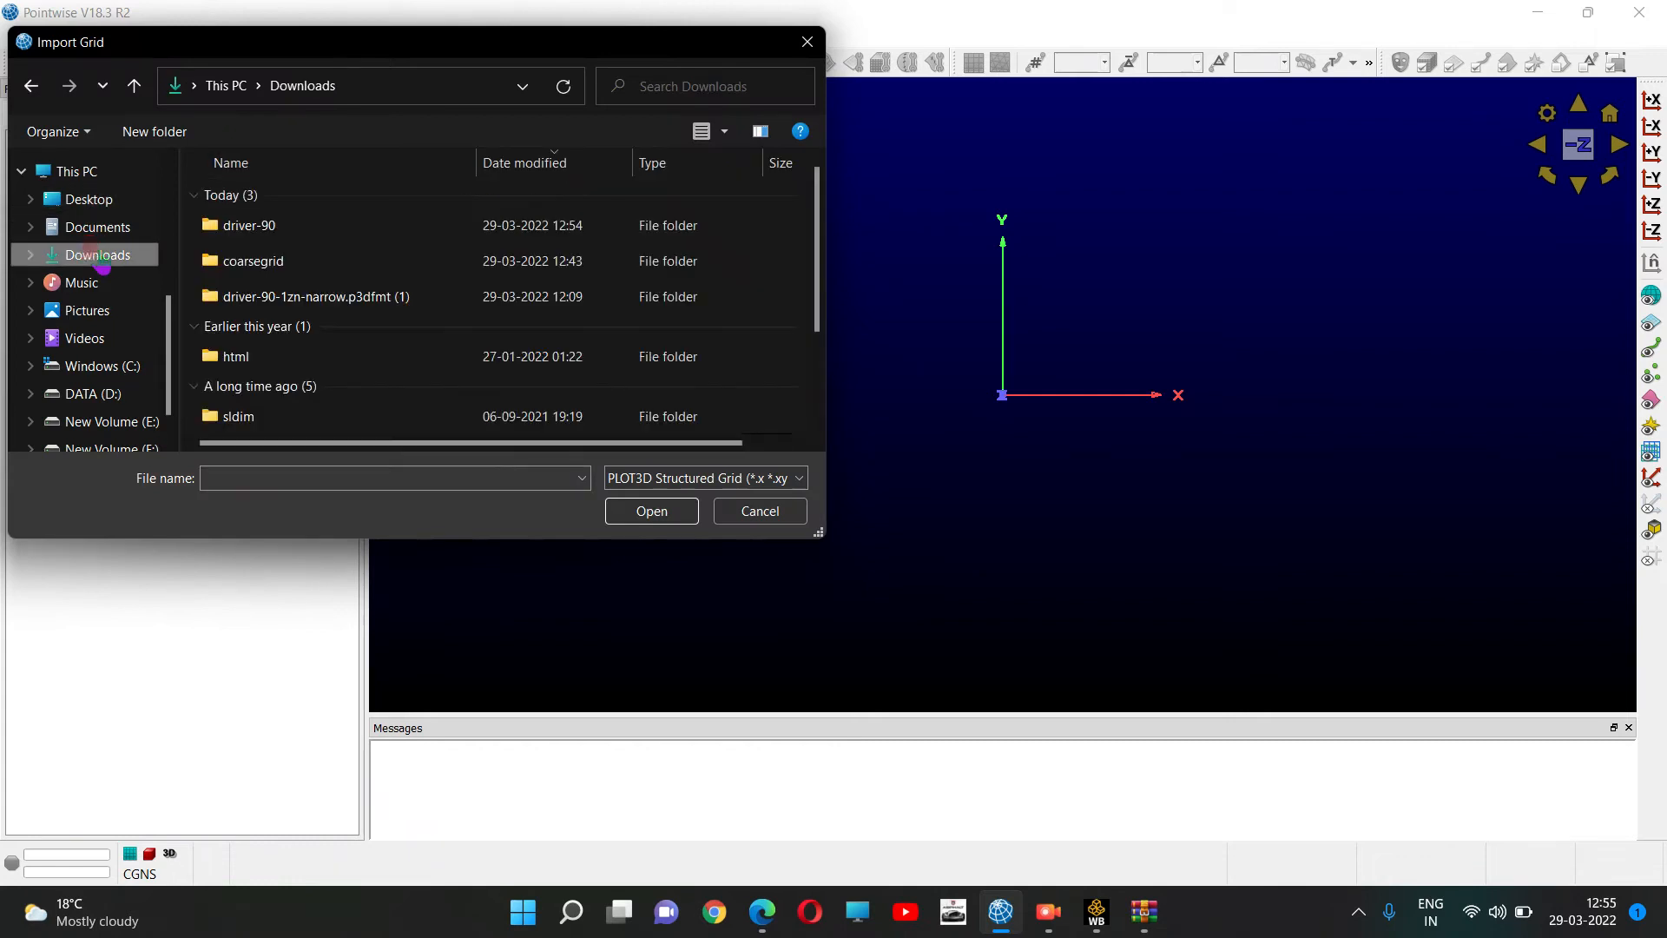
pyautogui.doubleClick(248, 224)
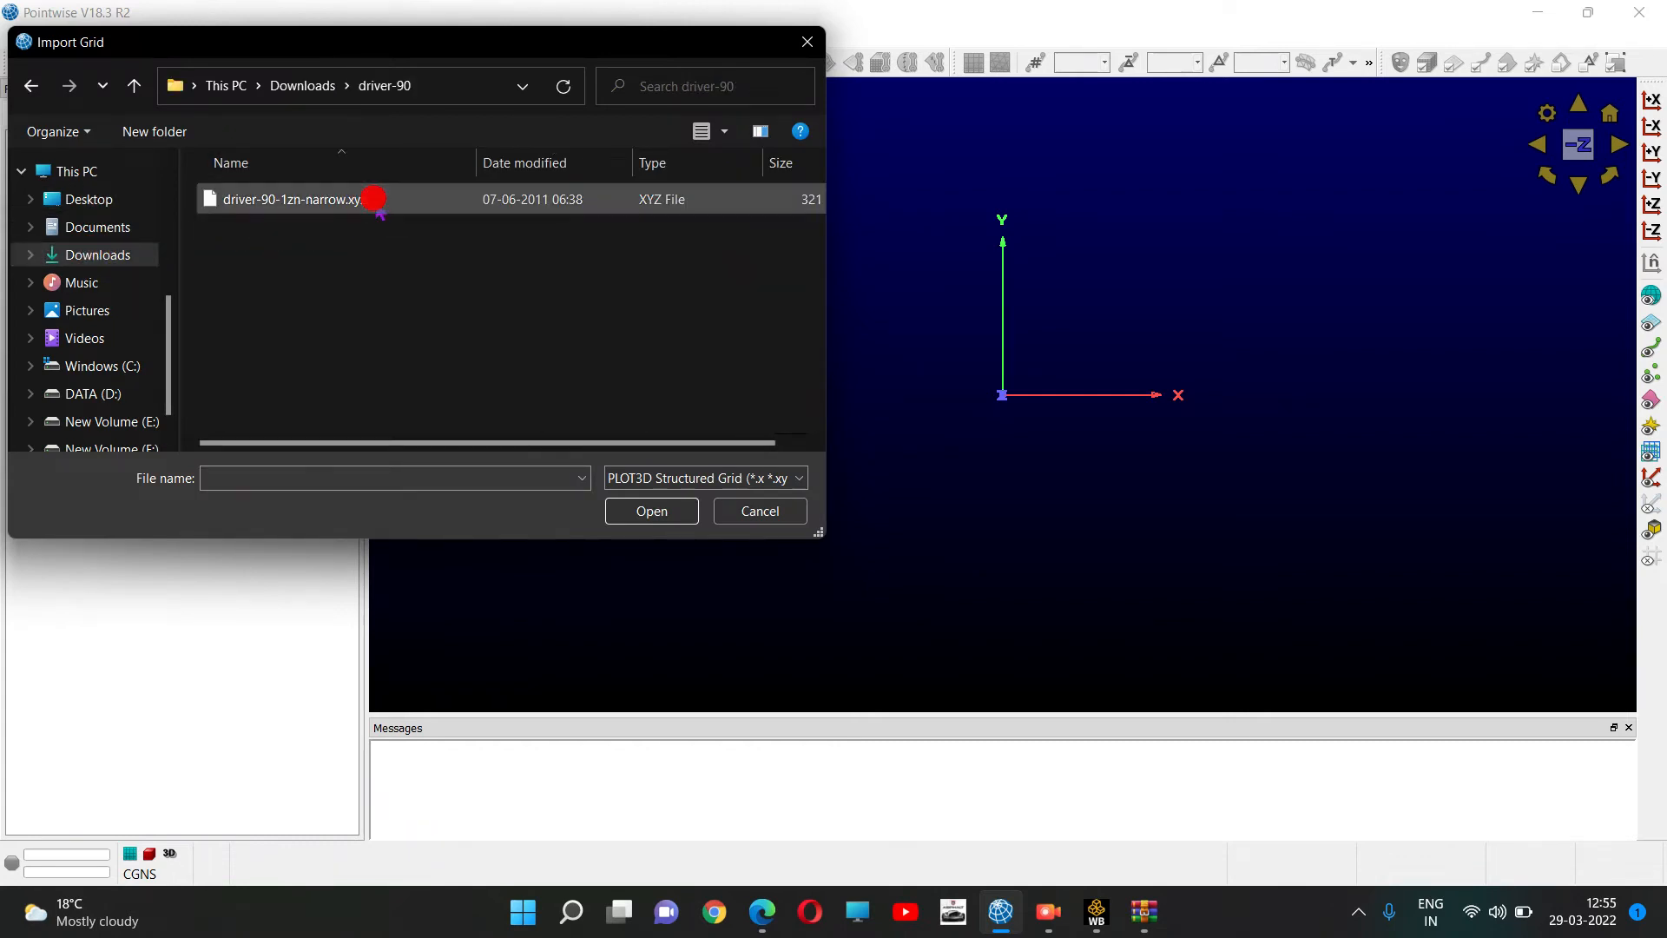
pyautogui.click(292, 198)
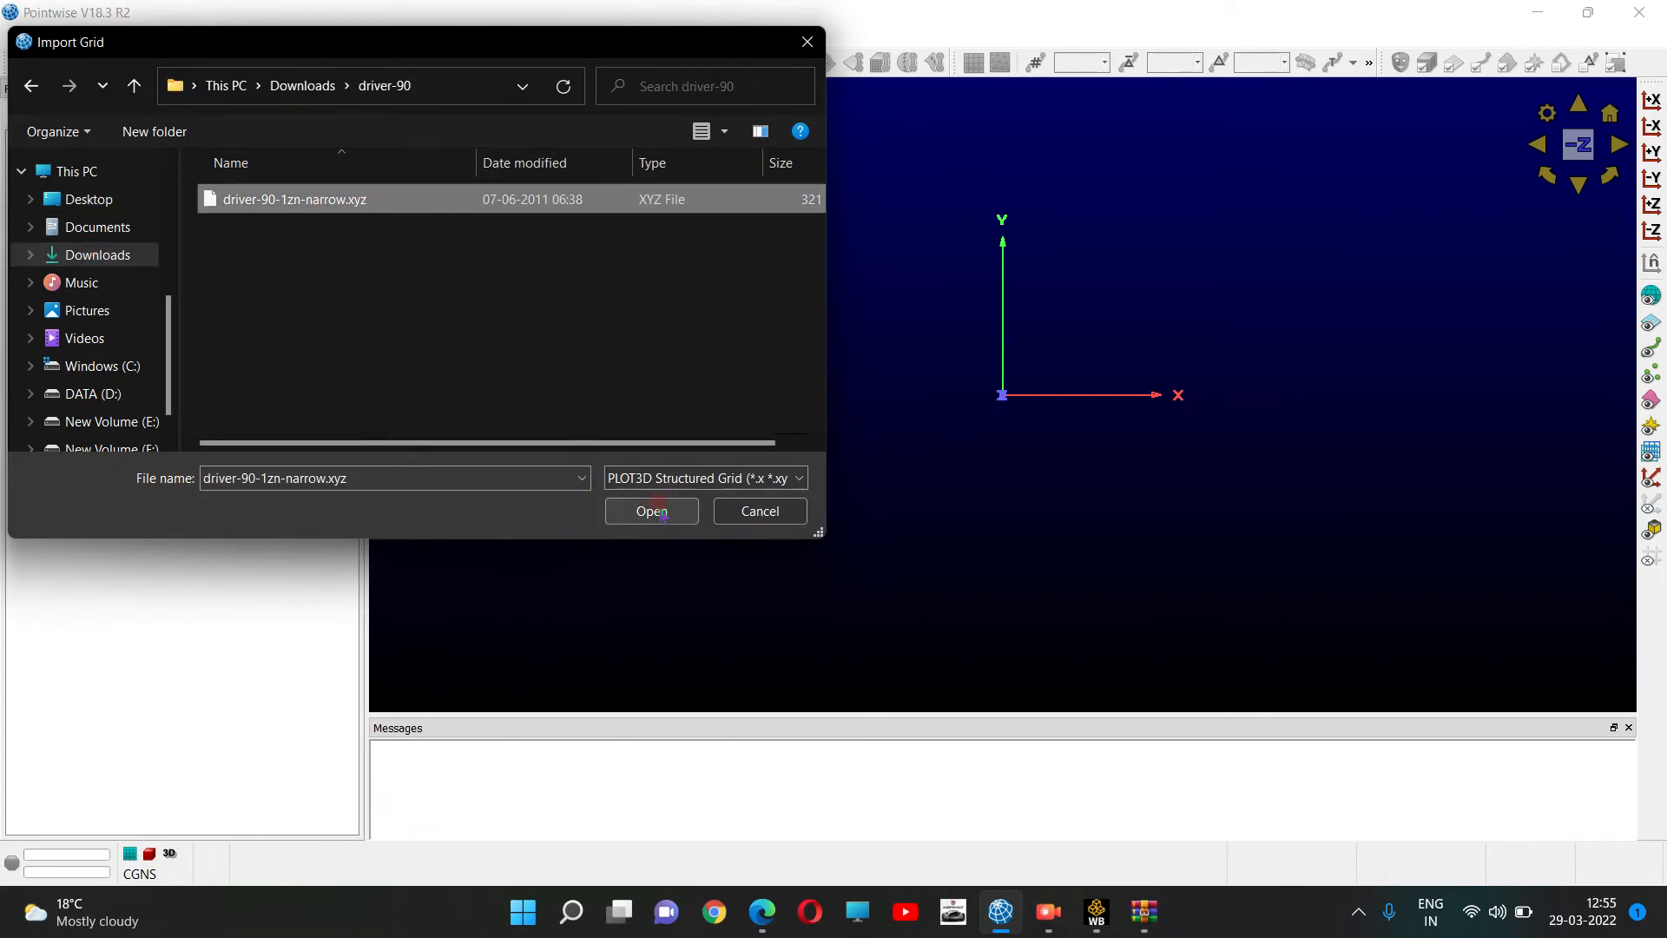
pyautogui.click(649, 511)
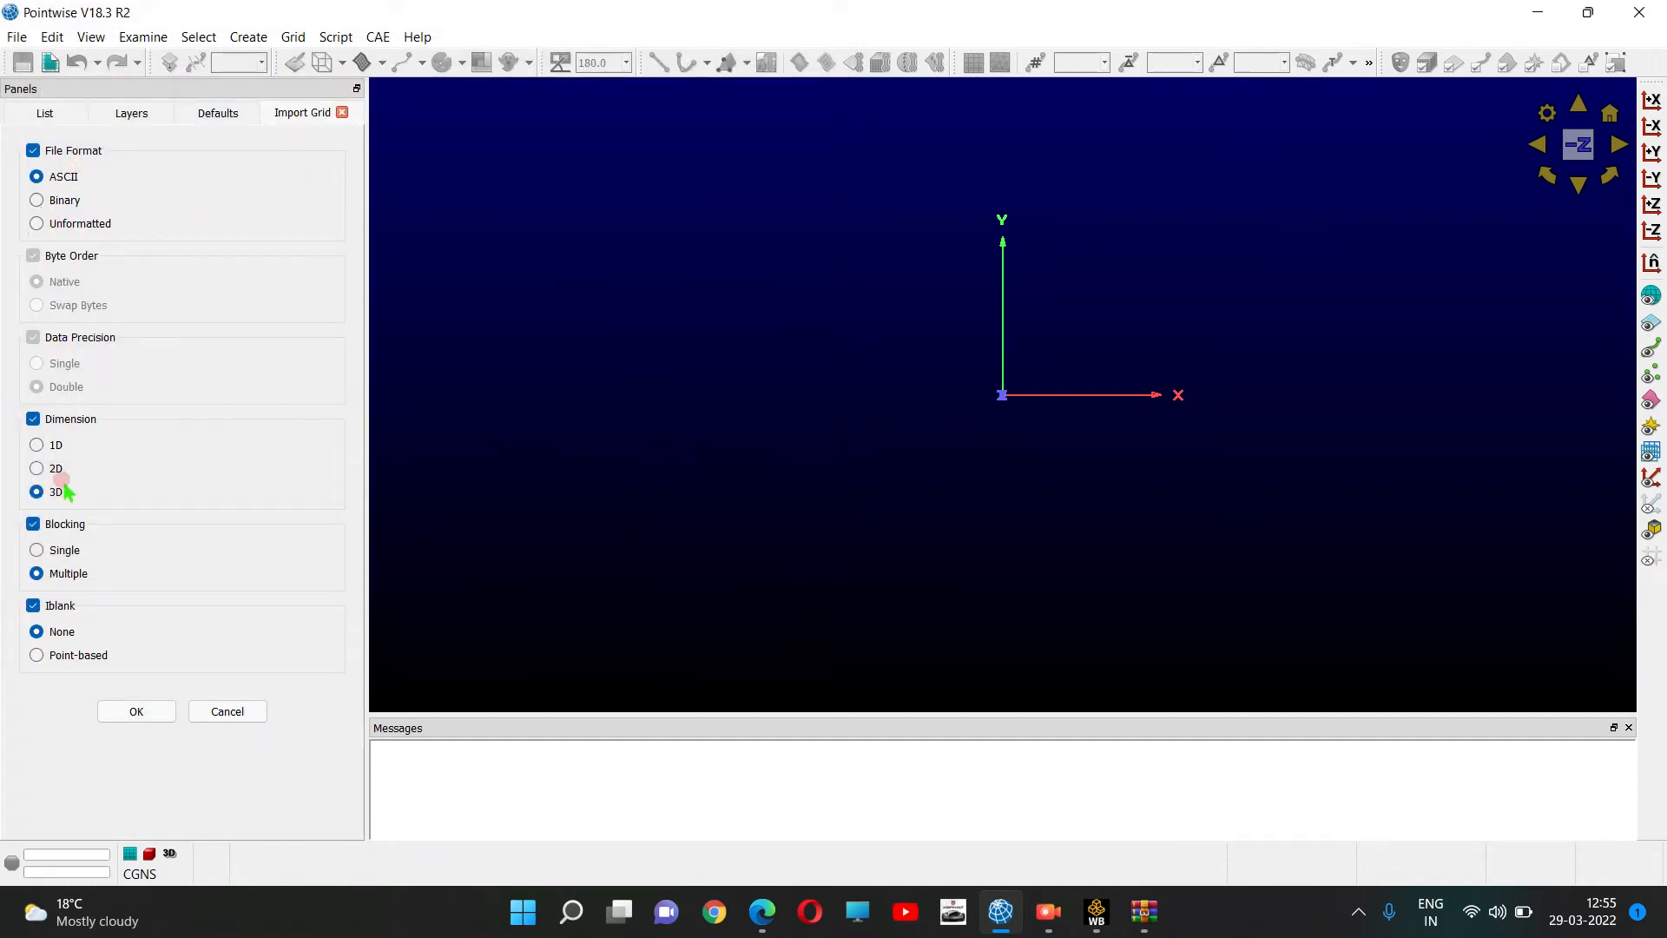
# Import the file as a 3D PLOT3D grid, giving one block with six domains.
pyautogui.click(136, 710)
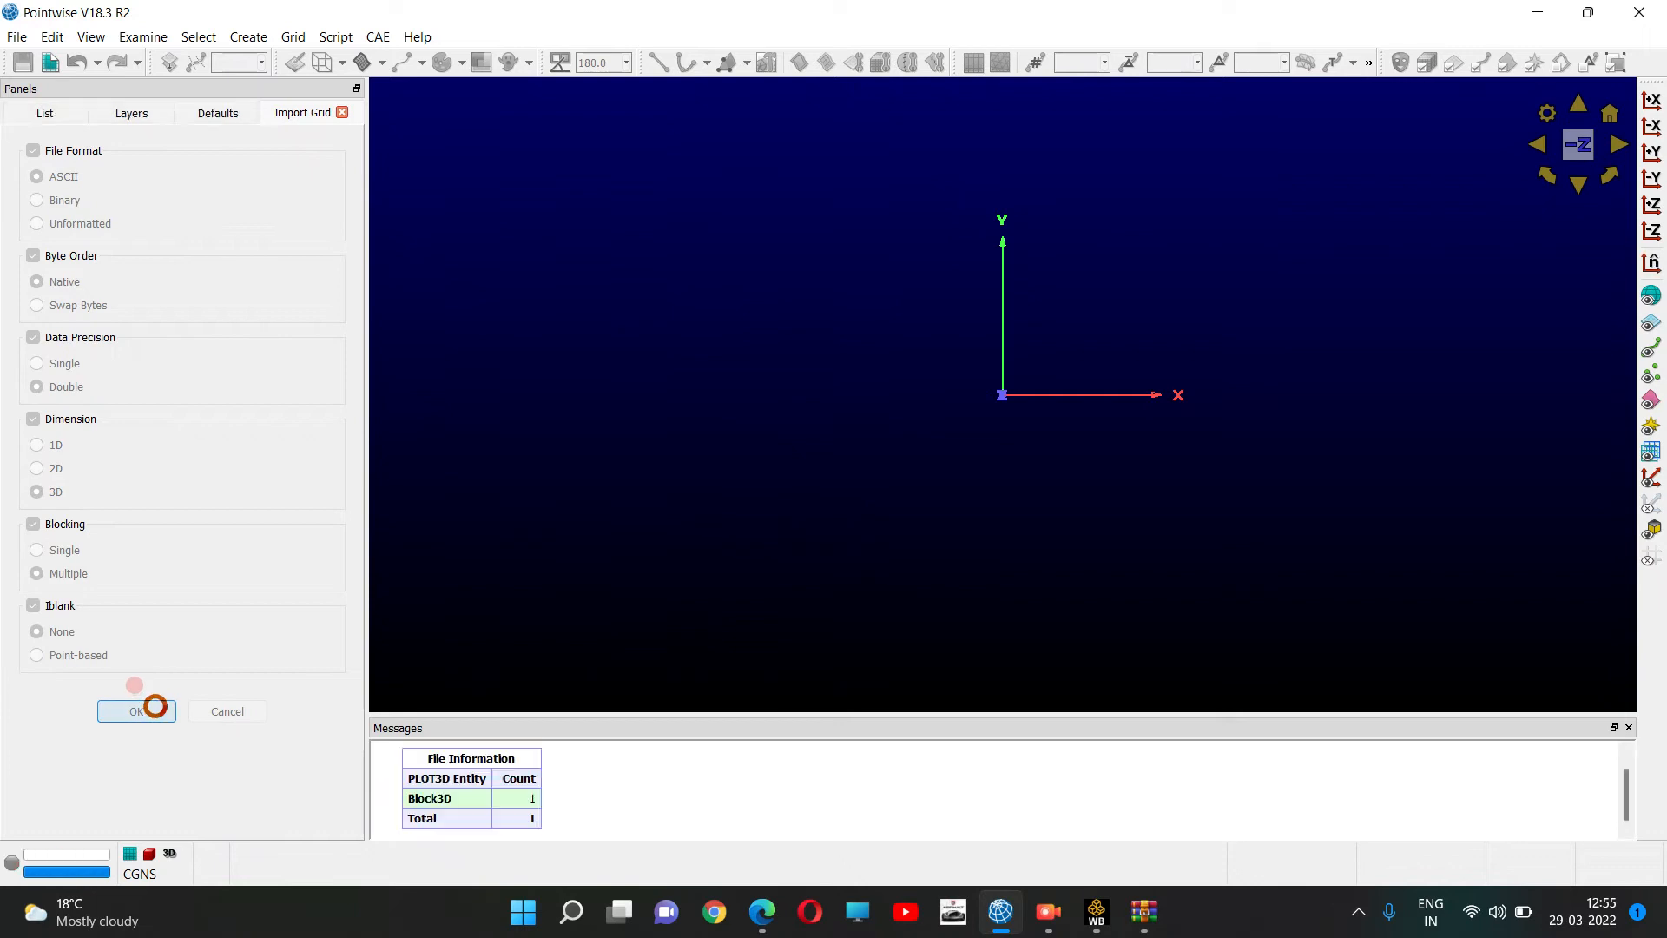
pyautogui.click(132, 711)
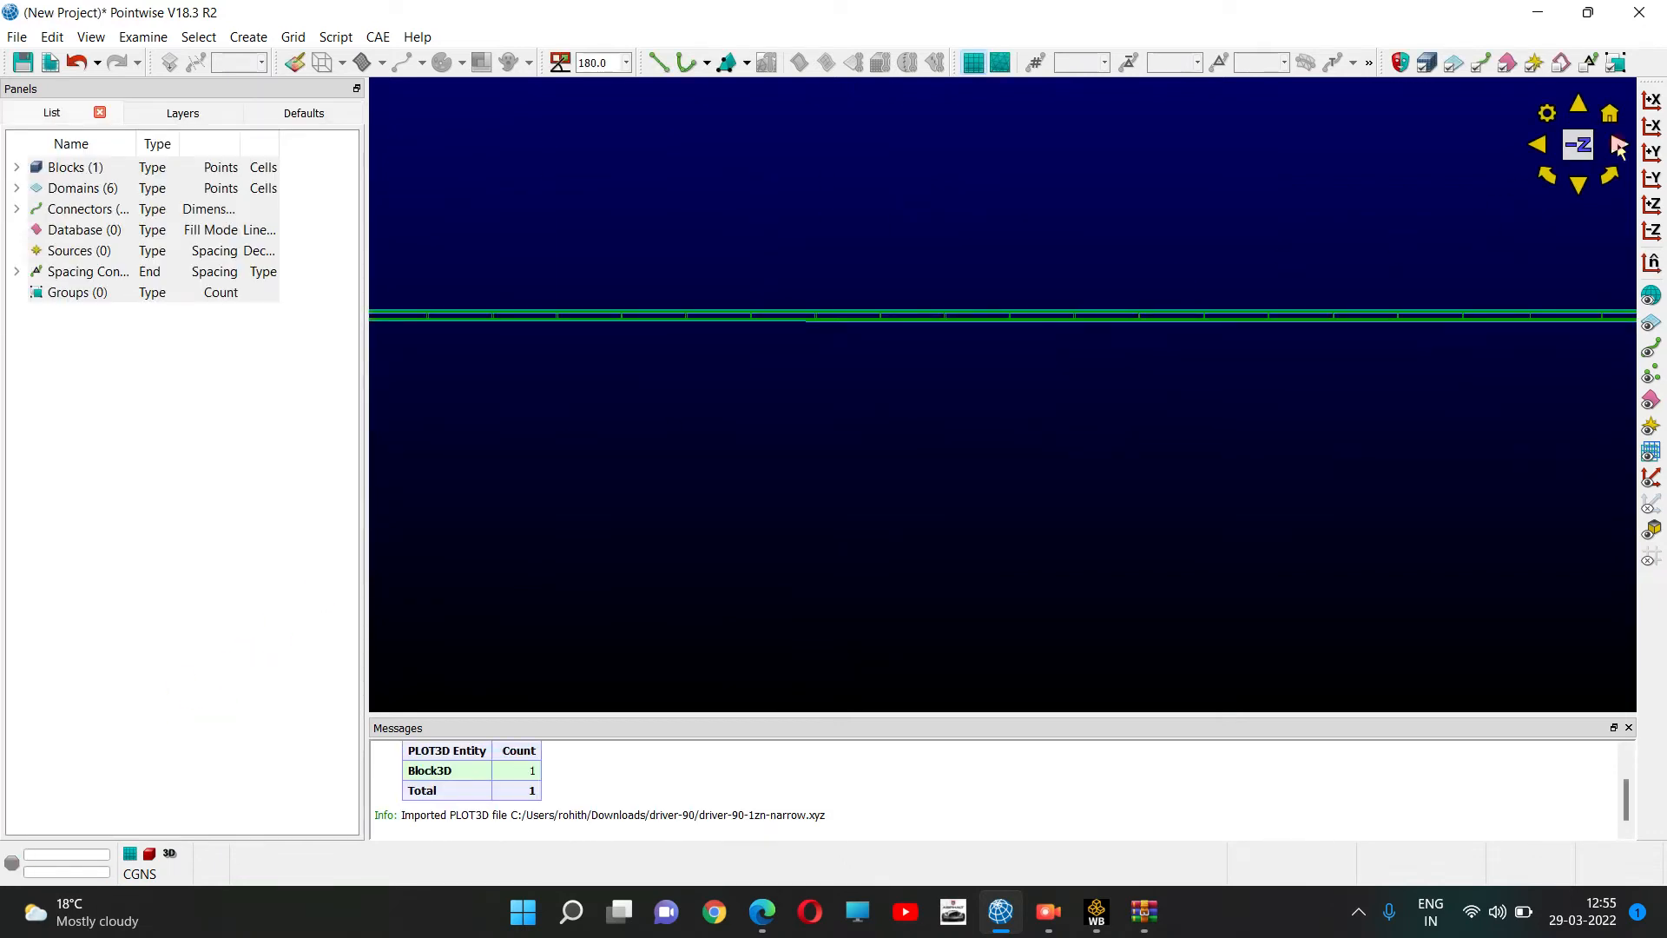
pyautogui.click(1579, 144)
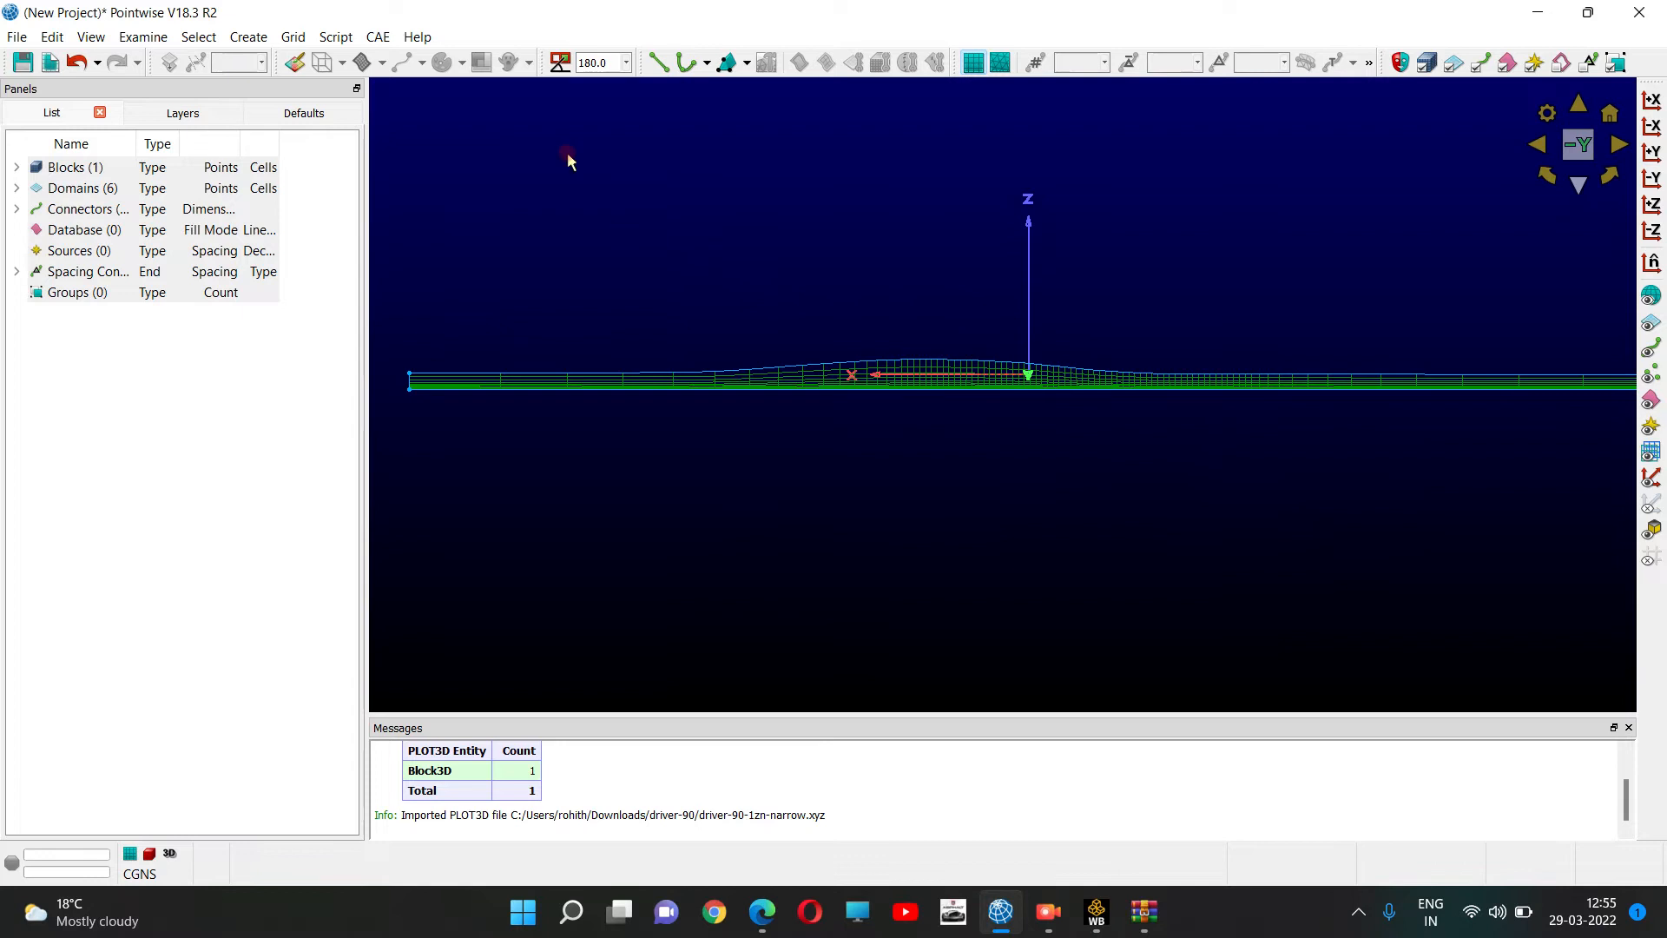
# Select ANSYS Fluent as the CAE solver.
pyautogui.click(377, 37)
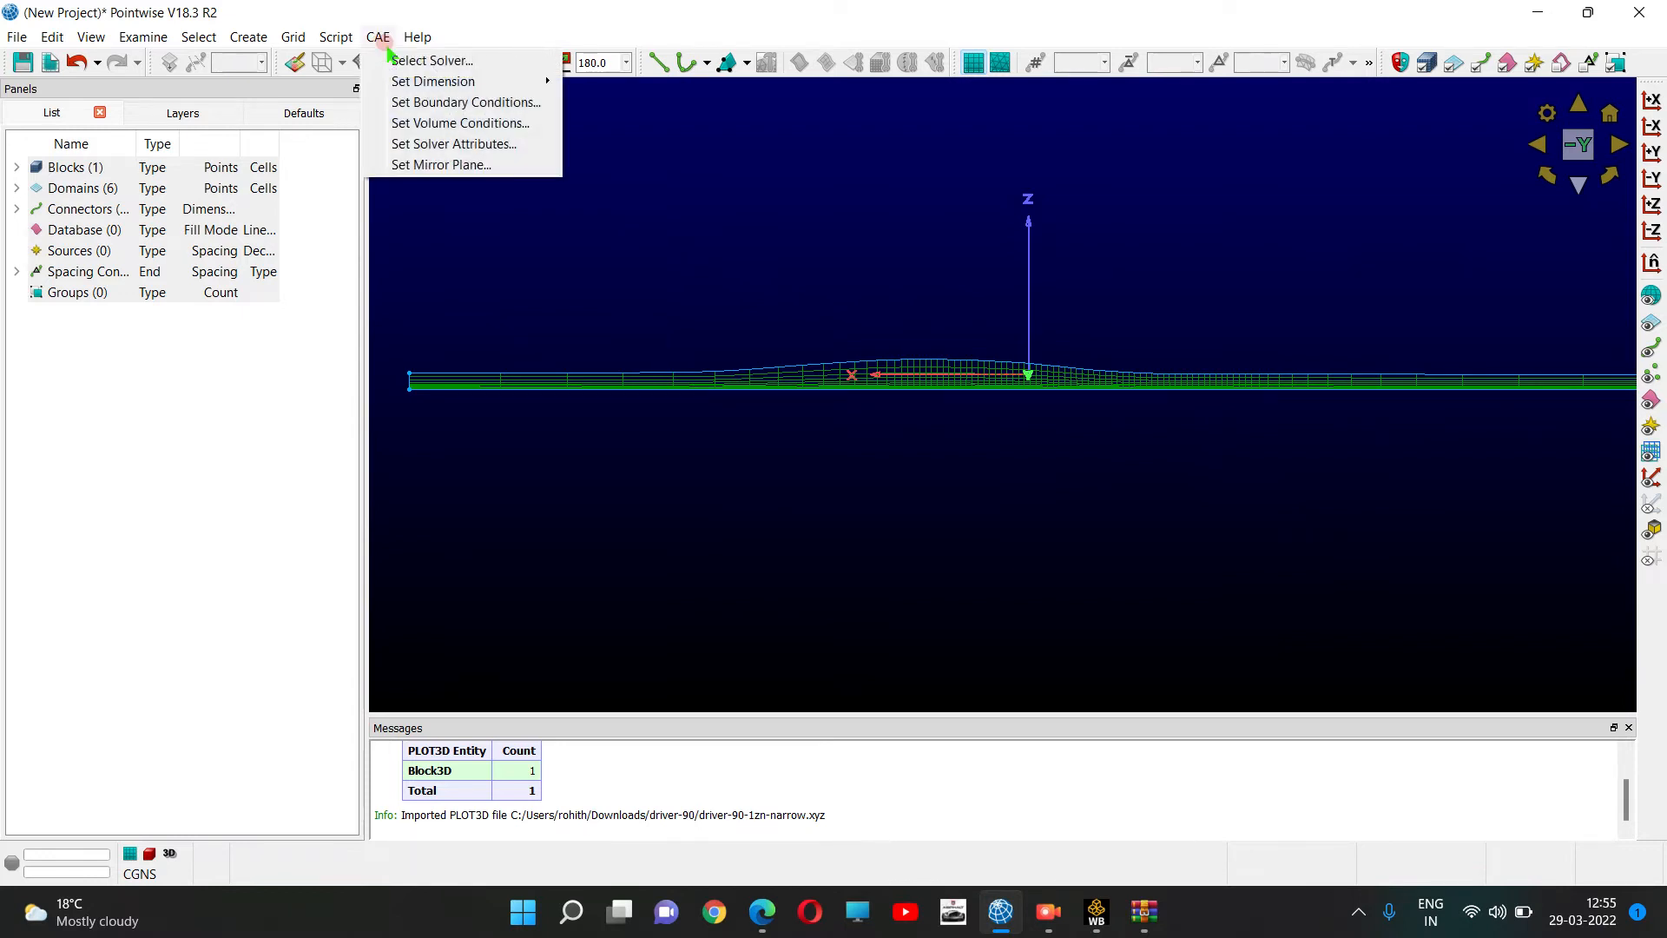
pyautogui.click(430, 59)
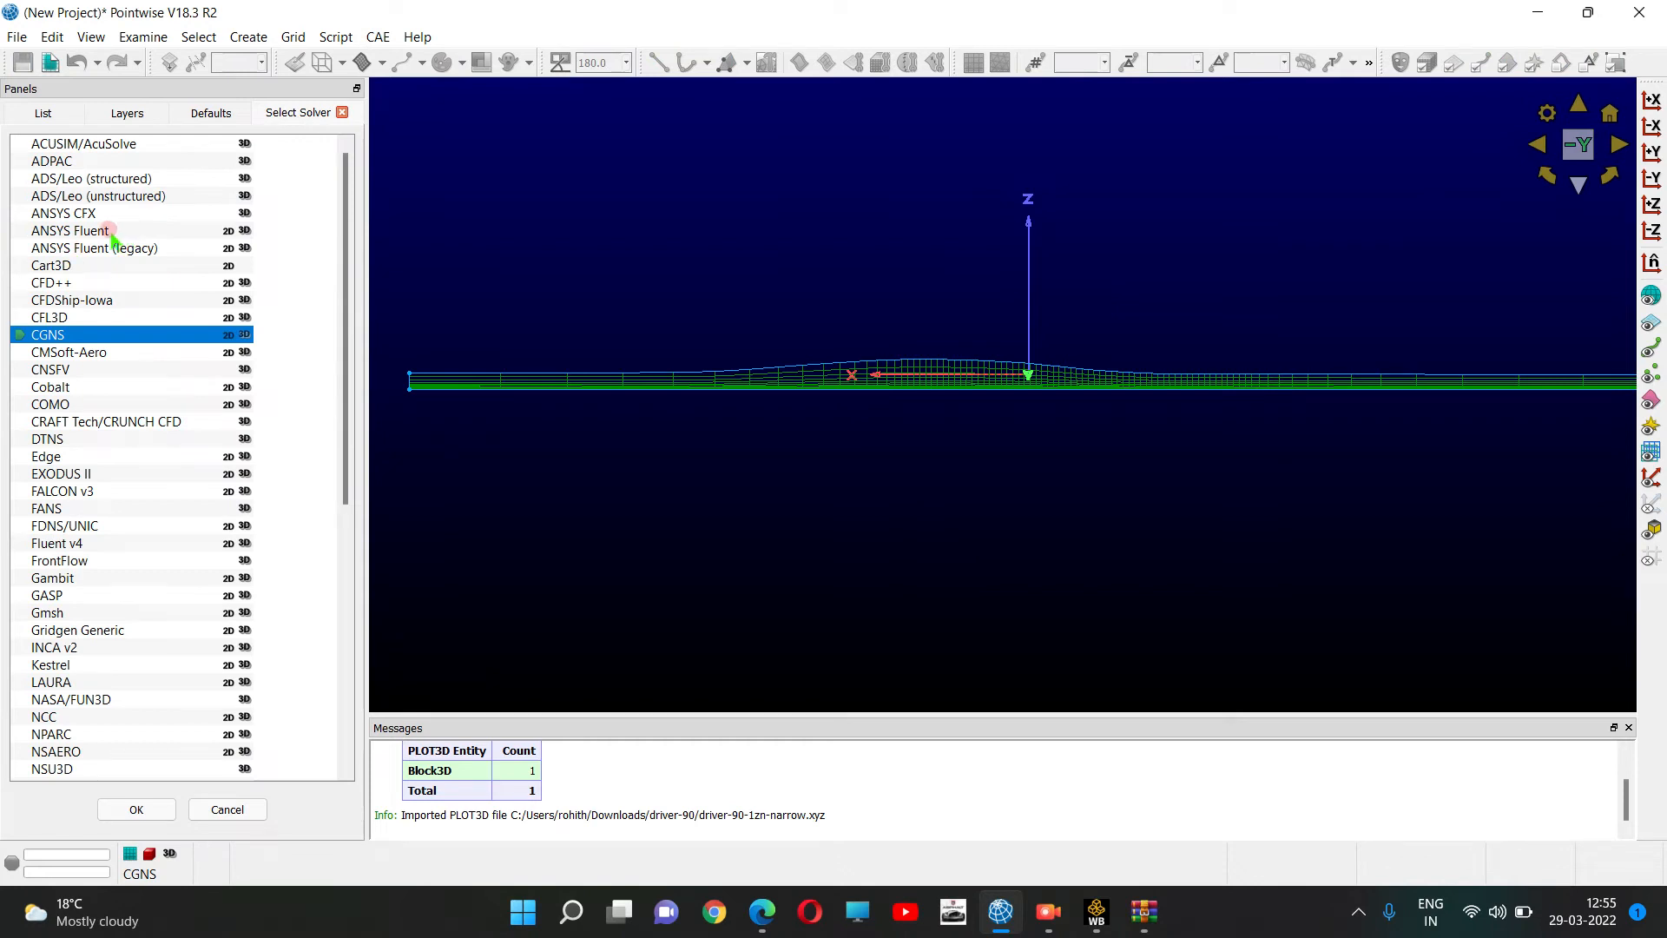
pyautogui.click(135, 810)
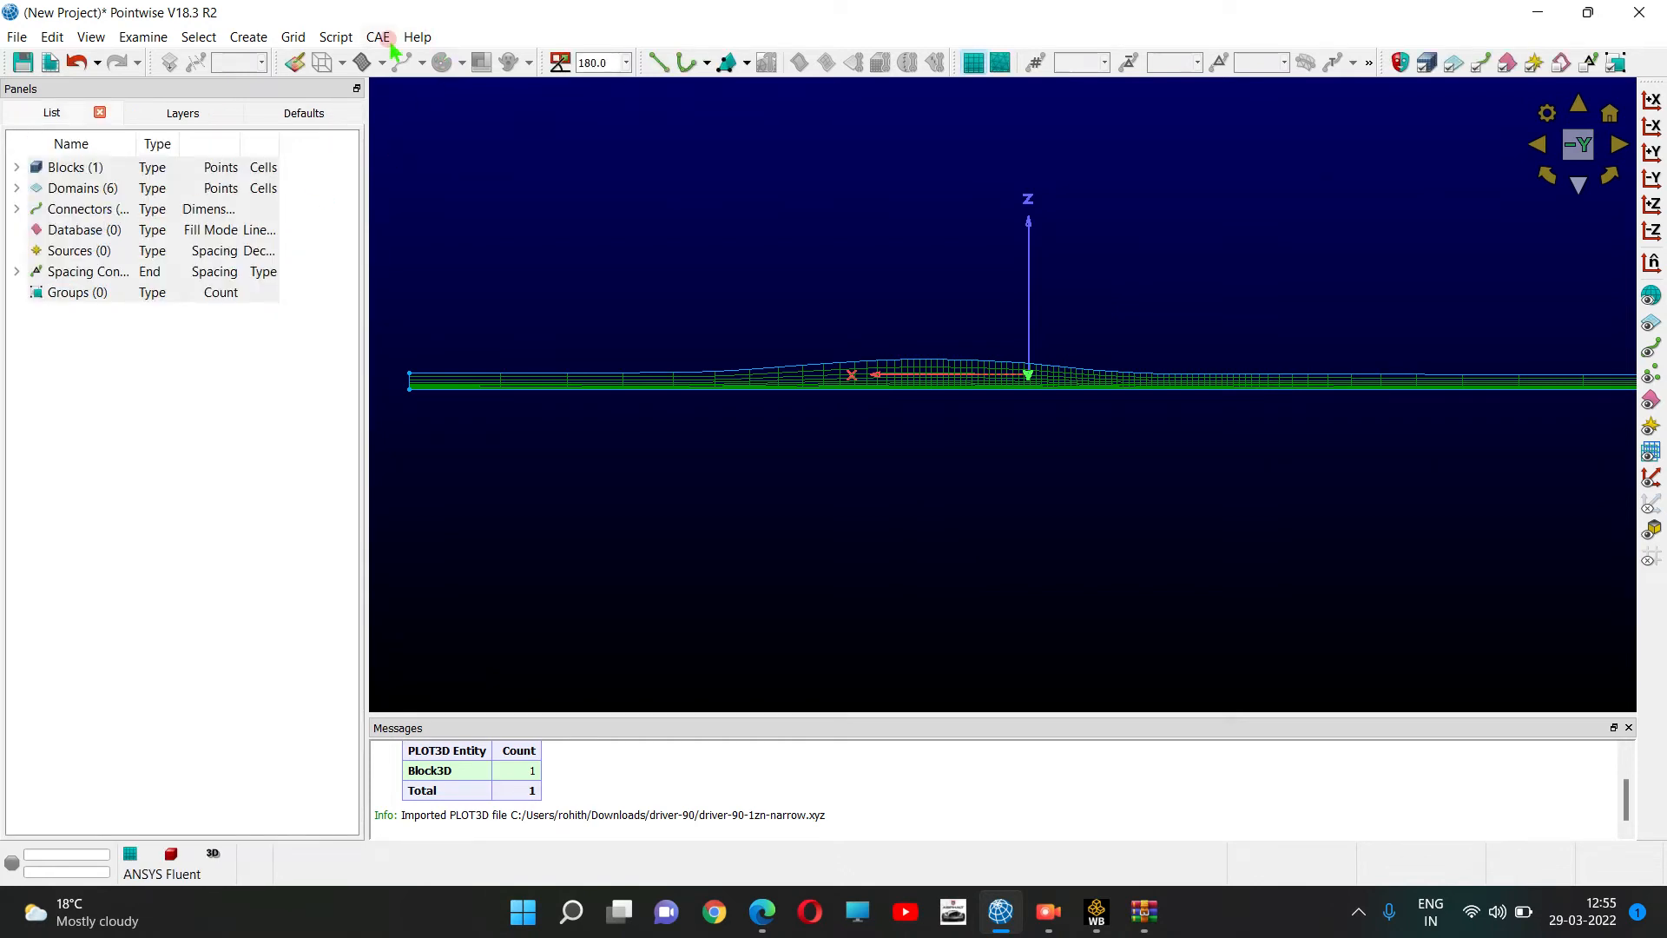
# Head to CAE > Set Boundary Conditions for the six domains.
pyautogui.click(377, 37)
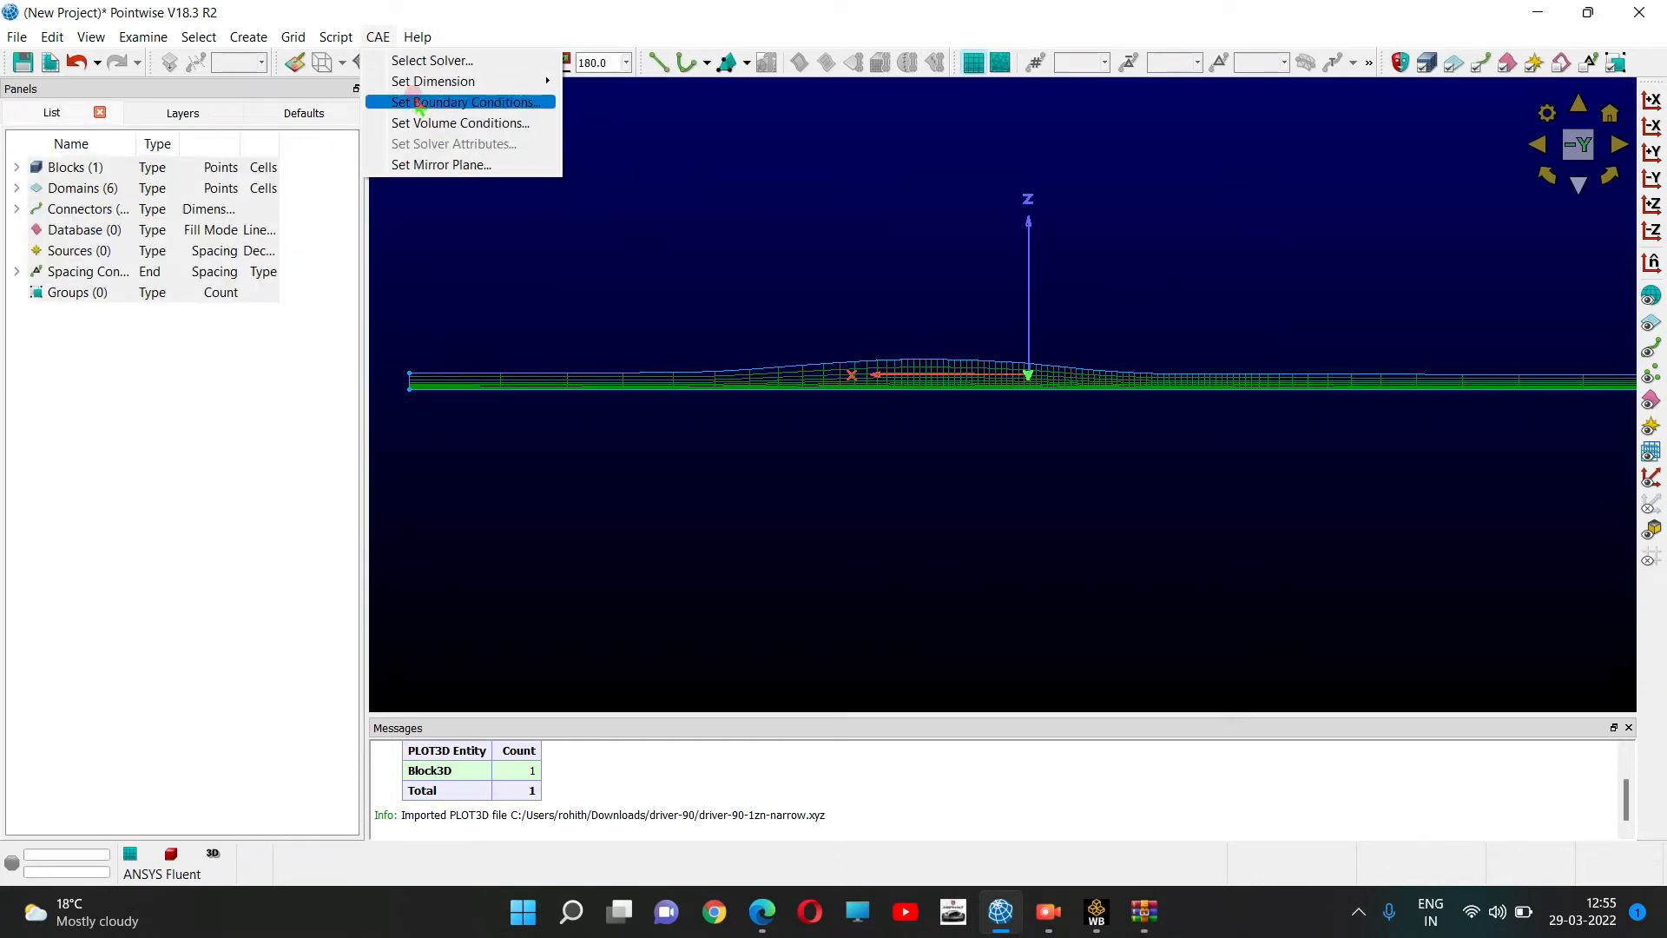
pyautogui.click(590, 196)
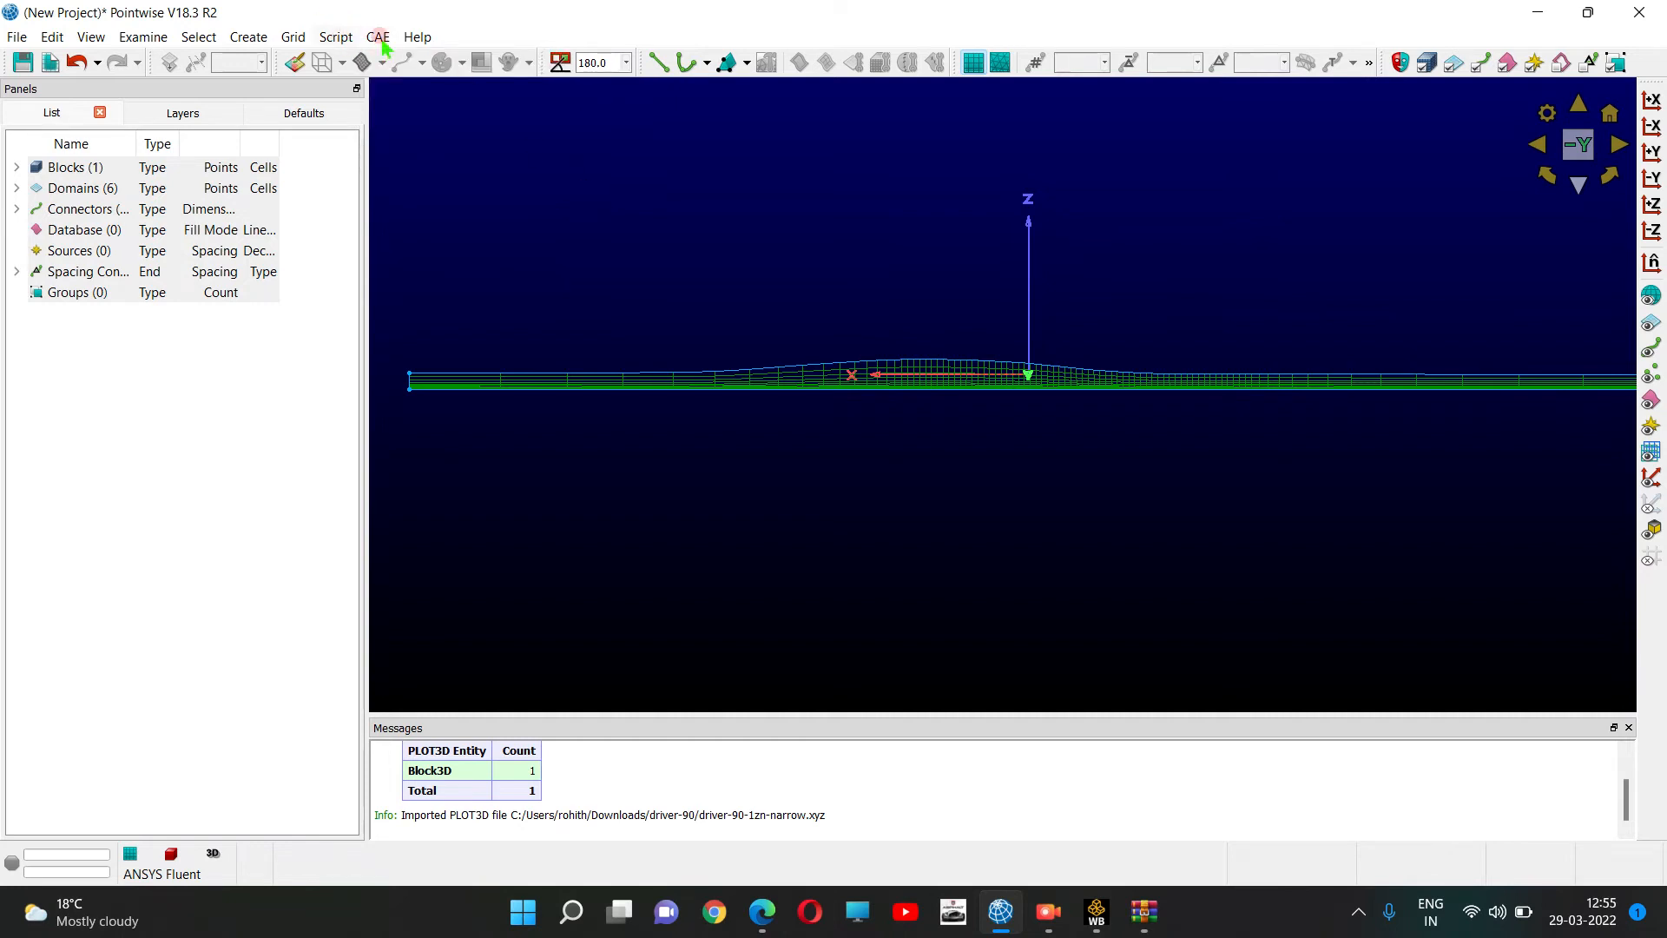
pyautogui.click(377, 37)
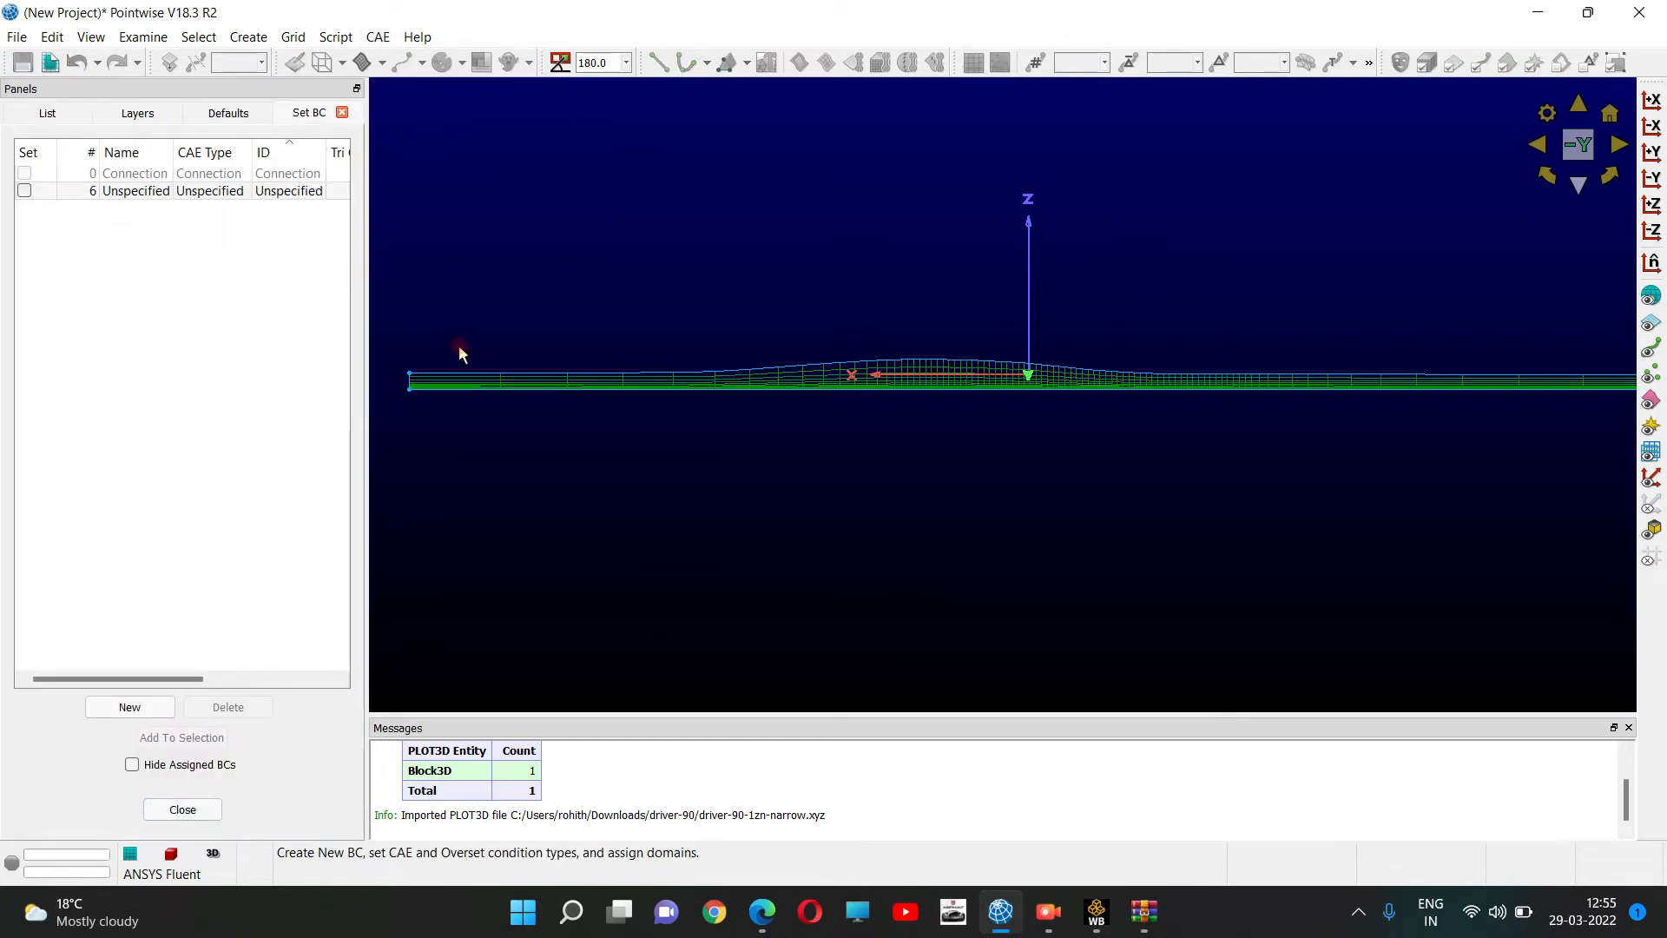
pyautogui.moveTo(584, 361)
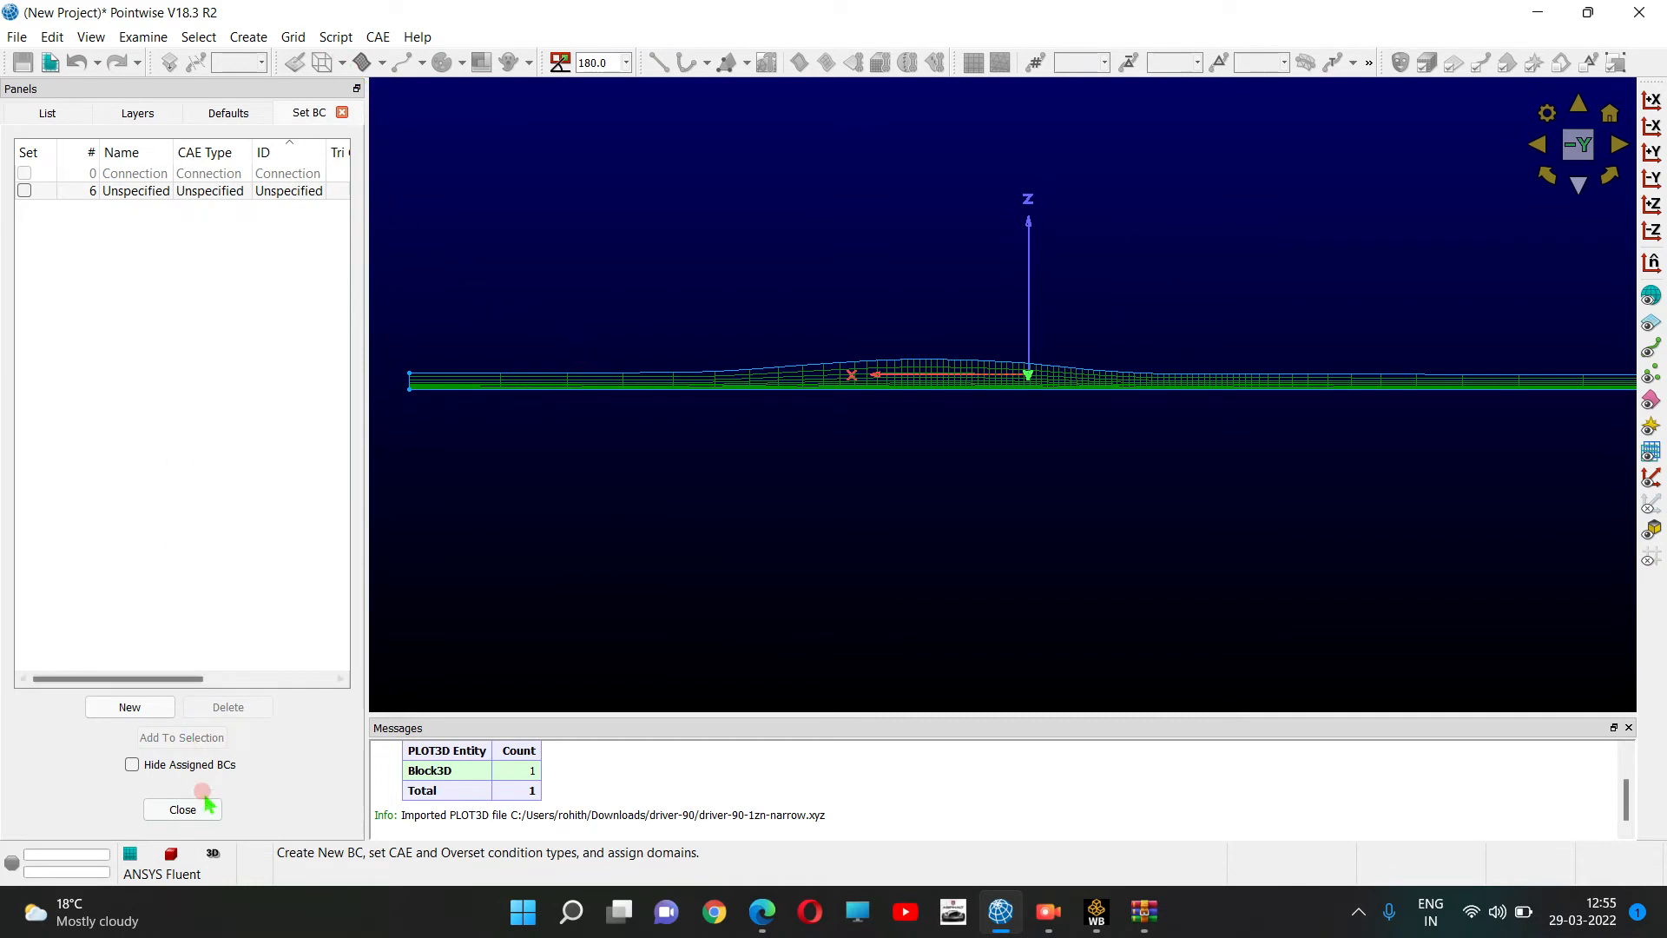
pyautogui.click(182, 809)
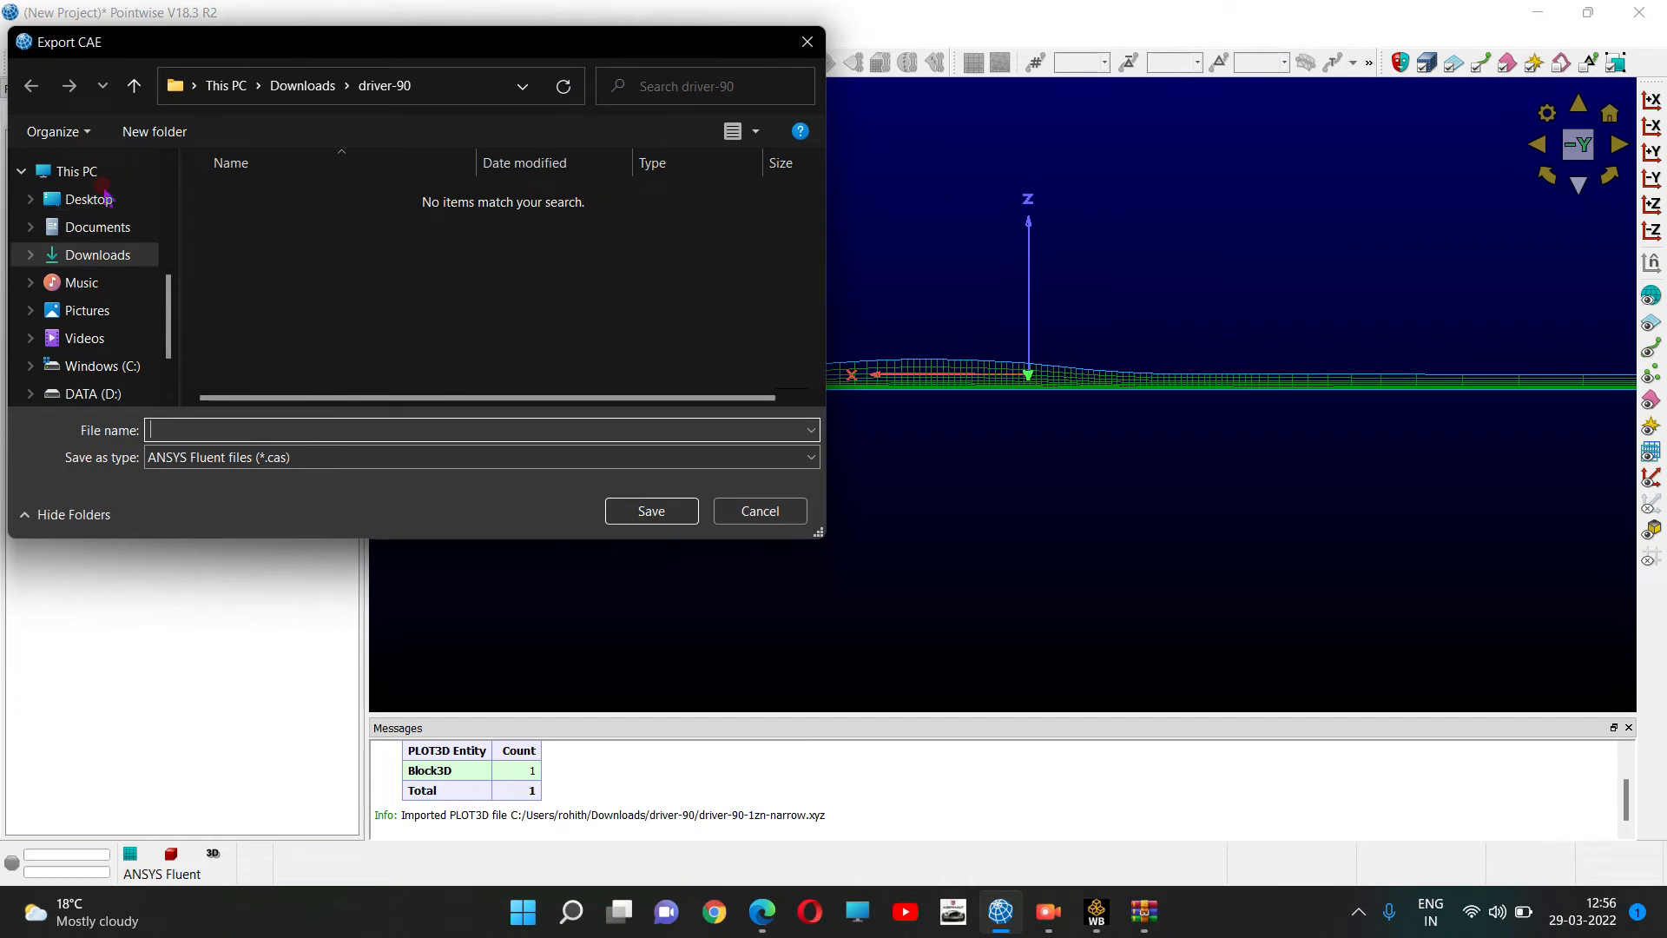
# Save the export as proect, type ANSYS Fluent (*.cas), on the Desktop.
pyautogui.click(88, 198)
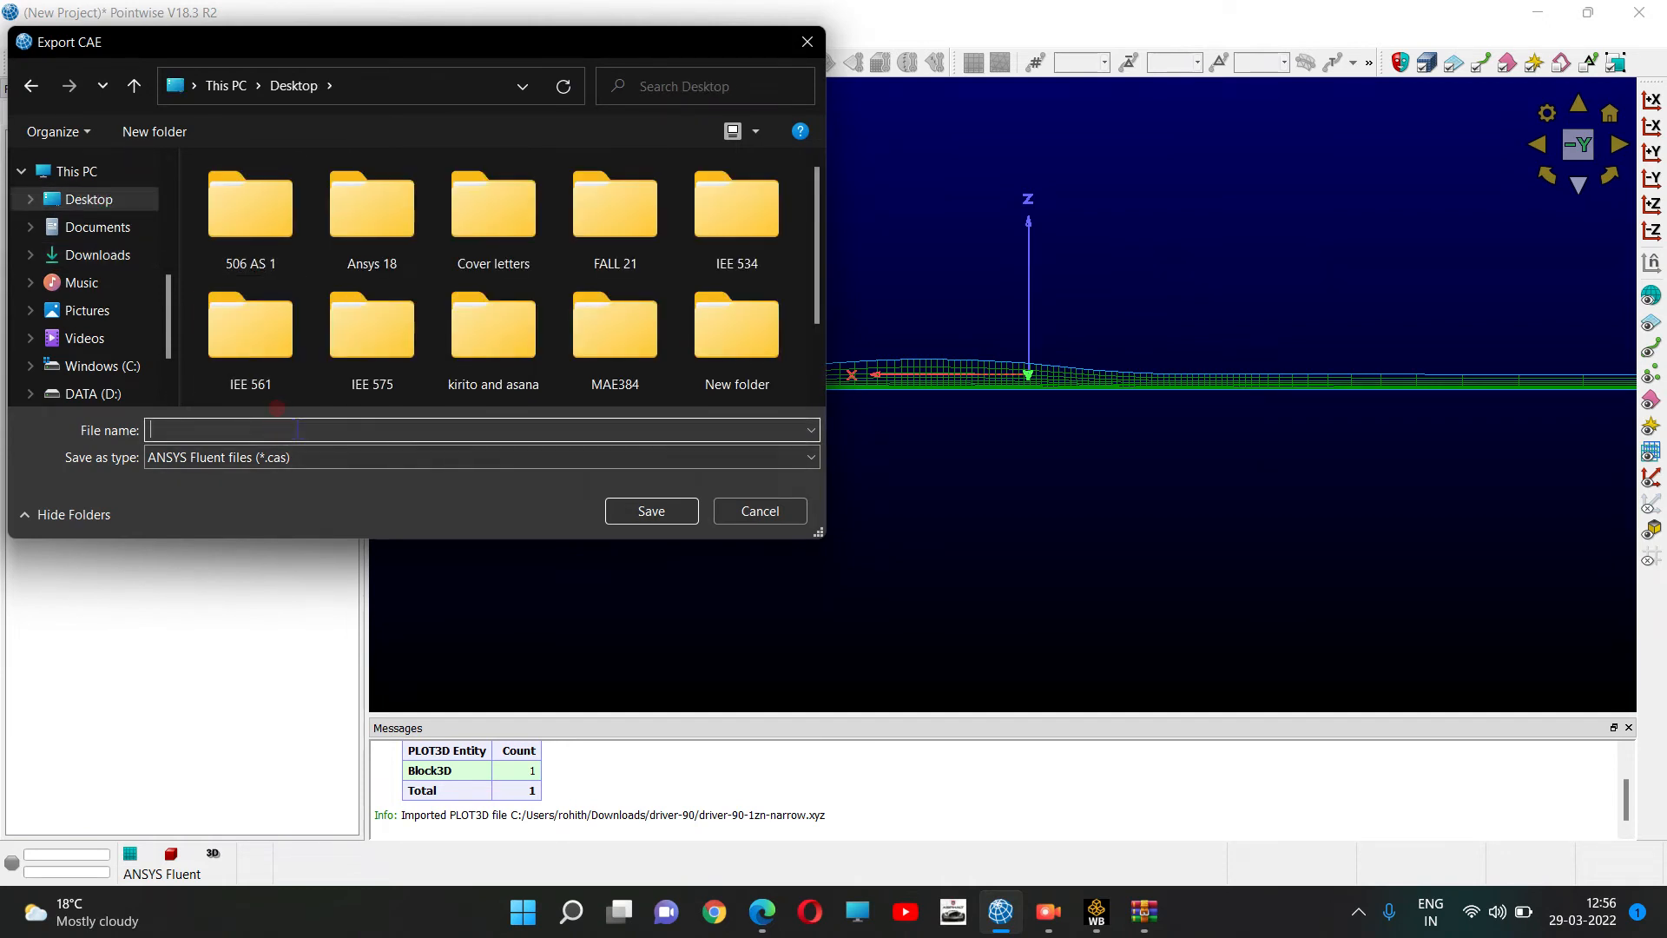
pyautogui.write('p')
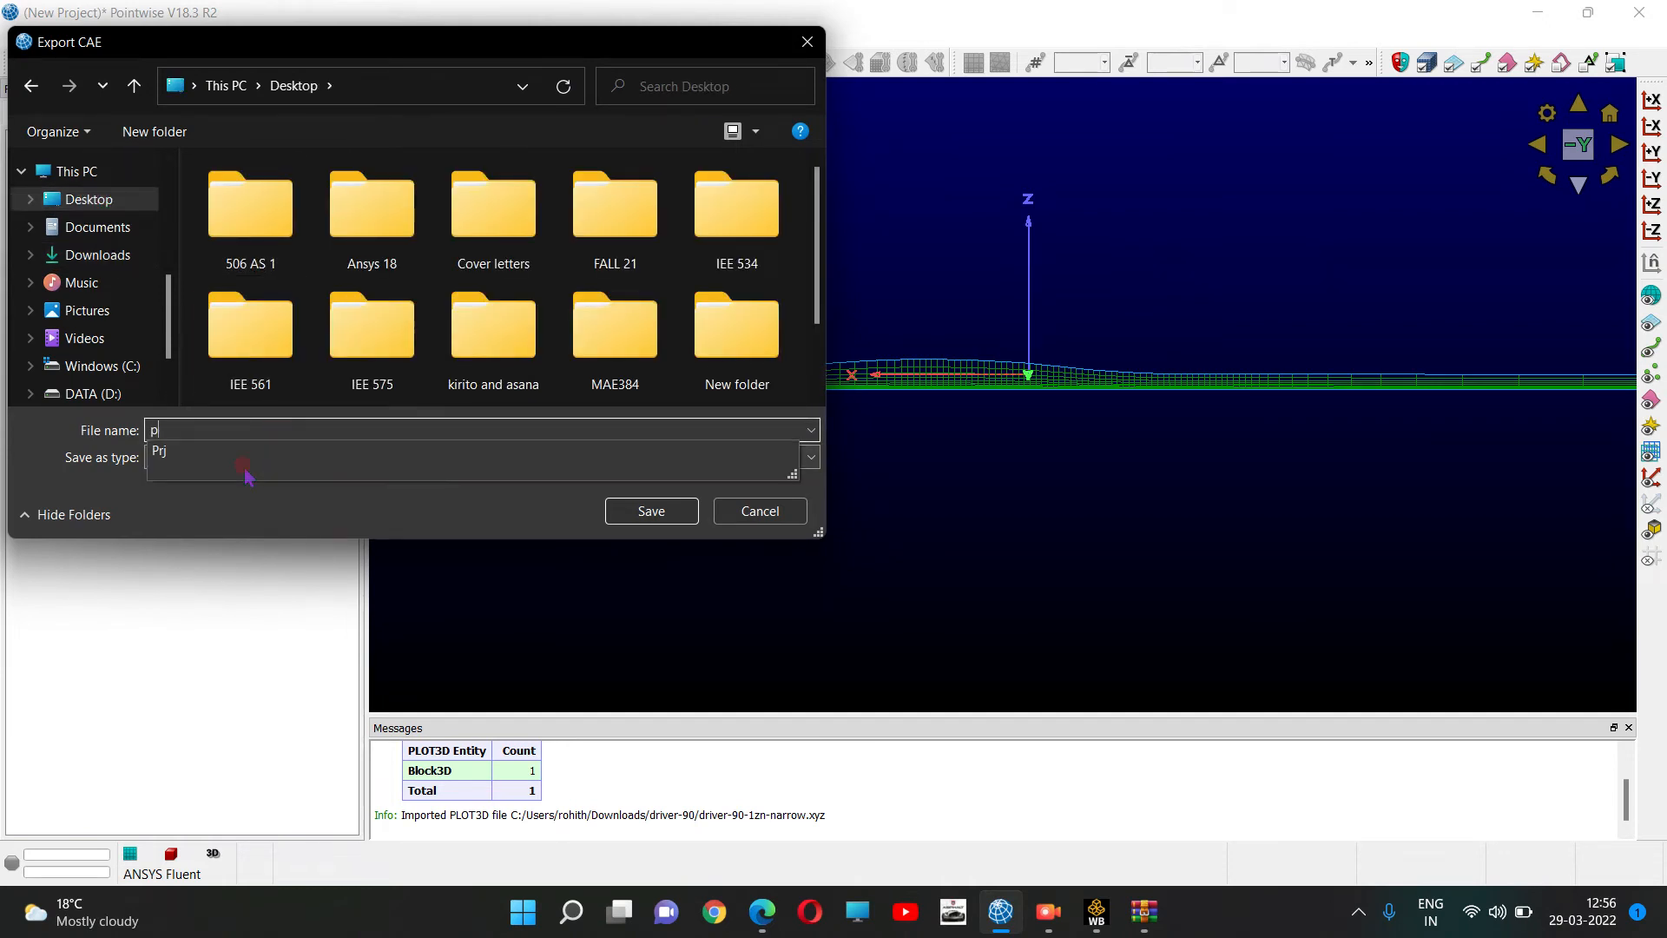
pyautogui.write('roect')
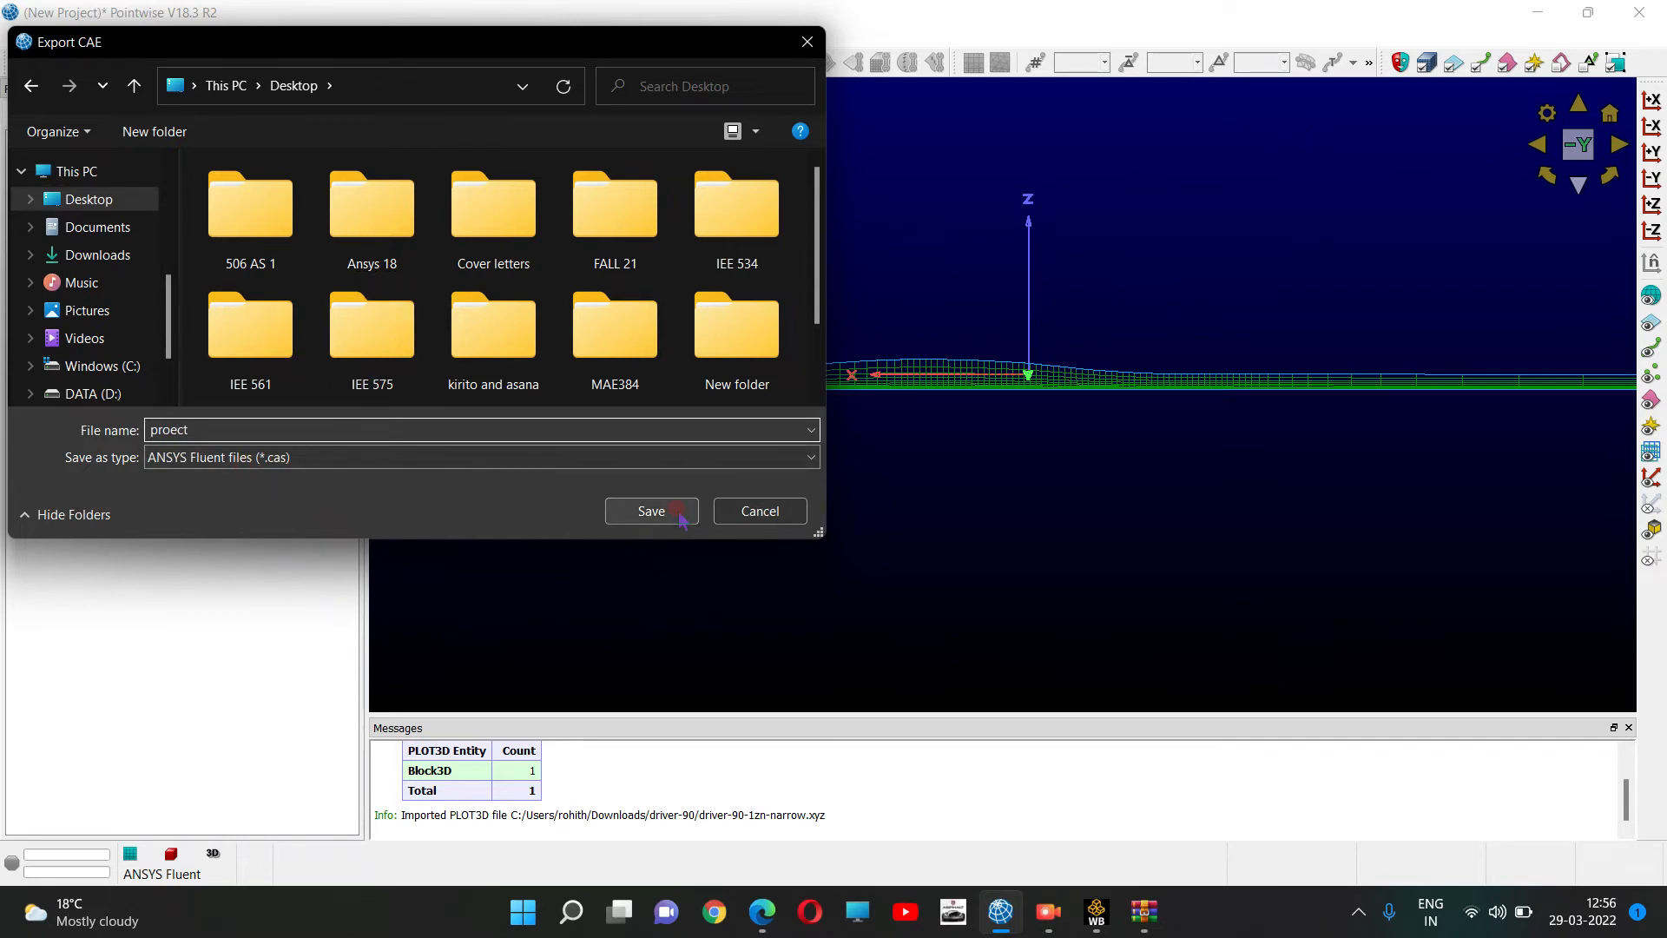
pyautogui.click(651, 511)
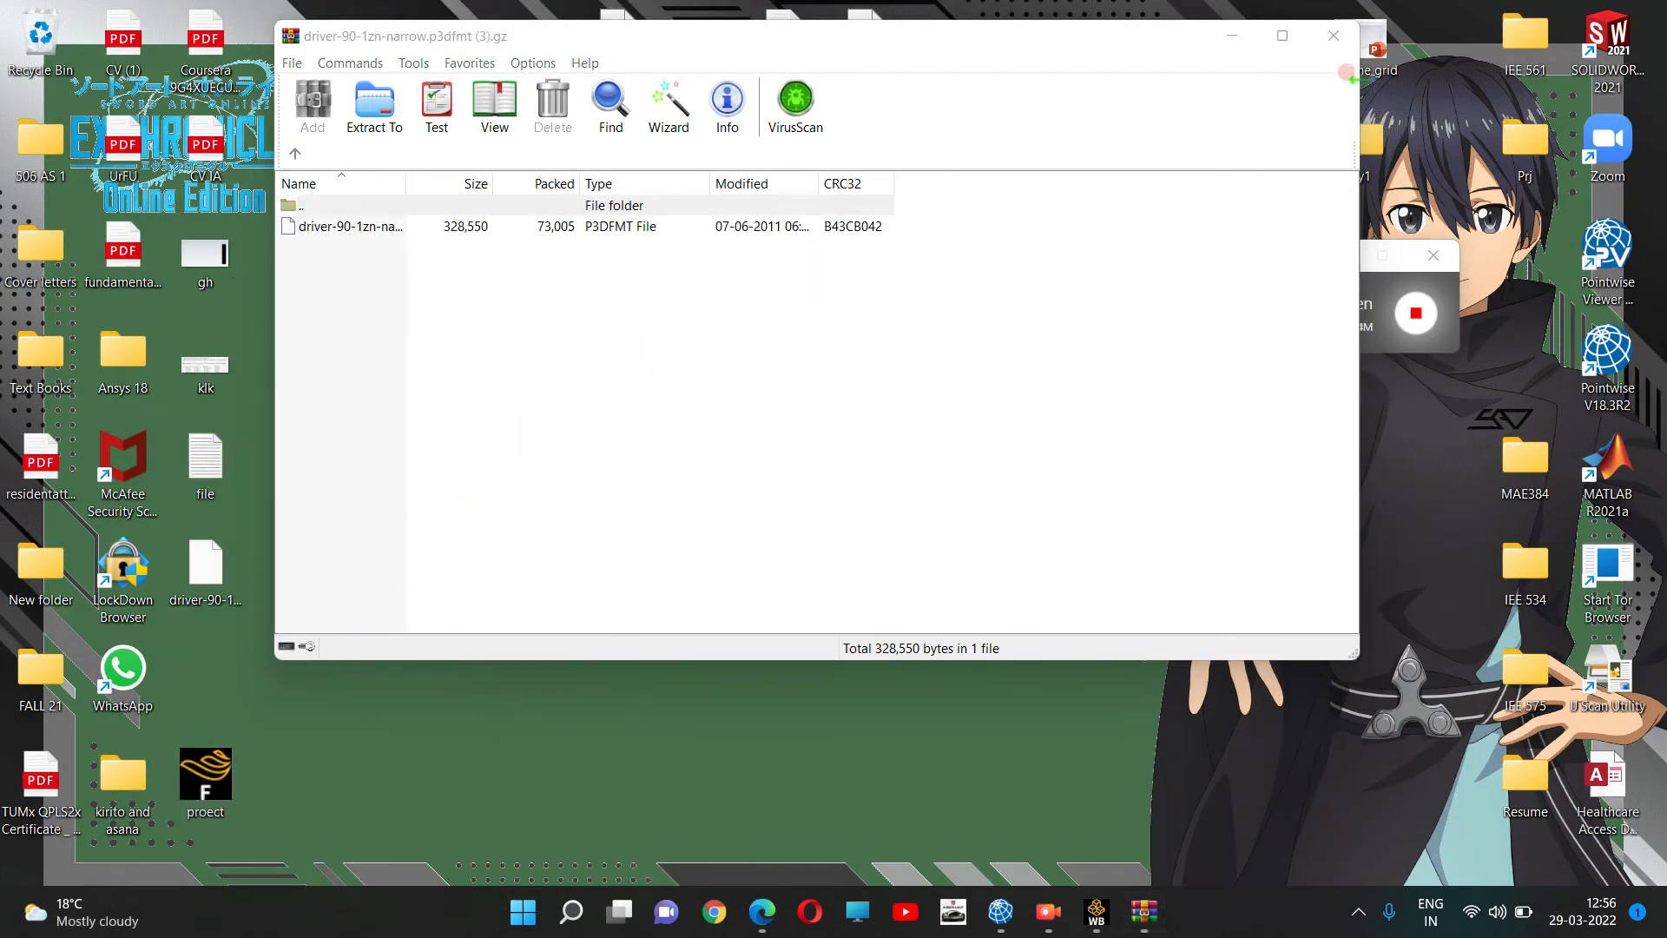
# Switch to Workbench and add a Fluid Flow (Fluent) system from Analysis Systems to the Project Schematic.
pyautogui.click(1333, 35)
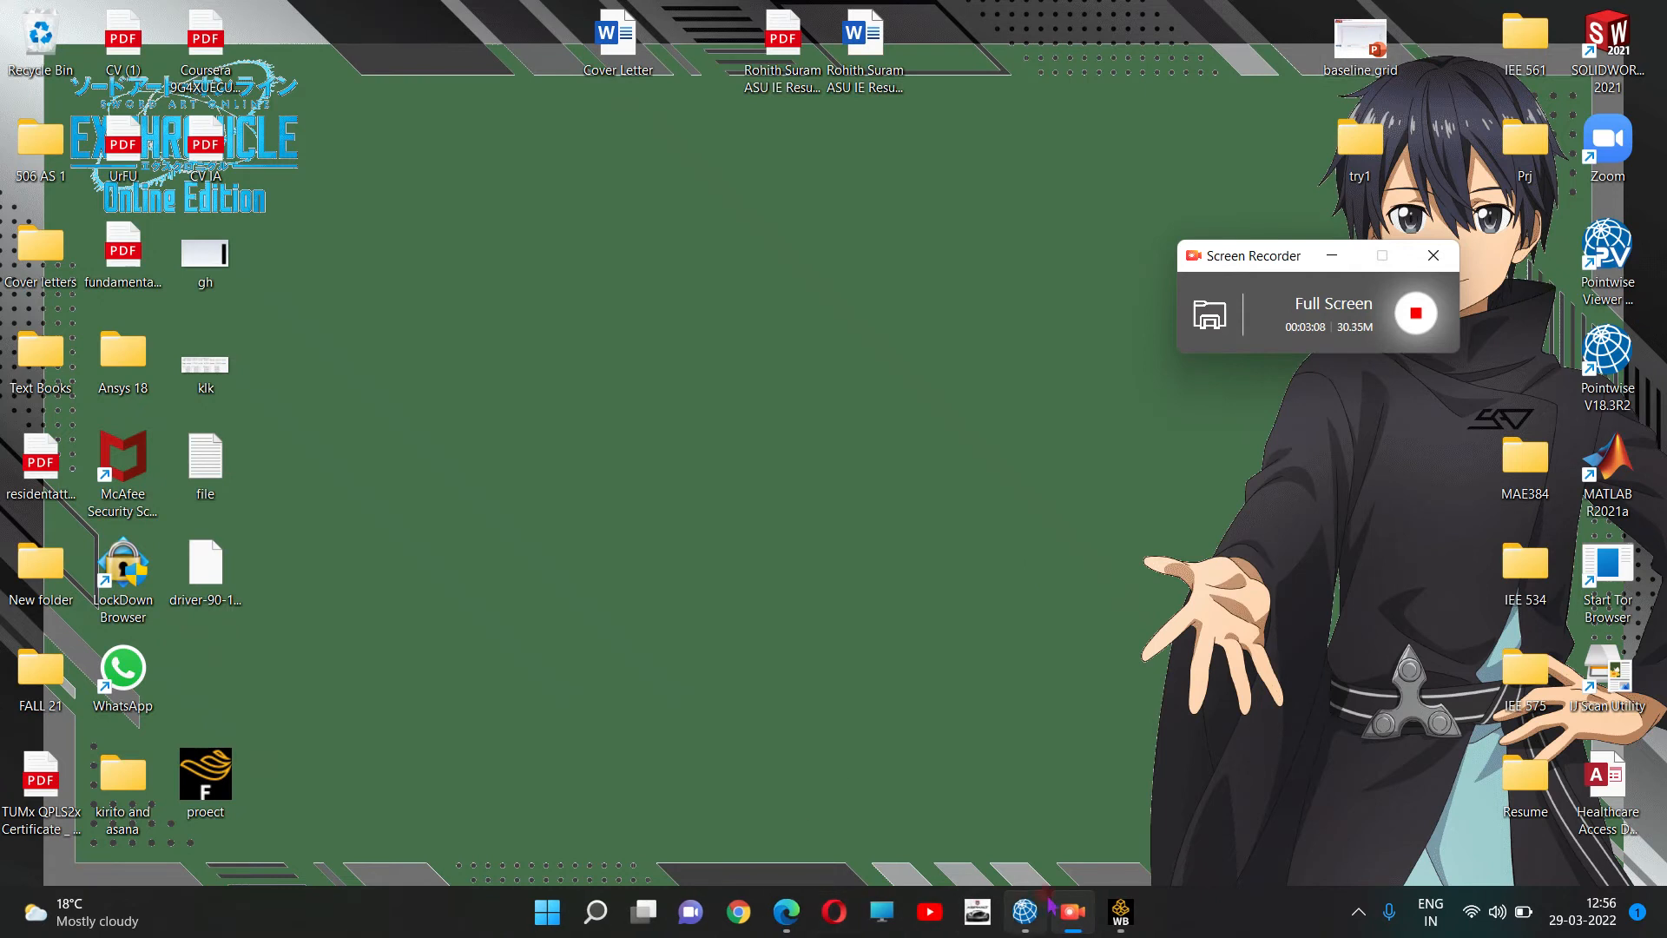
pyautogui.click(1120, 912)
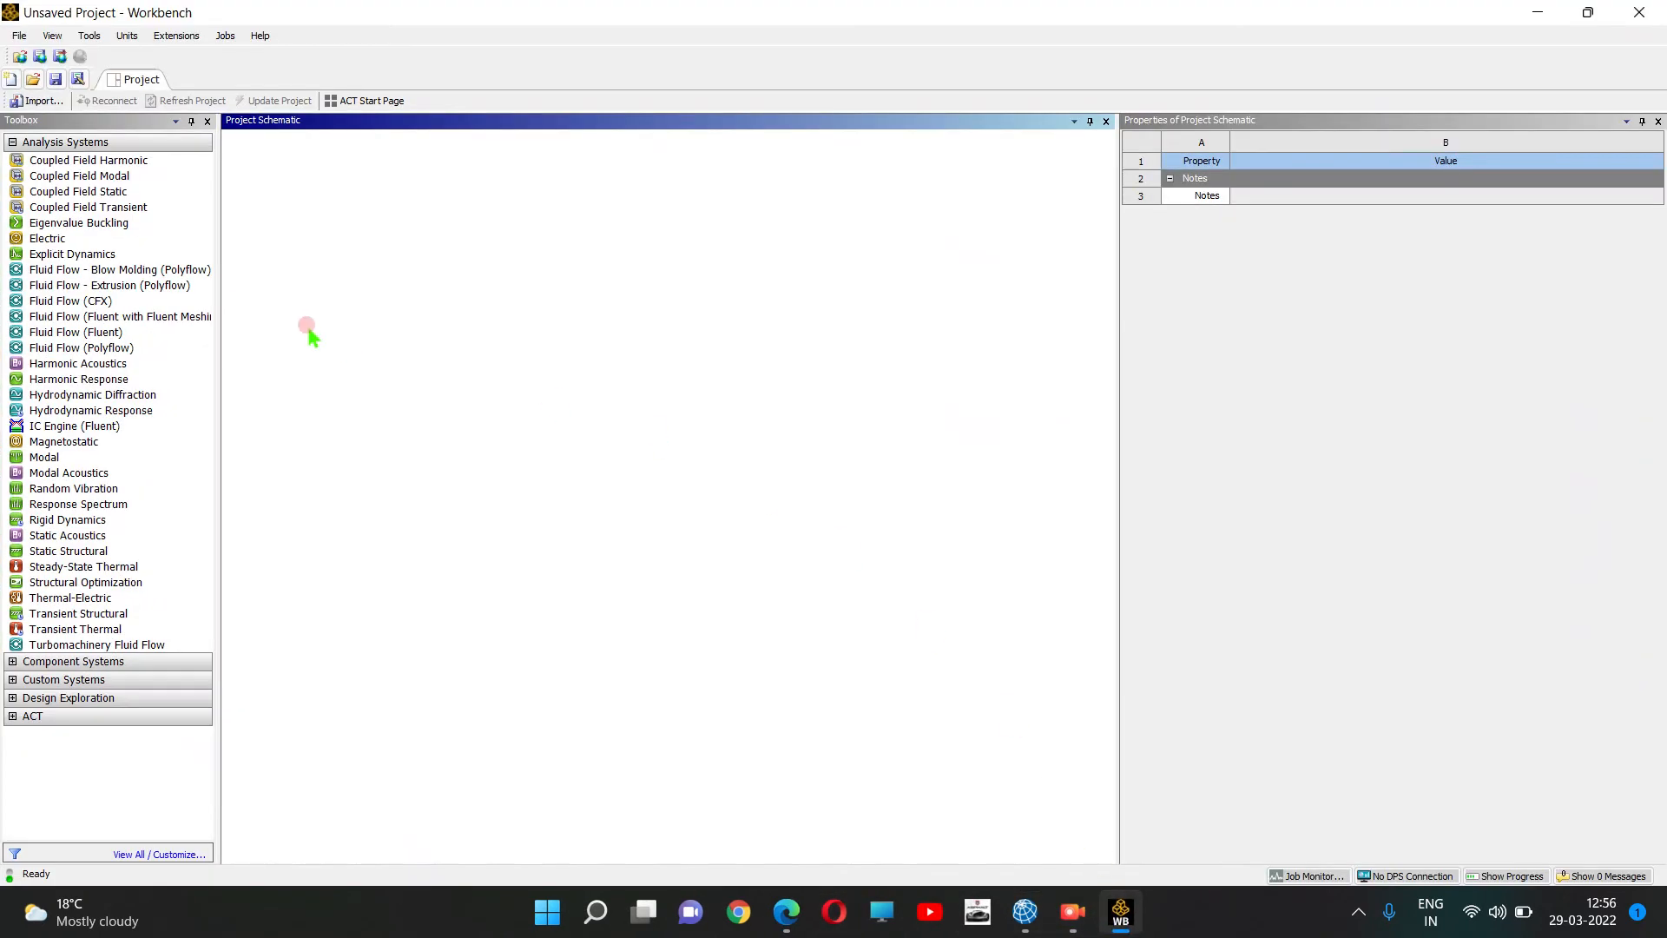
pyautogui.click(69, 472)
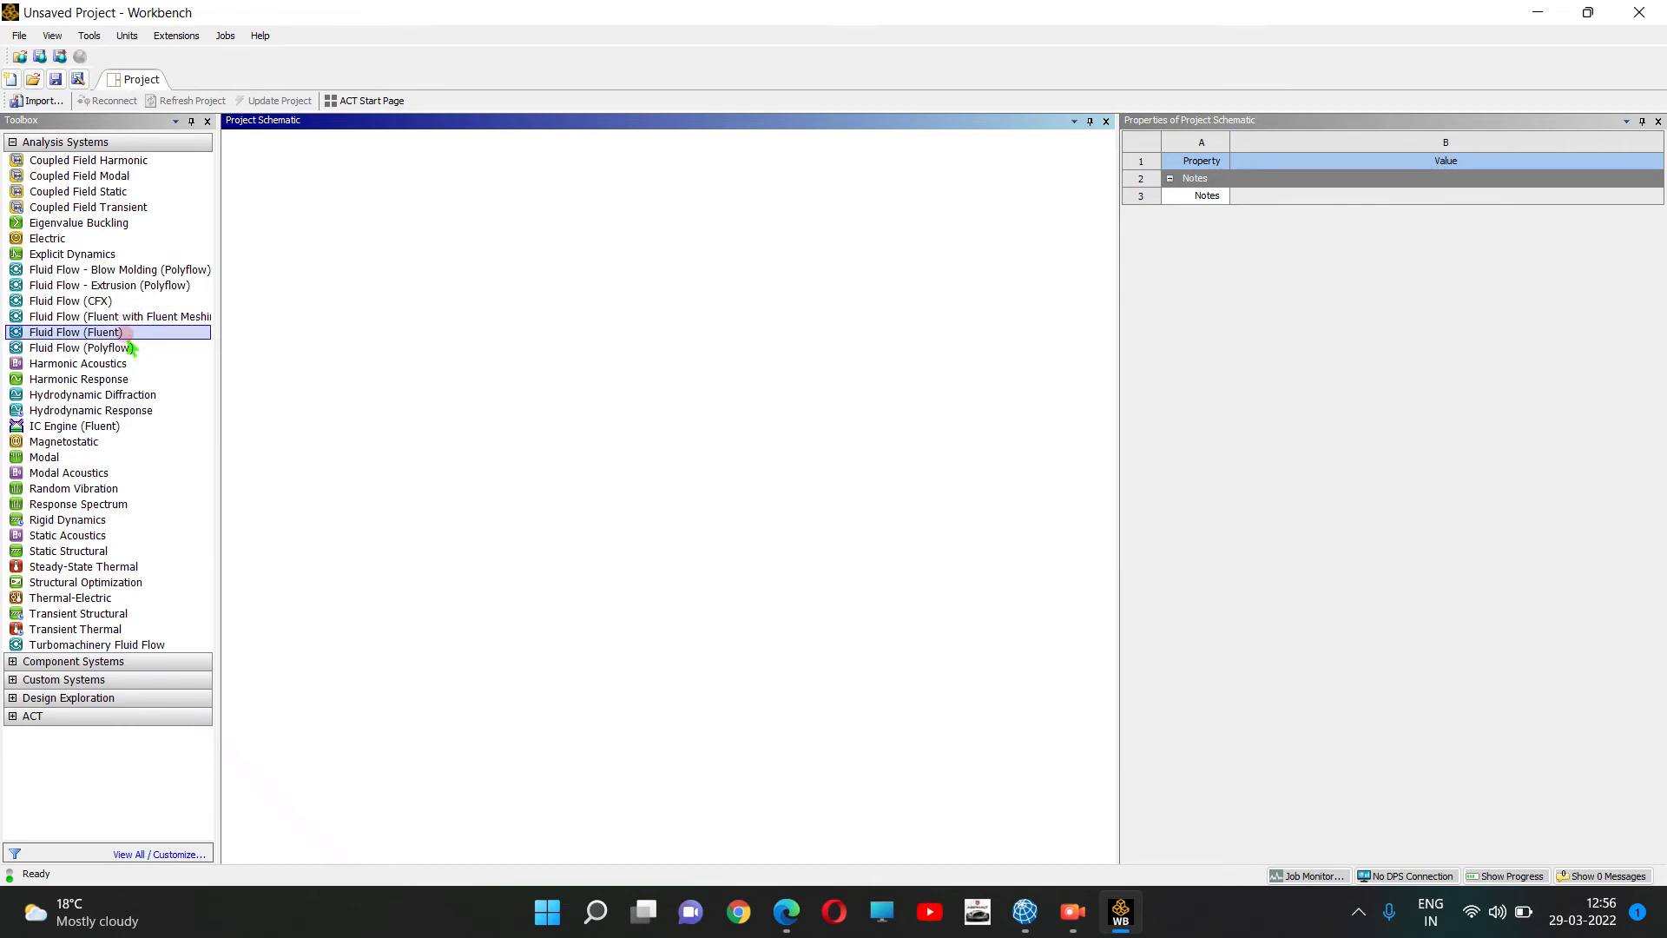
pyautogui.doubleClick(75, 332)
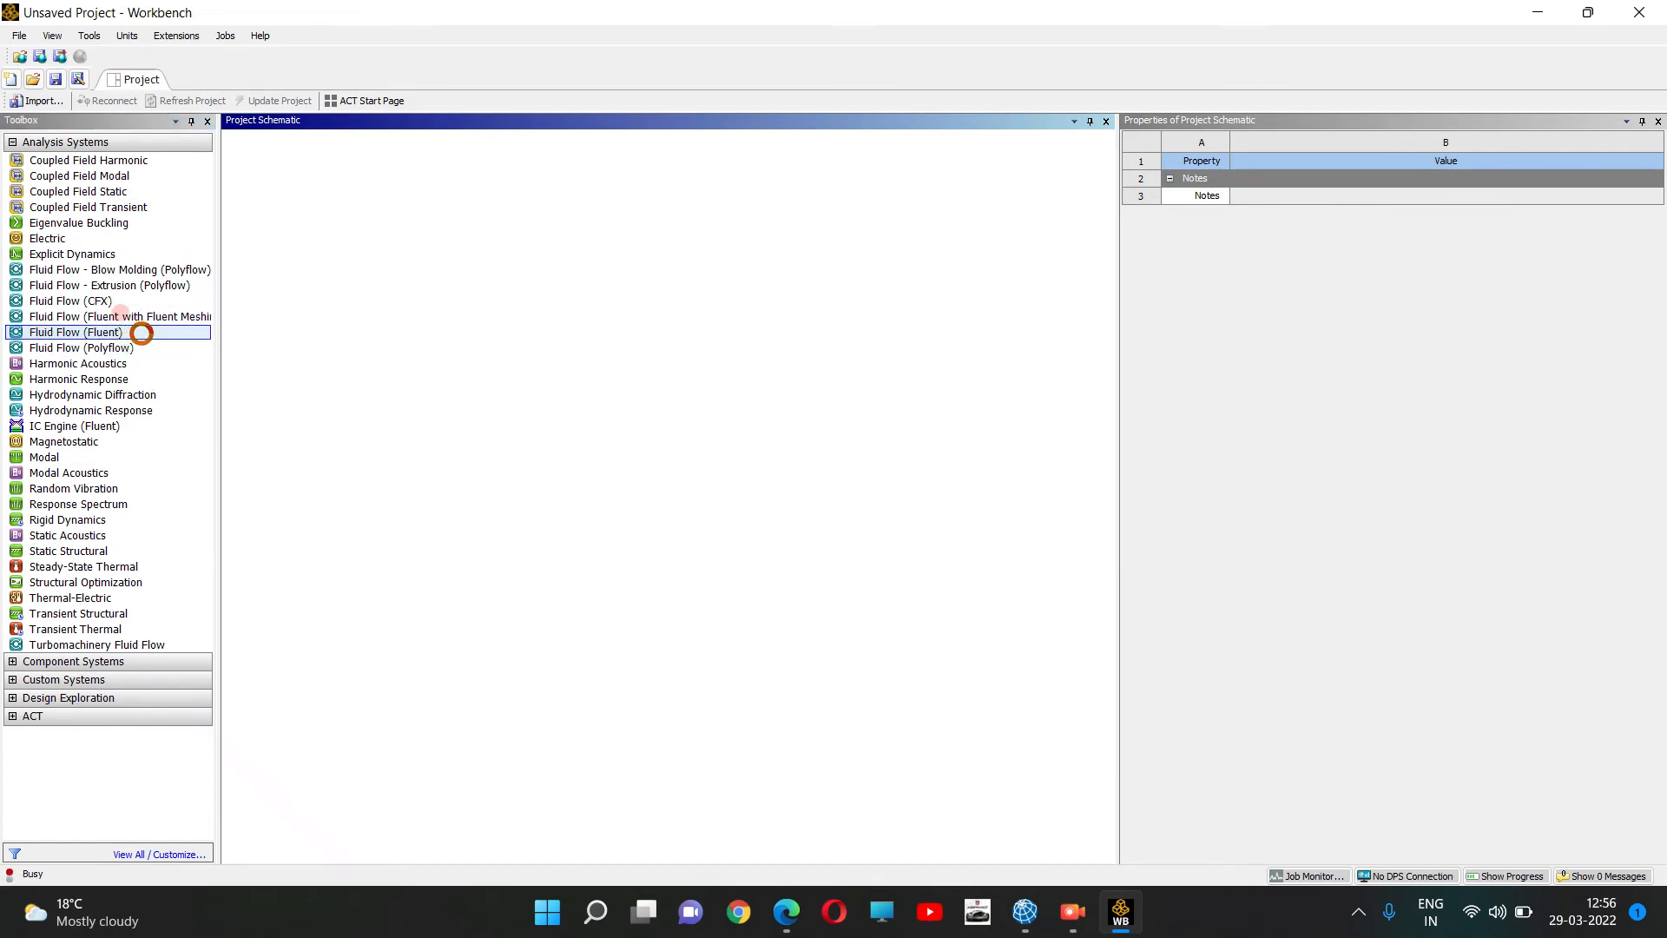
pyautogui.doubleClick(75, 331)
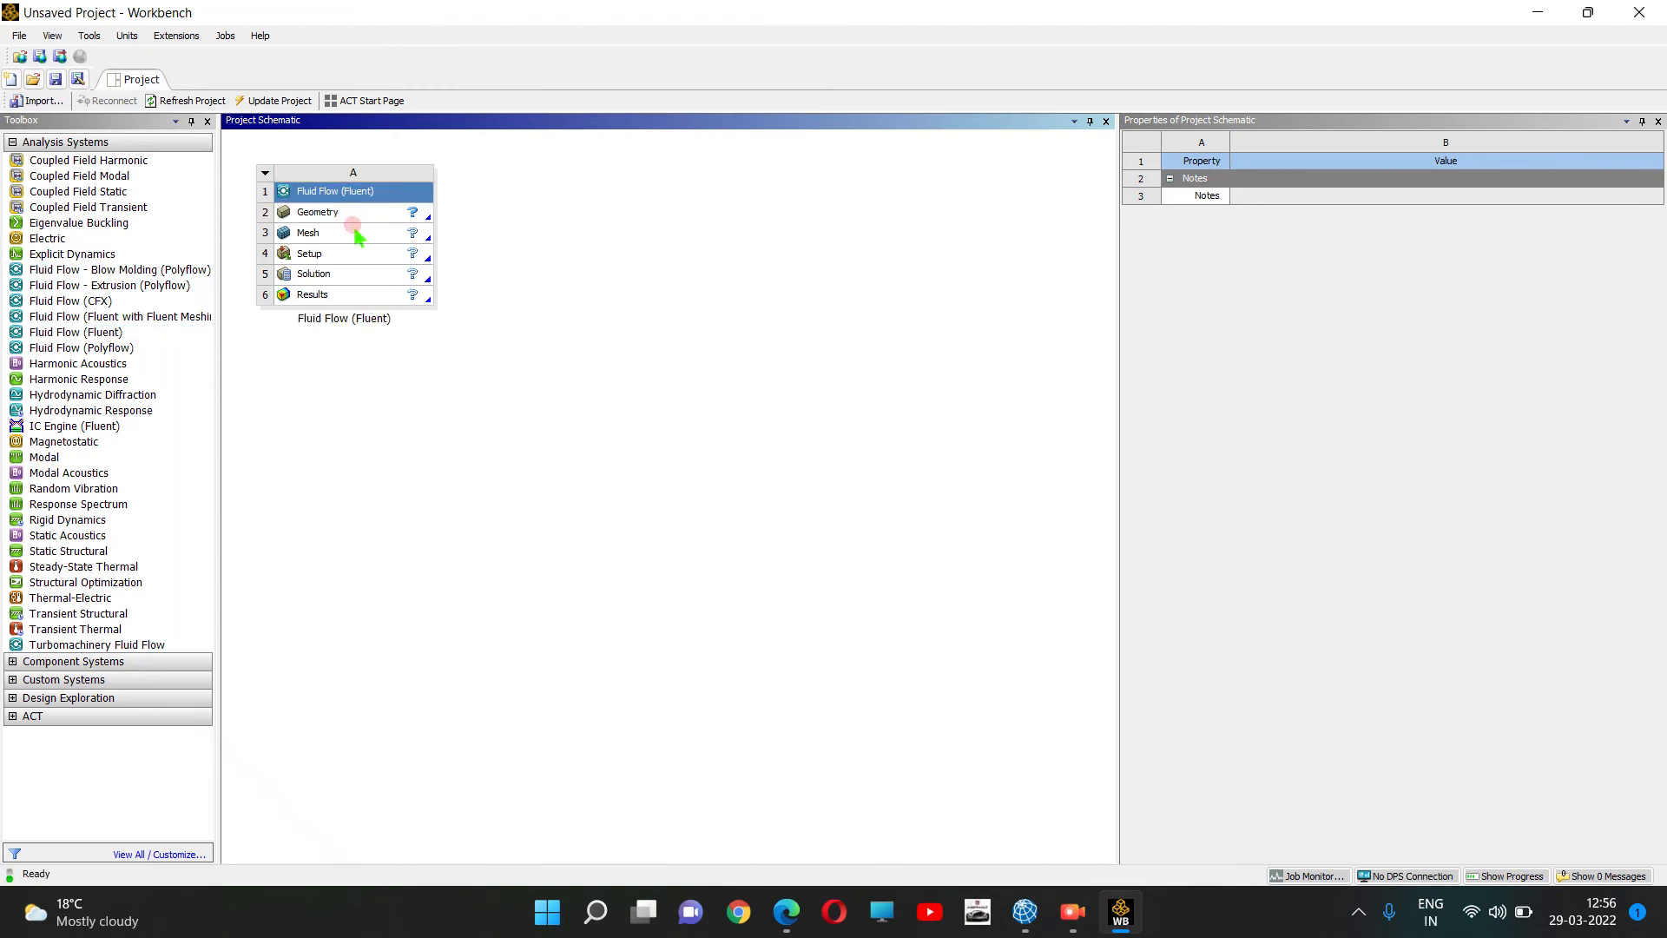
# Import the exported Fluent .cas mesh file into the Mesh cell via Import Mesh File > Browse.
pyautogui.rightClick(309, 233)
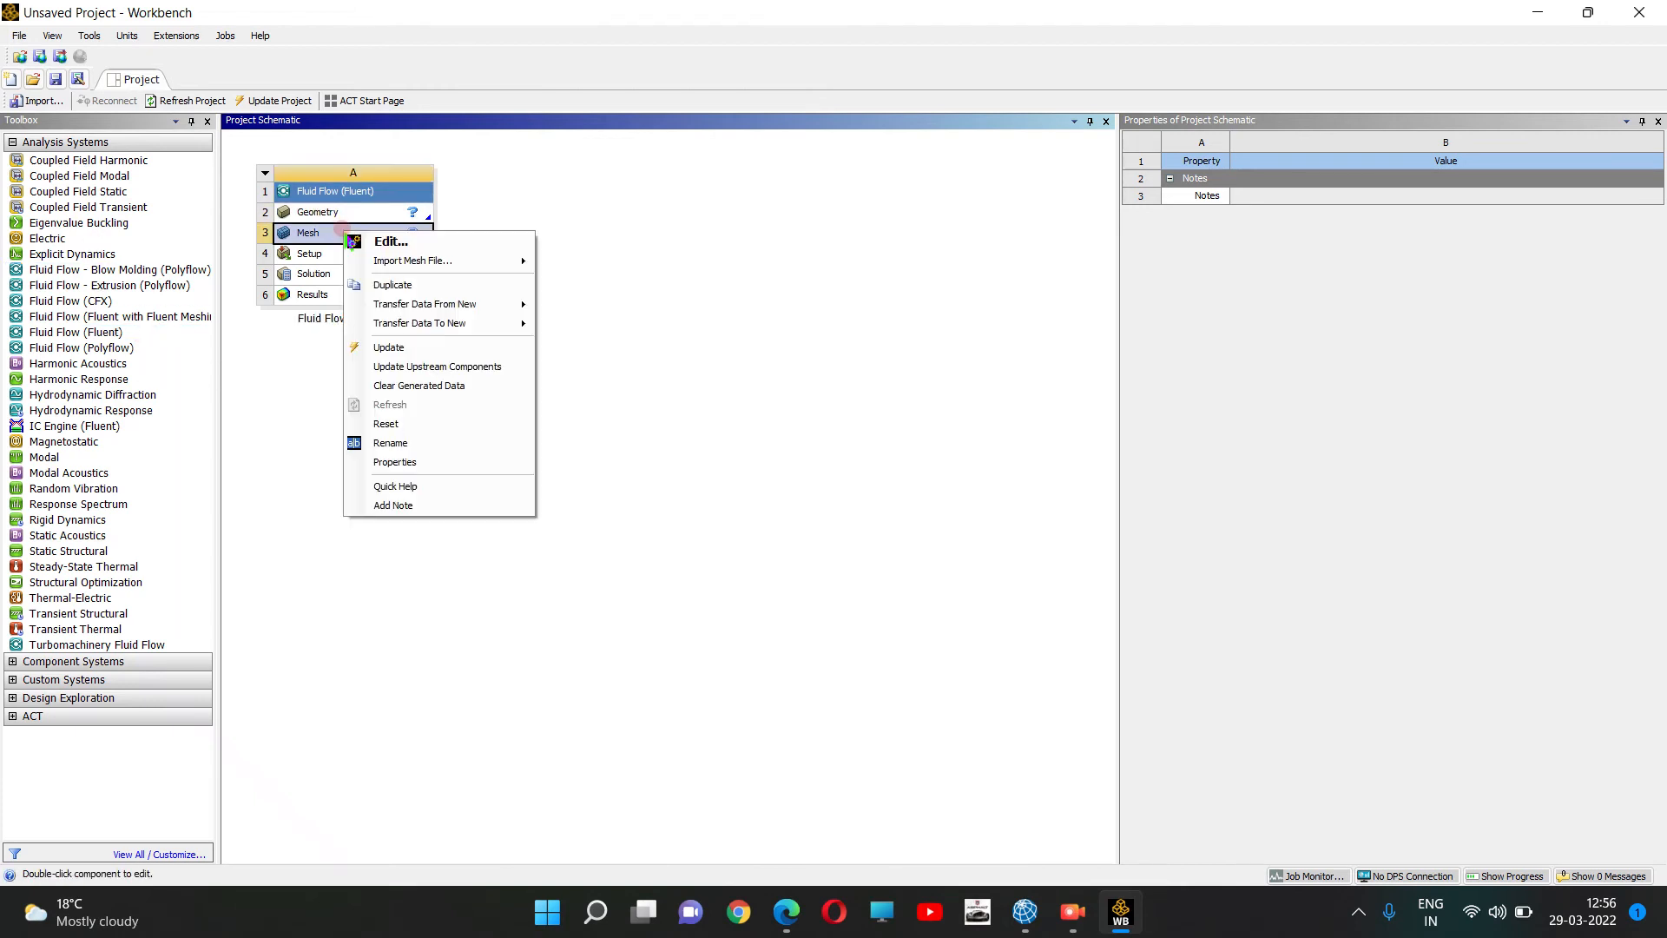
pyautogui.moveTo(414, 261)
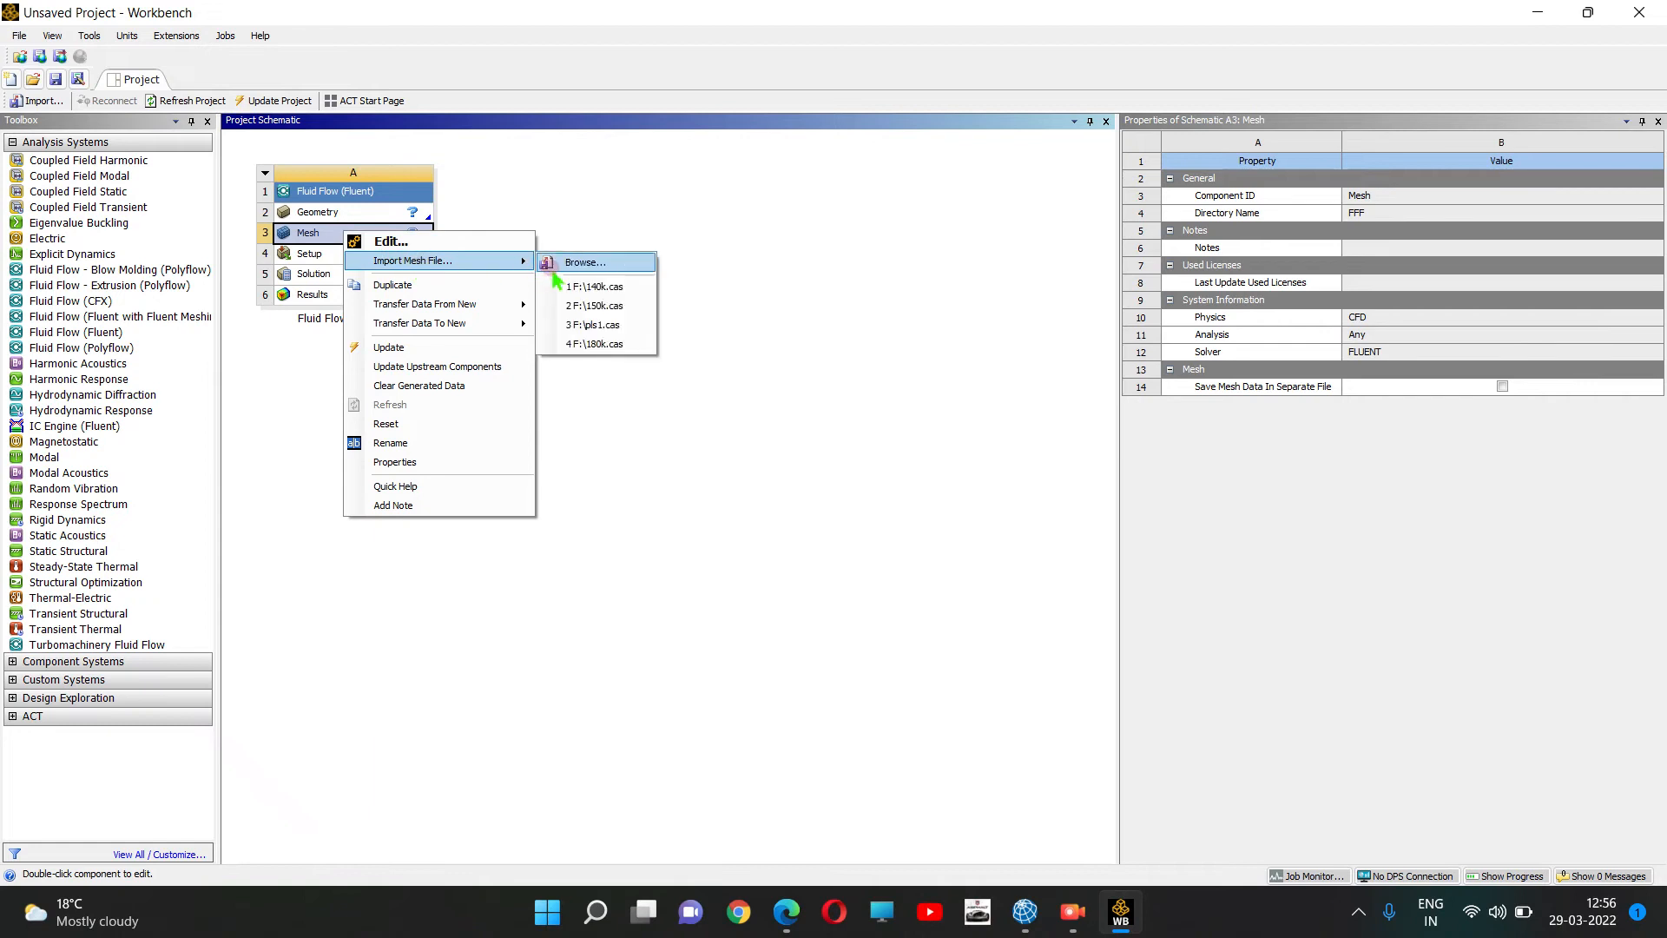
pyautogui.click(584, 262)
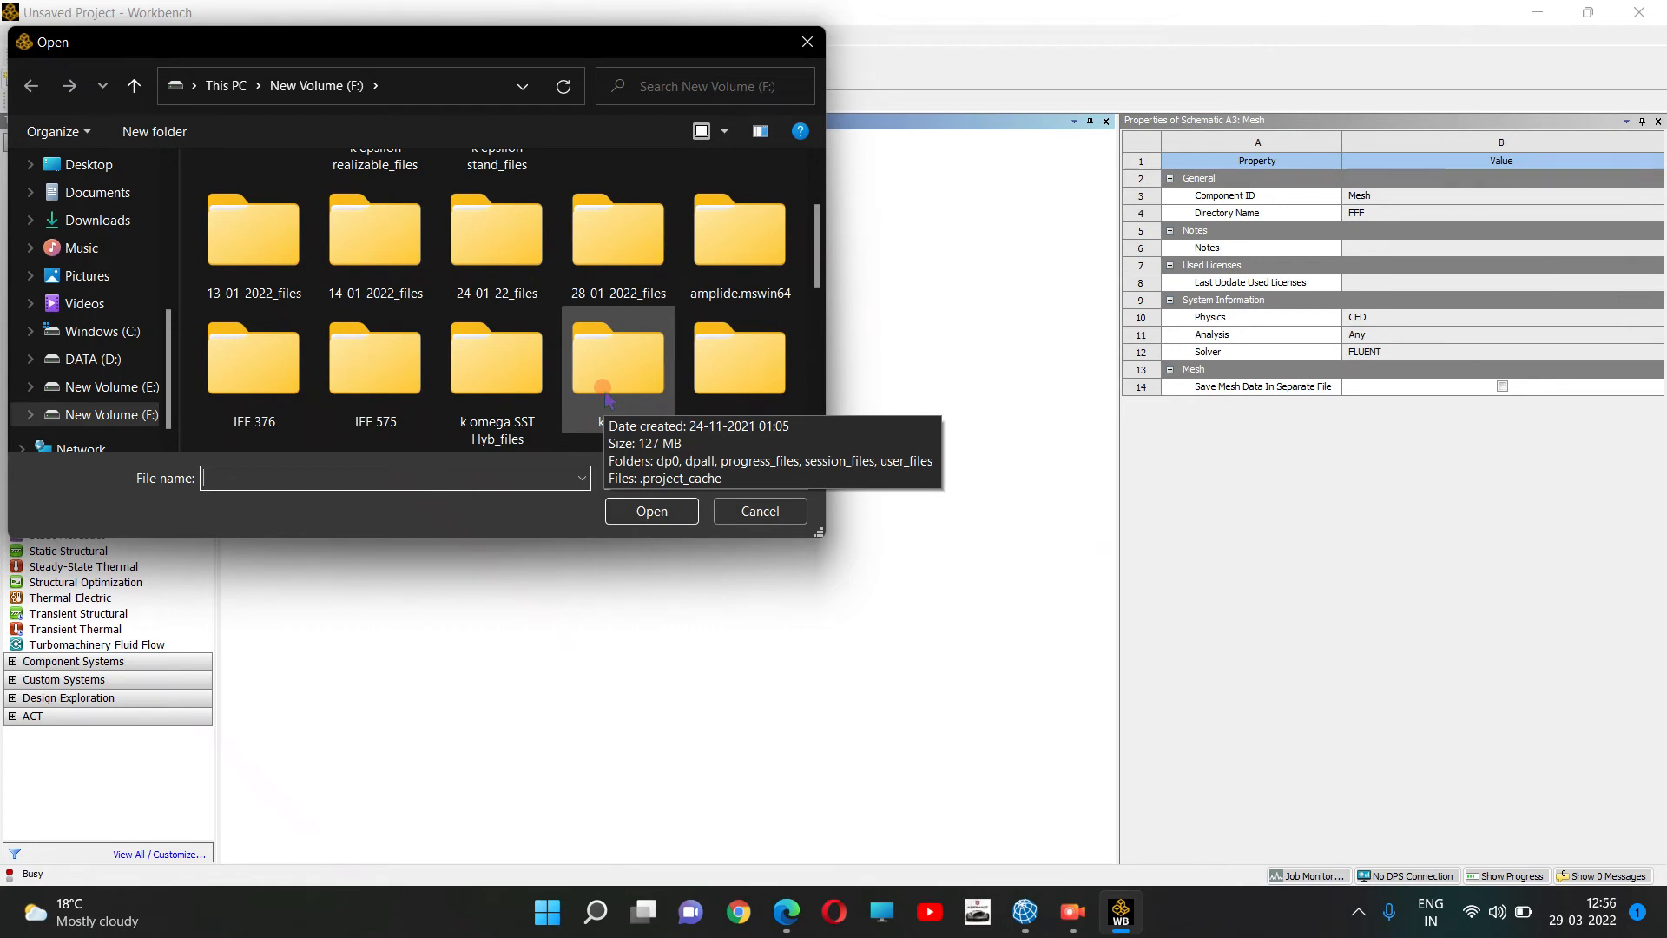
pyautogui.scroll(-3)
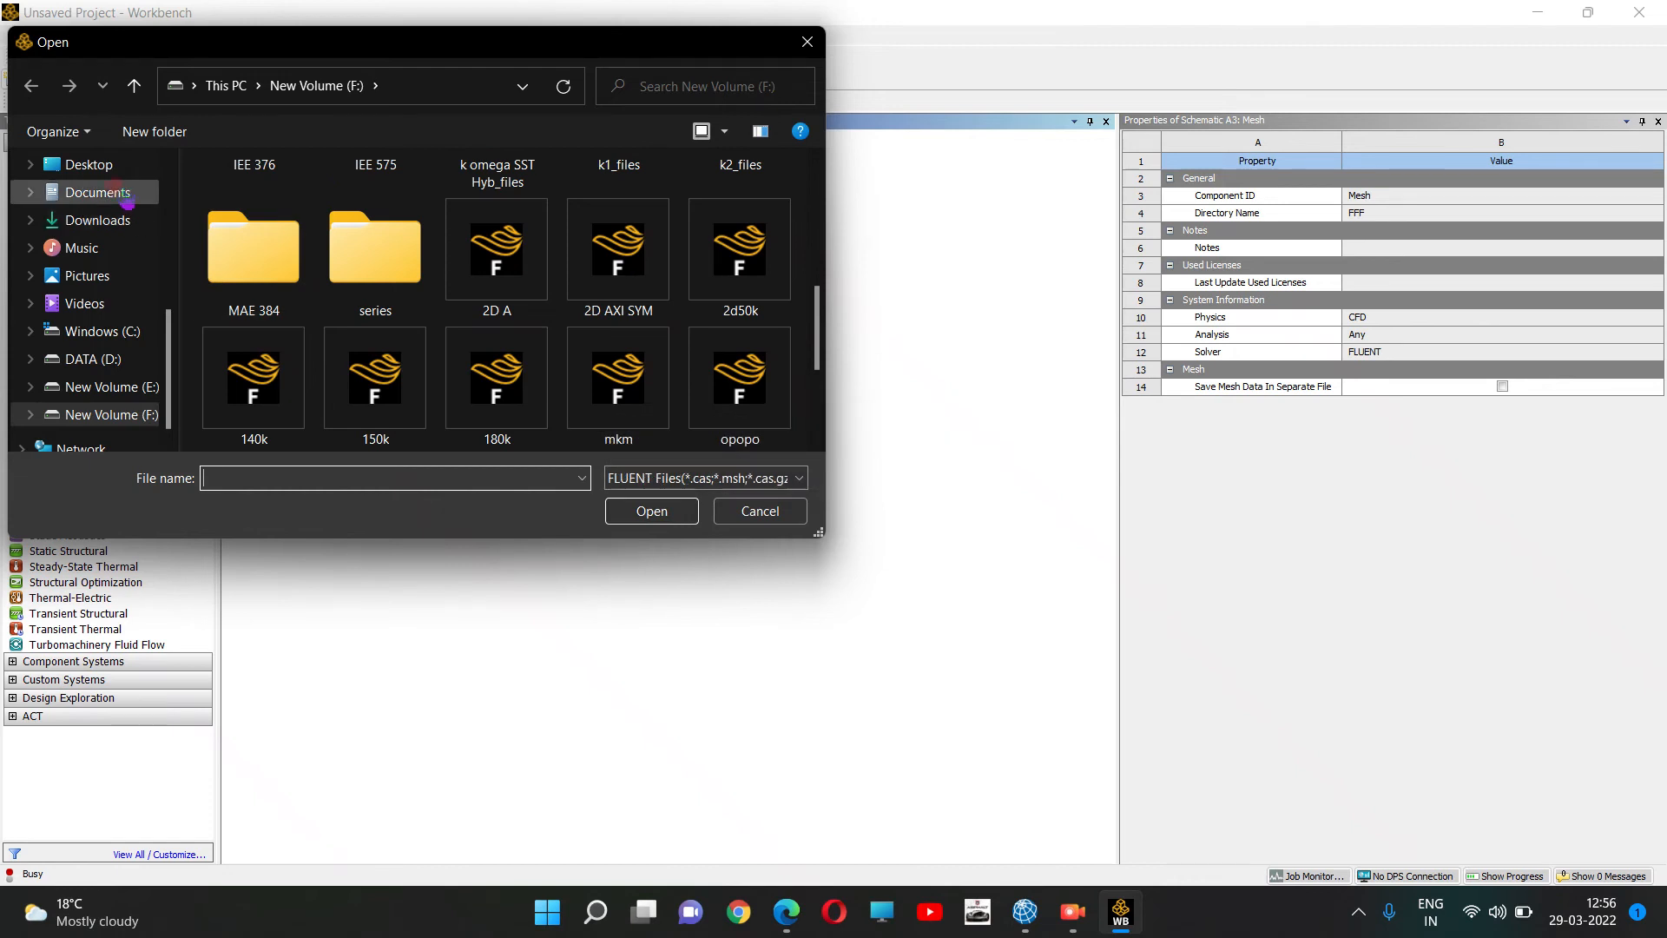
pyautogui.click(89, 164)
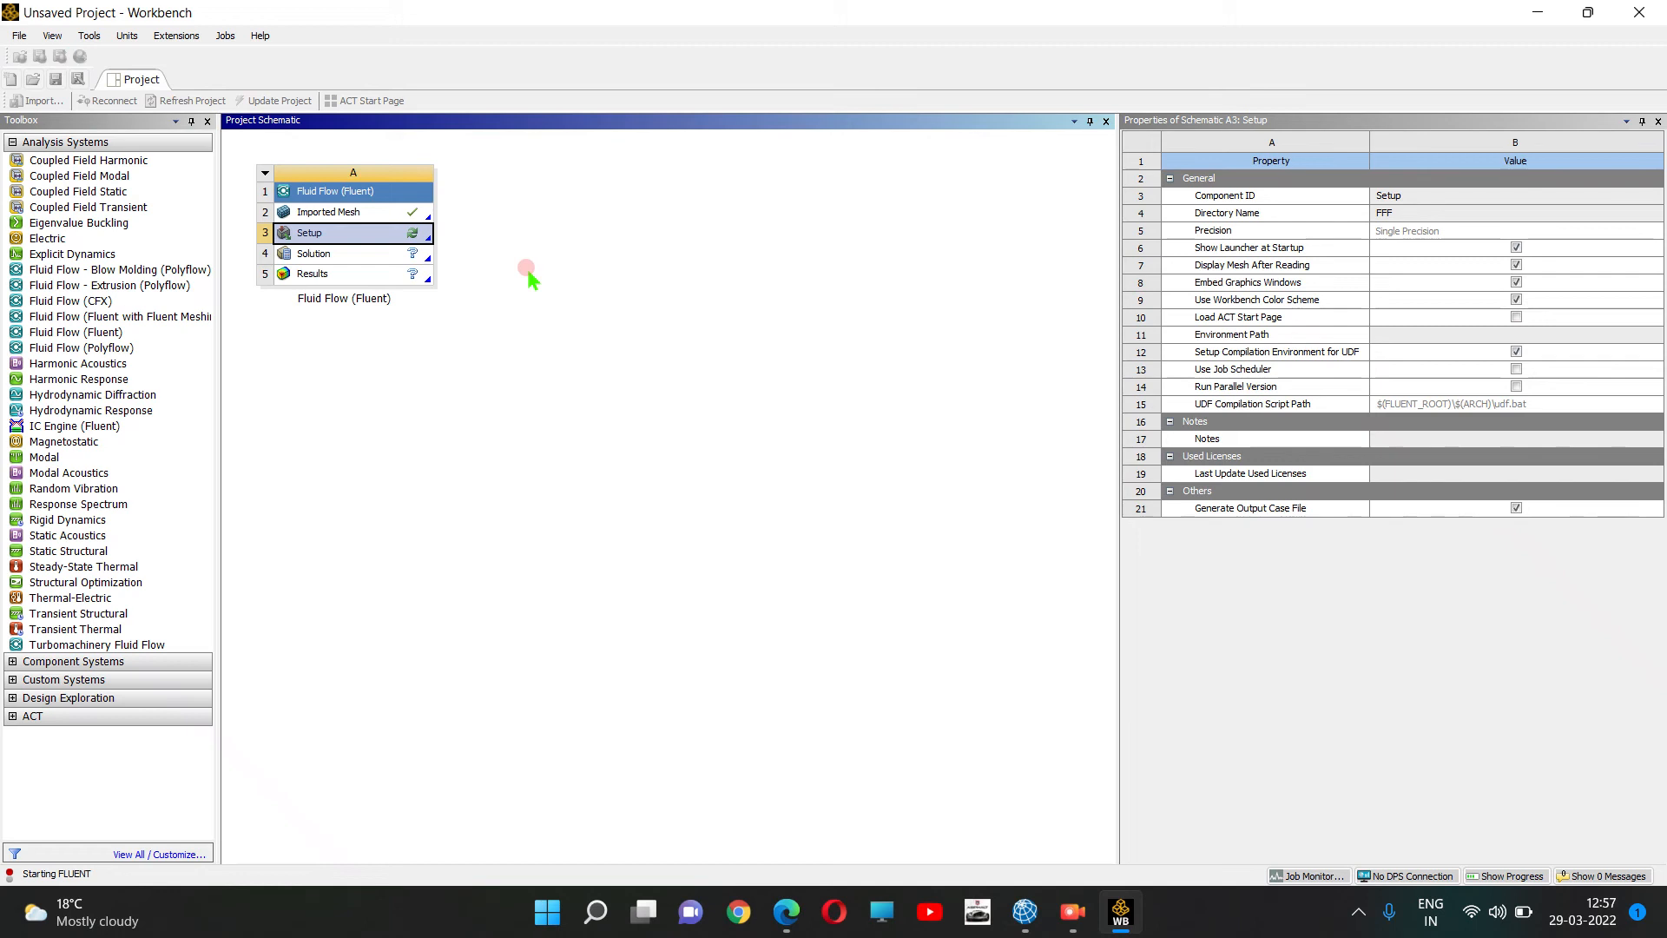
# Launch Fluent from Setup with Double Precision on and 4 solver processes.
pyautogui.doubleClick(309, 231)
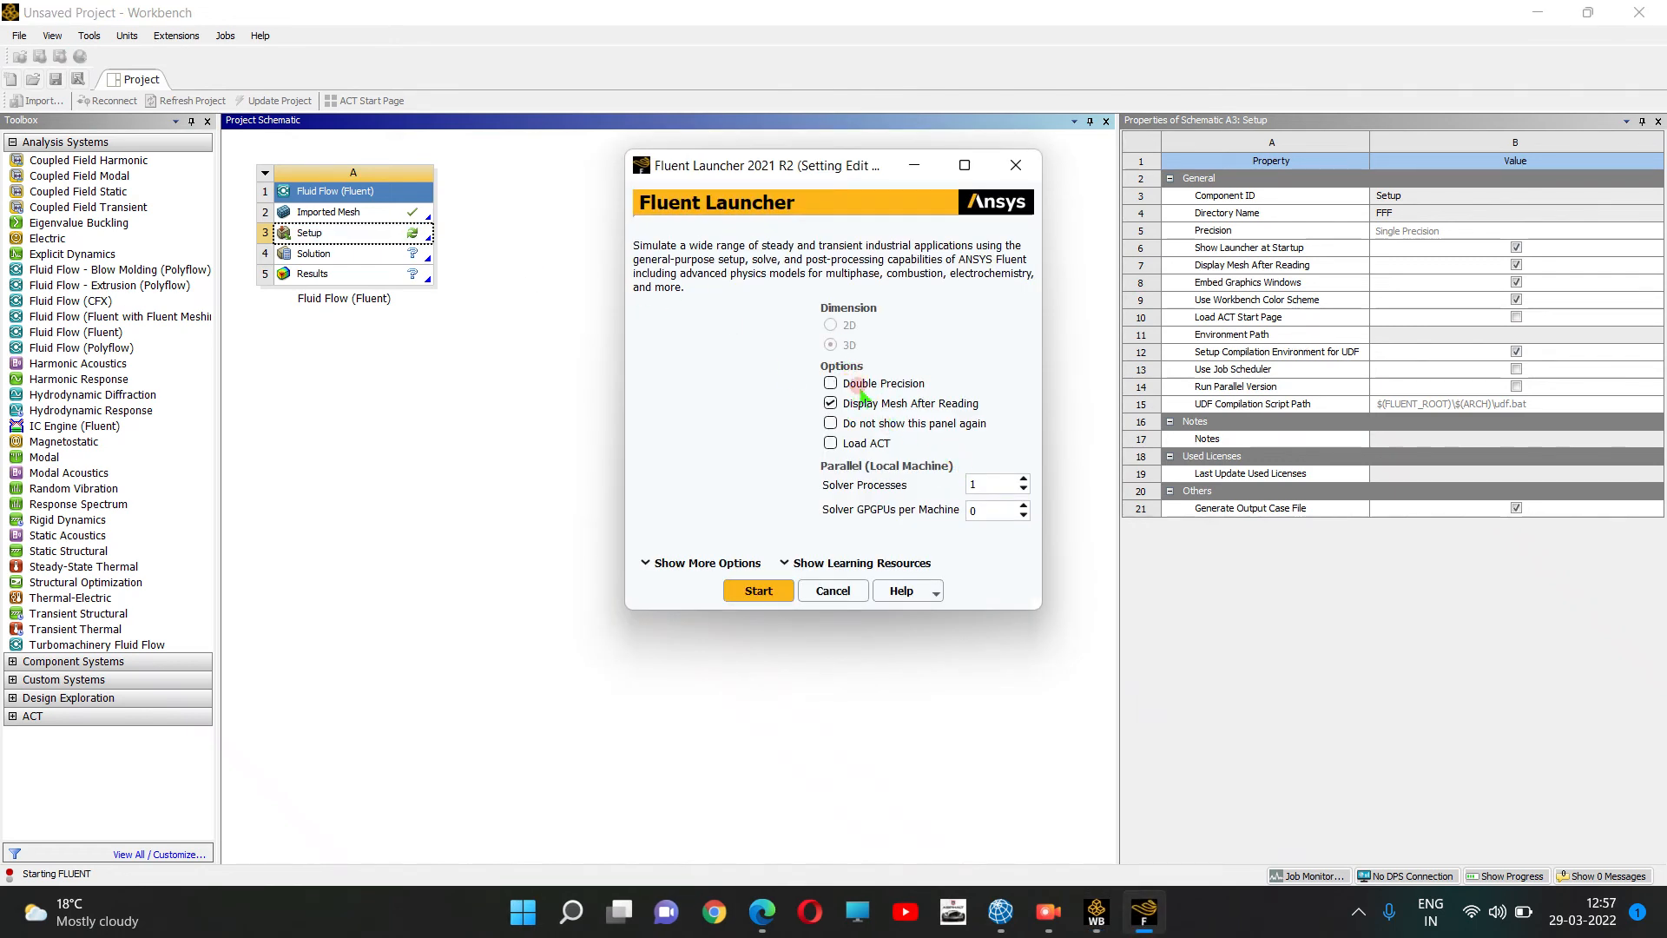
pyautogui.click(830, 384)
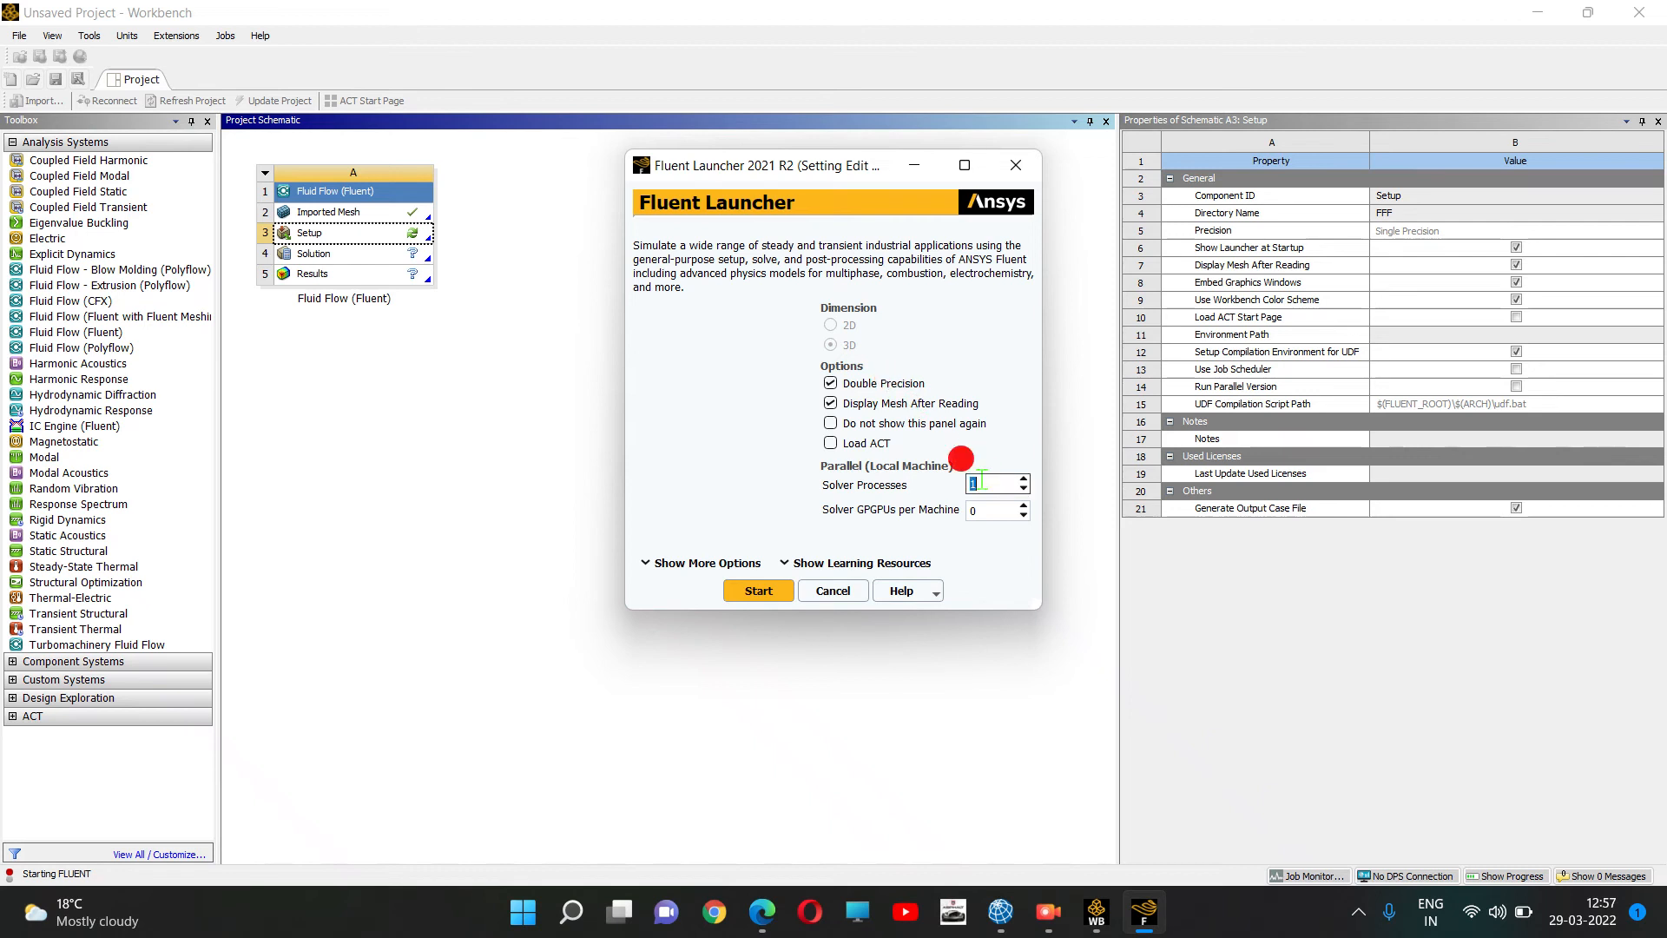
pyautogui.write('4')
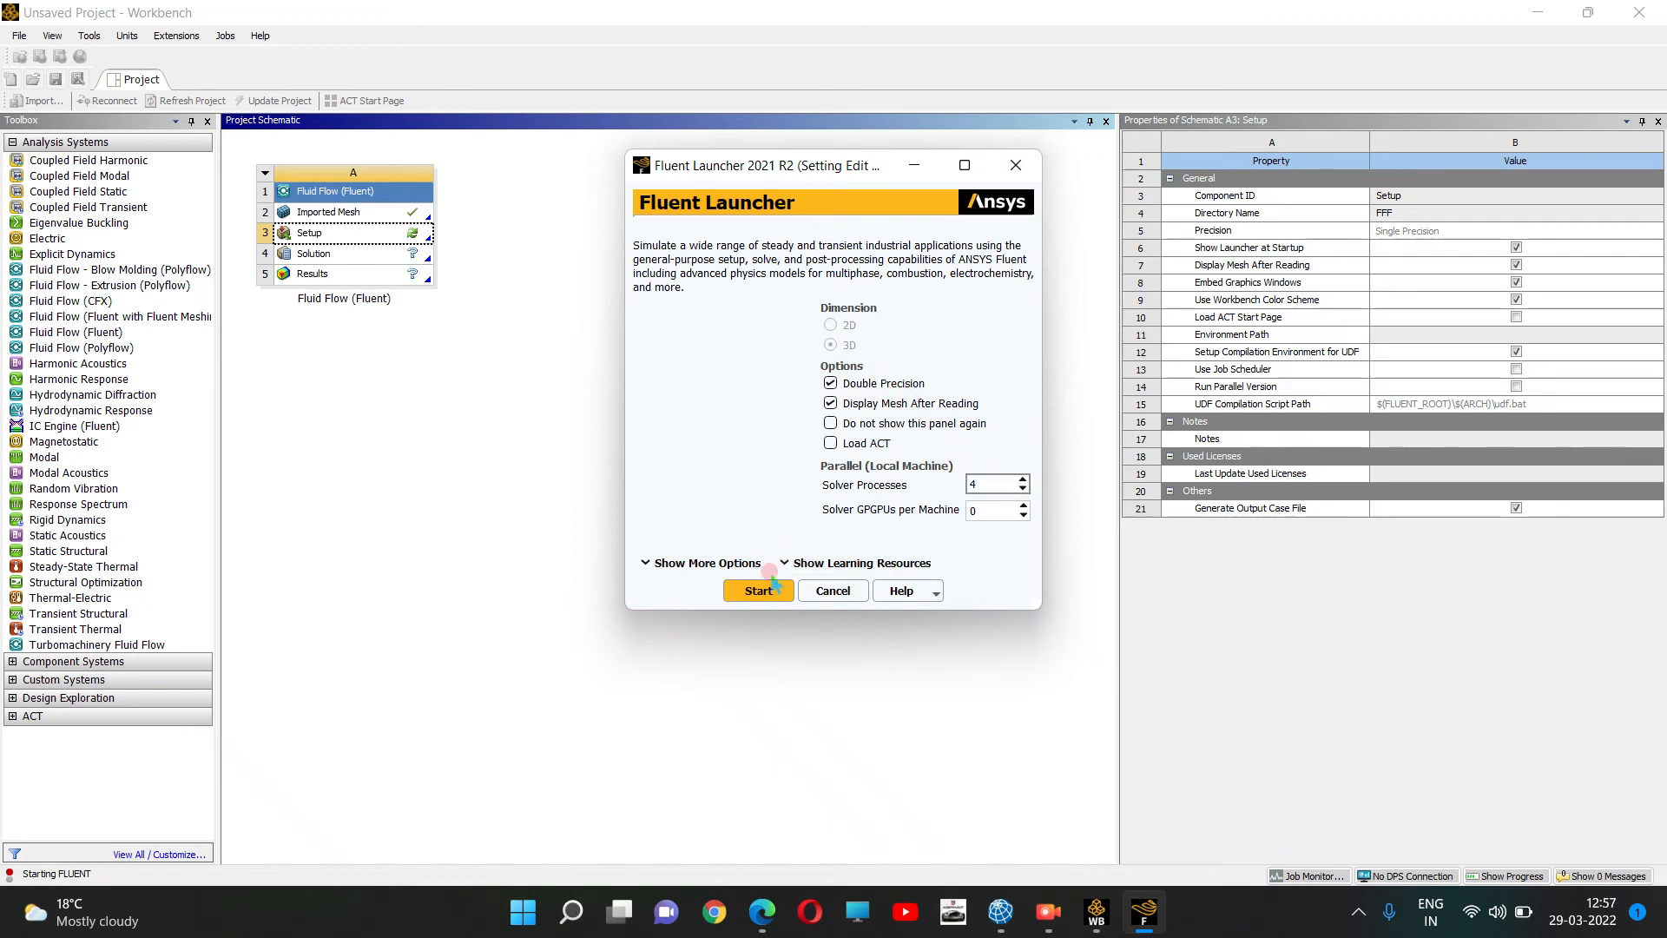
pyautogui.click(757, 591)
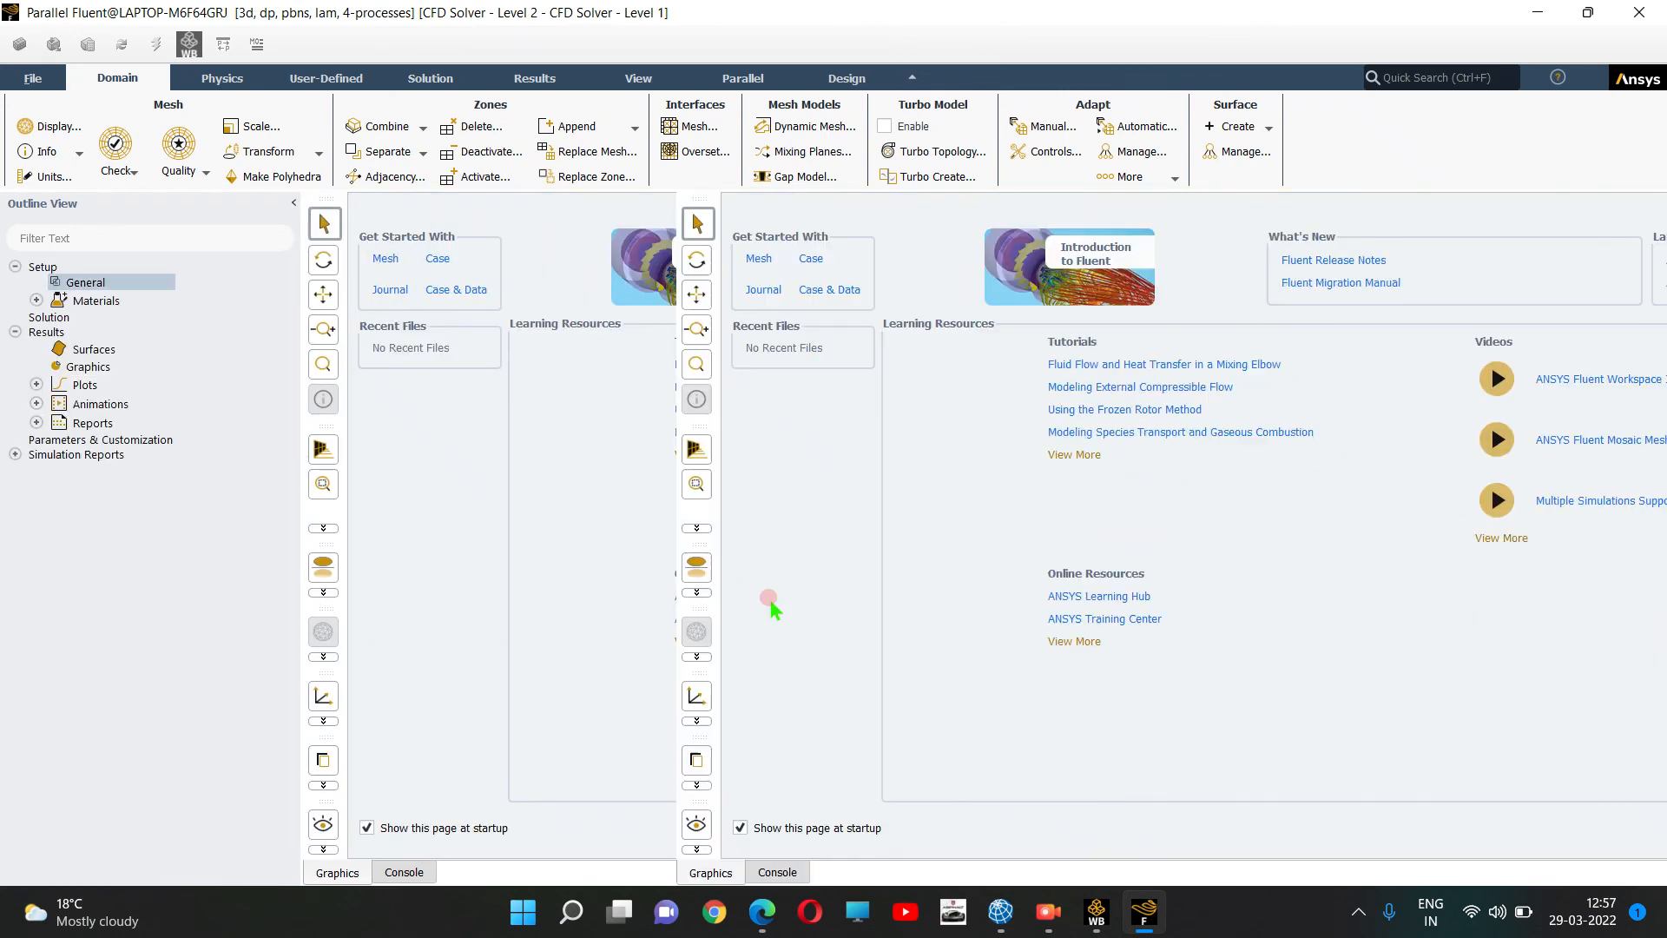
# Dismiss the Fluent start page, then zoom and rotate to inspect the slender 3D mesh.
pyautogui.click(85, 282)
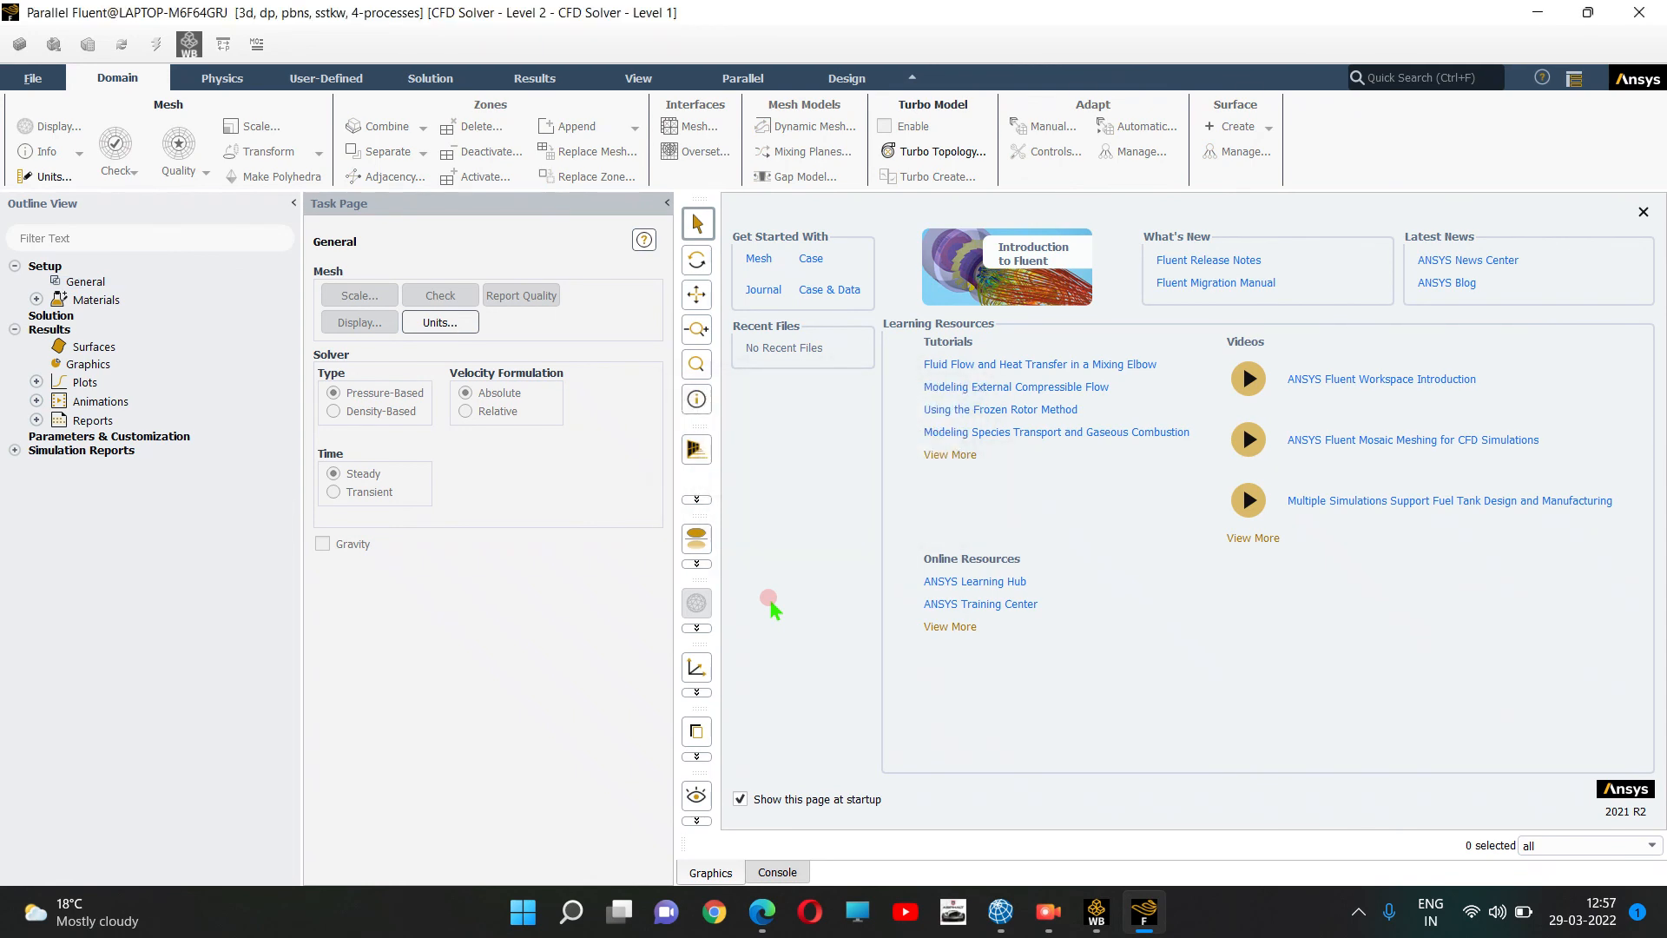
pyautogui.click(1641, 210)
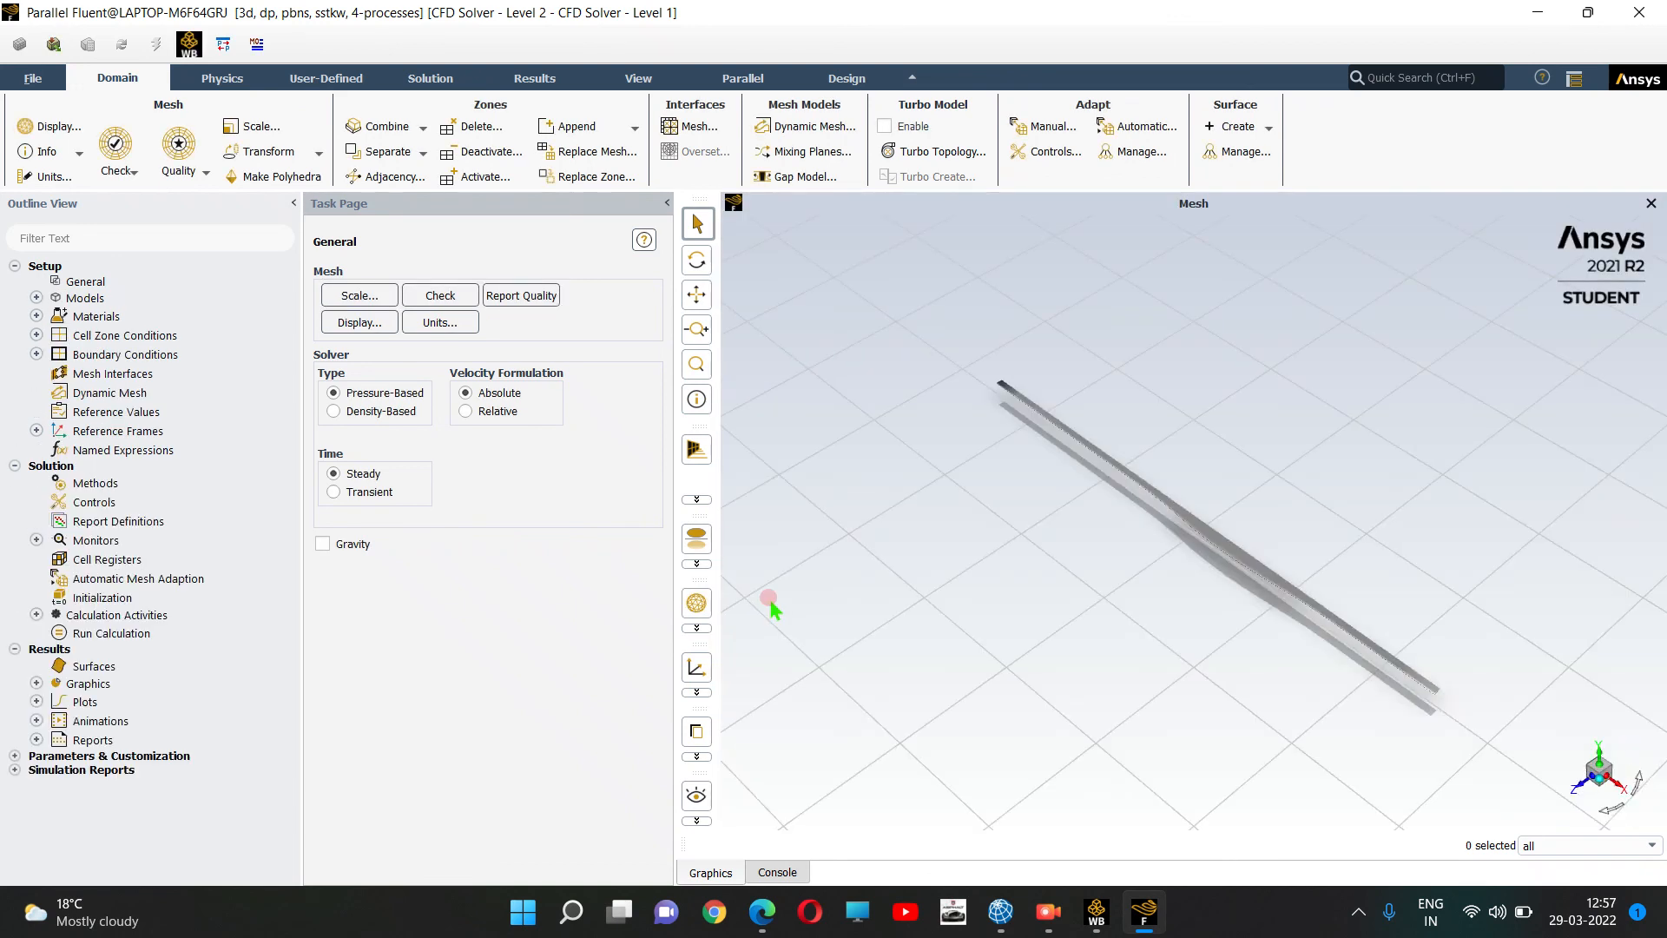
pyautogui.moveTo(769, 600); pyautogui.dragTo(1192, 568)
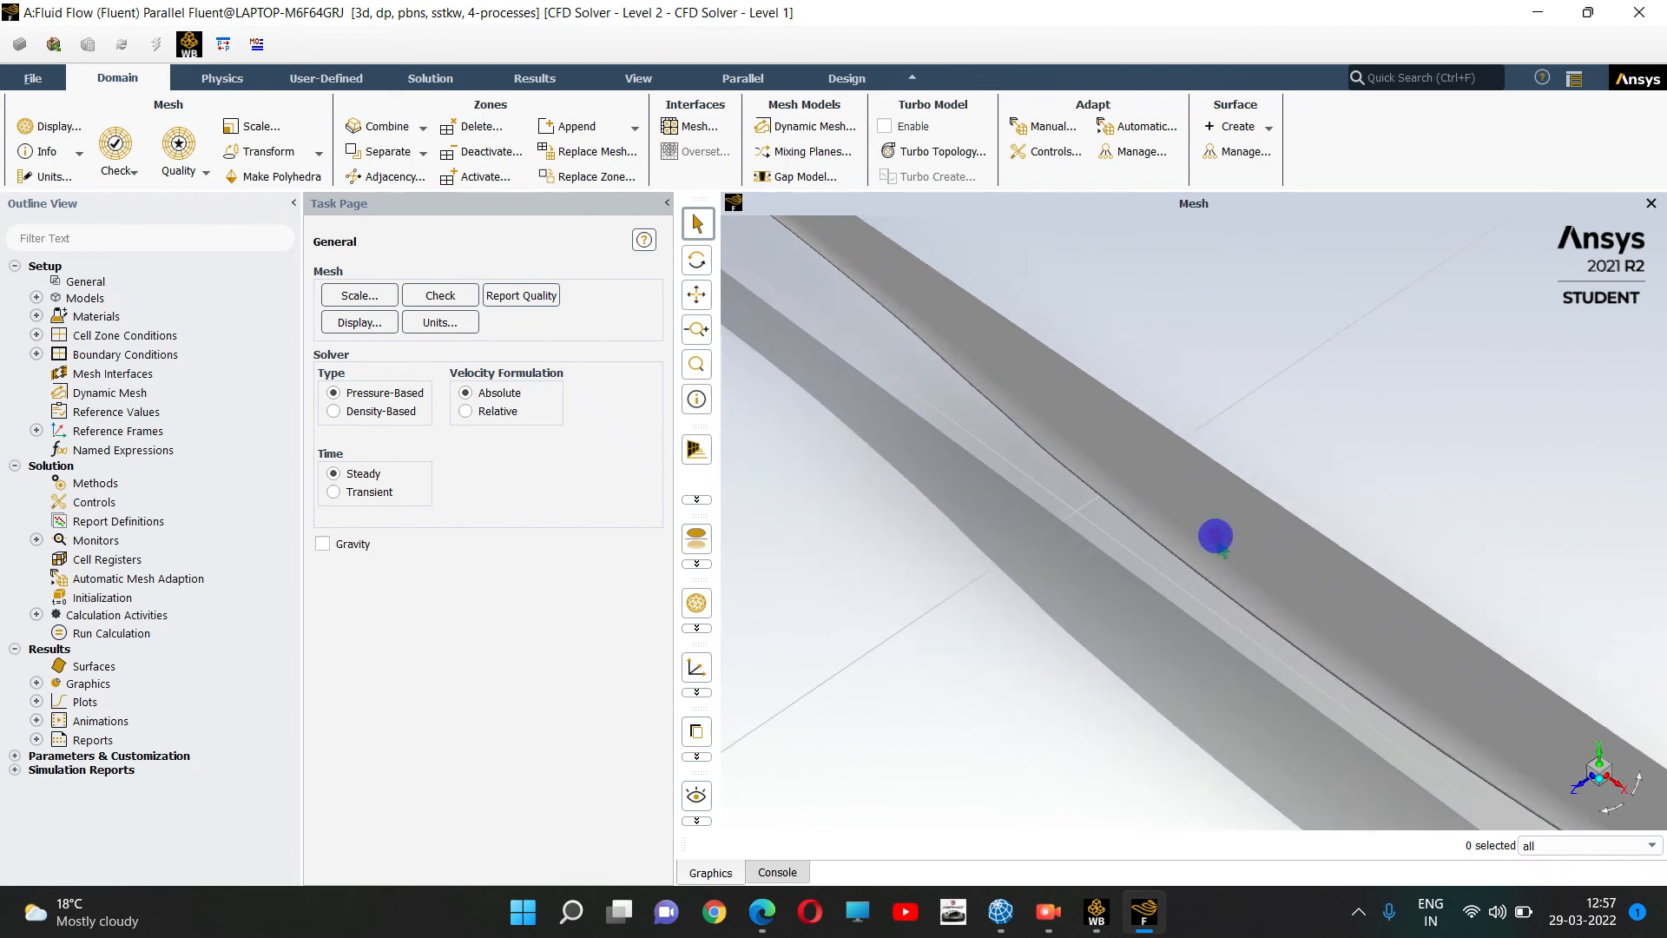
pyautogui.moveTo(1216, 537); pyautogui.dragTo(1452, 350)
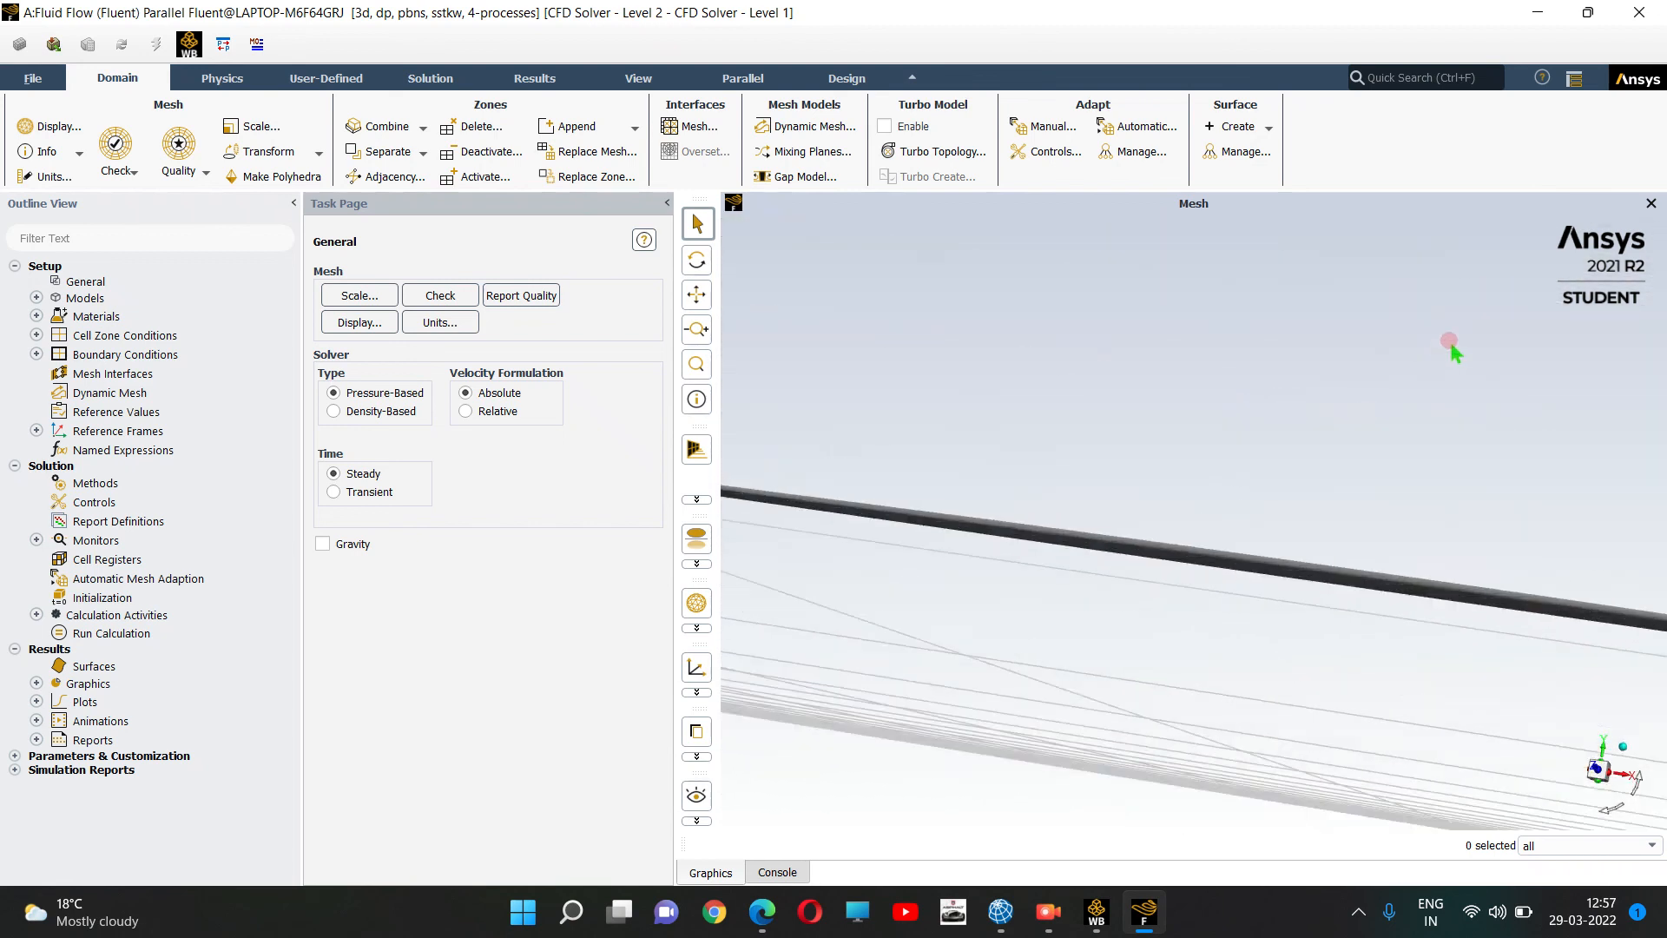